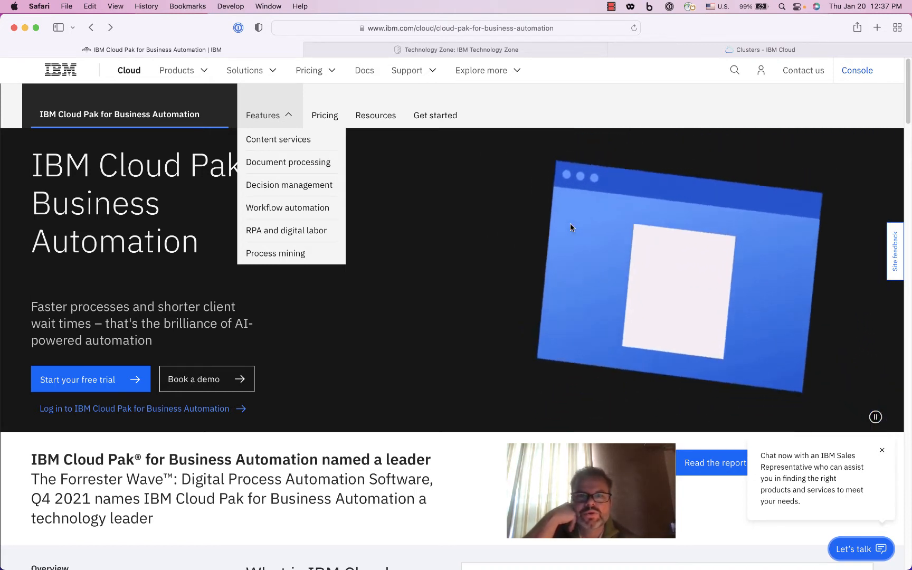
{"action": "mouse_move", "coordinate": [254, 152]}
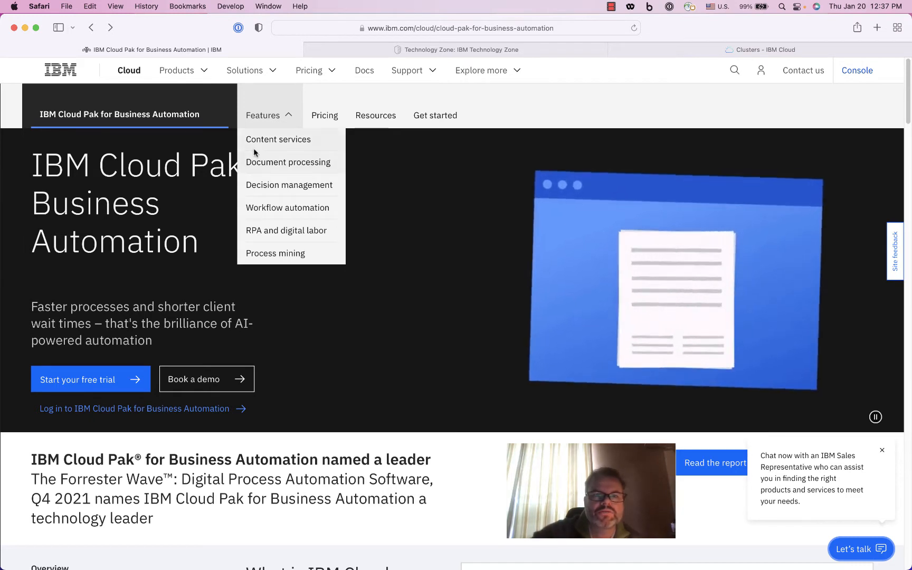
{"action": "mouse_move", "coordinate": [177, 205]}
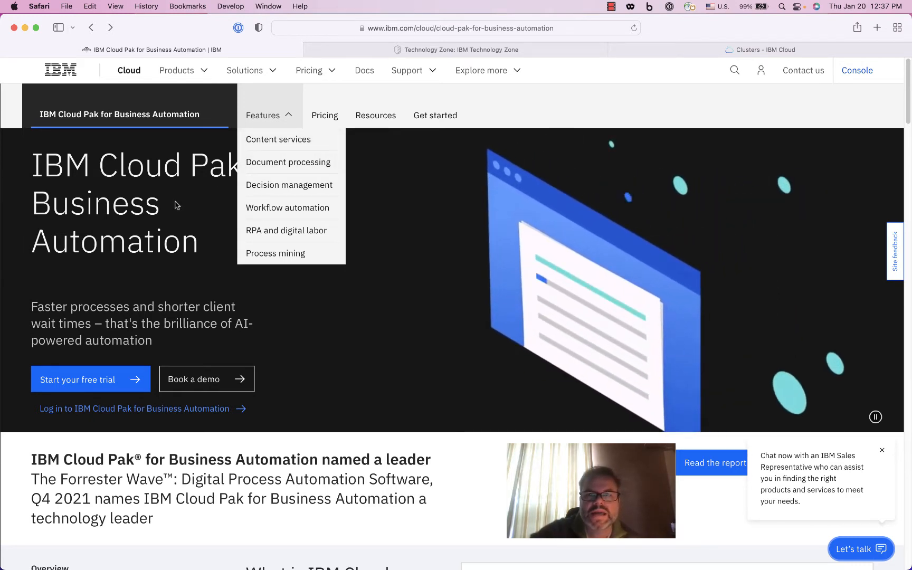
{"action": "mouse_move", "coordinate": [363, 269]}
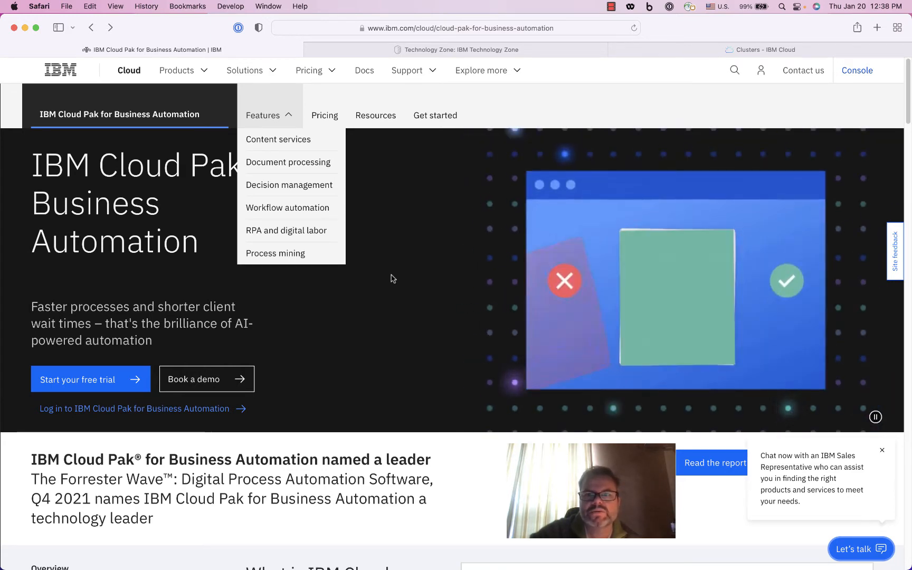
Show the Technology Zone decision points page and browse its Business Automation demo collections
{"action": "left_click", "coordinate": [460, 50]}
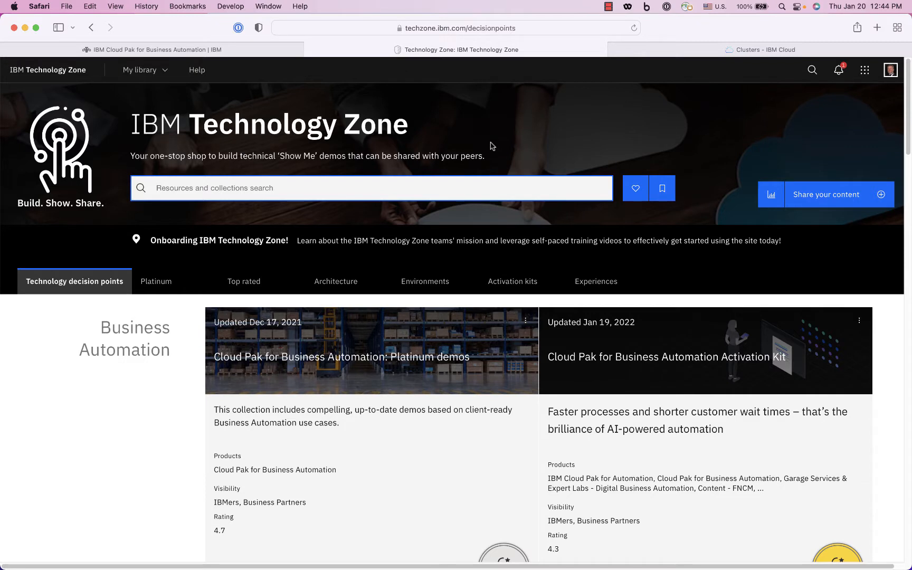
{"action": "mouse_move", "coordinate": [354, 127]}
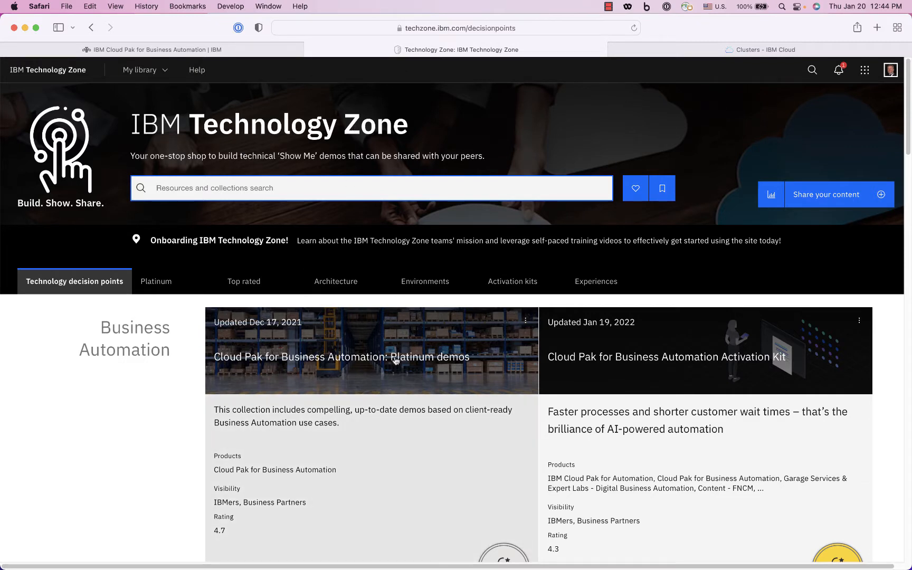
{"action": "scroll", "scroll_direction": "down", "scroll_amount": 3}
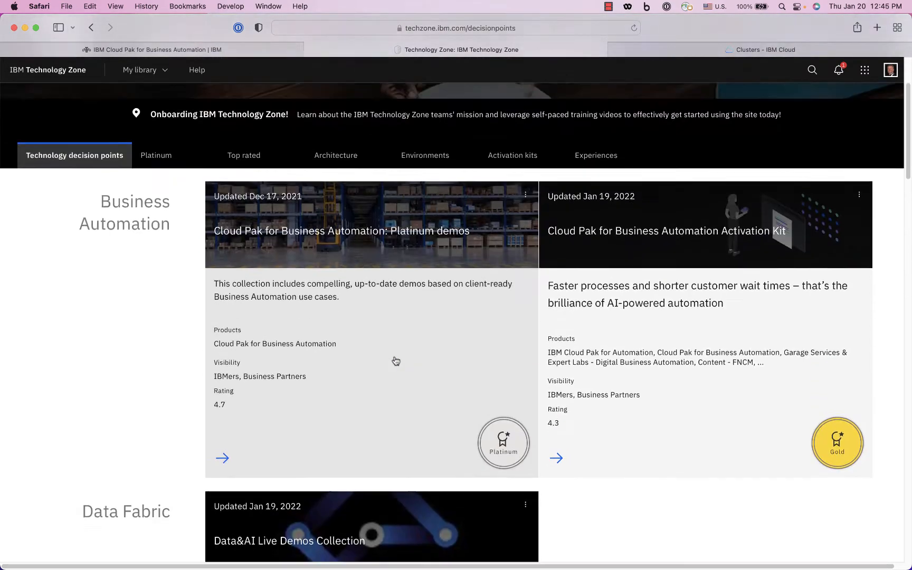
{"action": "scroll", "scroll_direction": "up", "scroll_amount": 3}
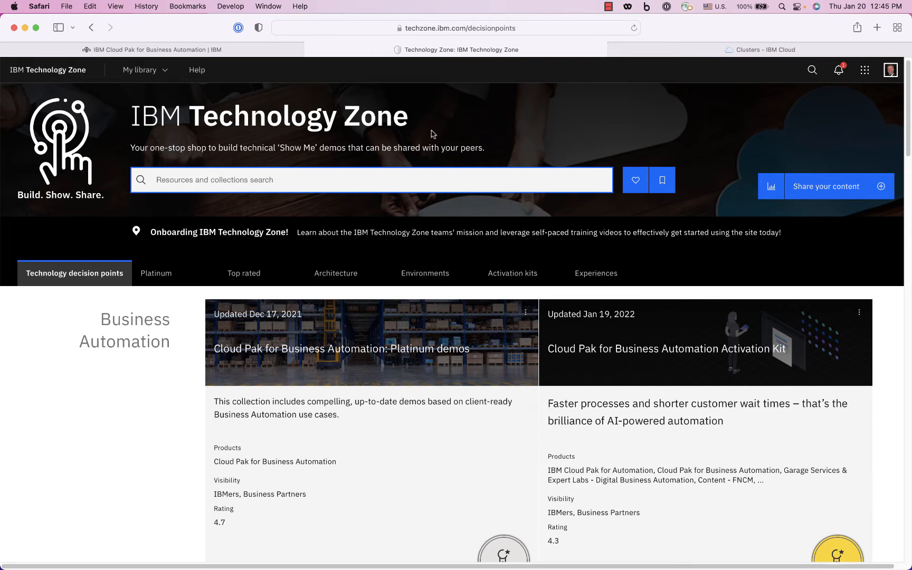
{"action": "mouse_move", "coordinate": [503, 122]}
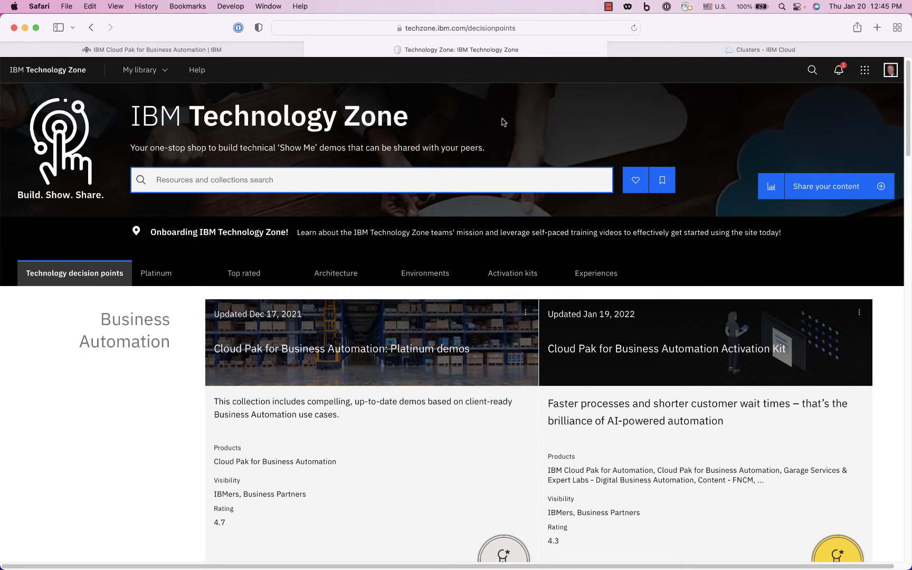
Search the IBM Cloud catalog for 'automation'
{"action": "left_click", "coordinate": [759, 49]}
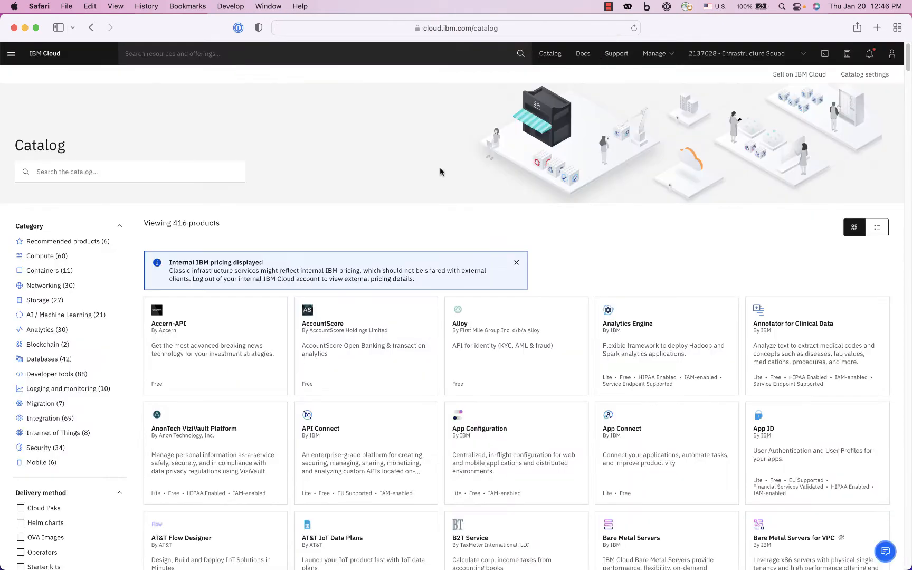
{"action": "left_click", "coordinate": [633, 28]}
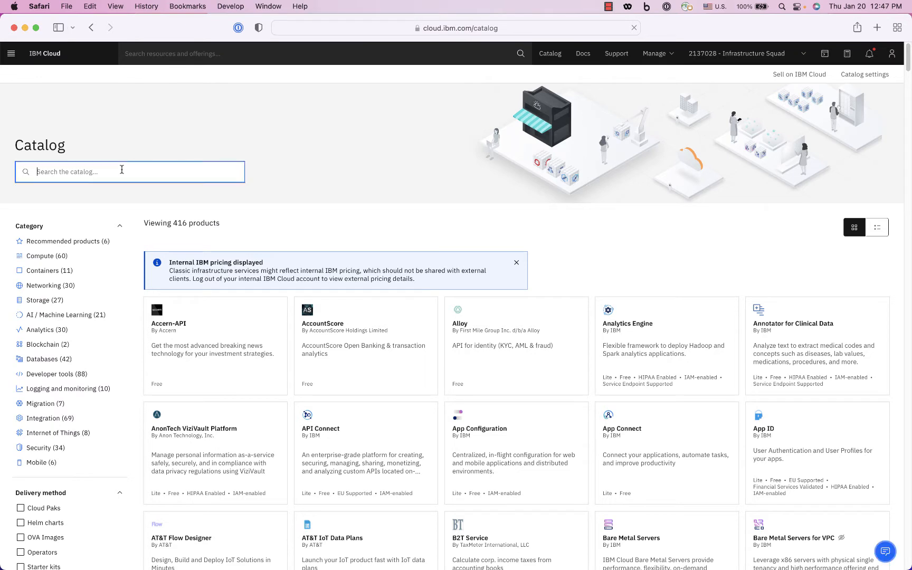
{"action": "type", "text": "autom"}
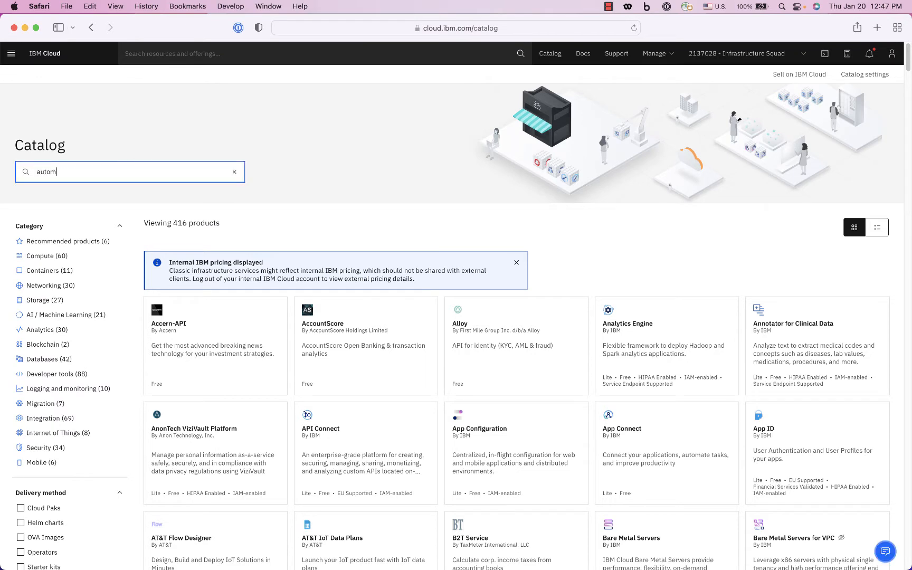
{"action": "type", "text": "ation"}
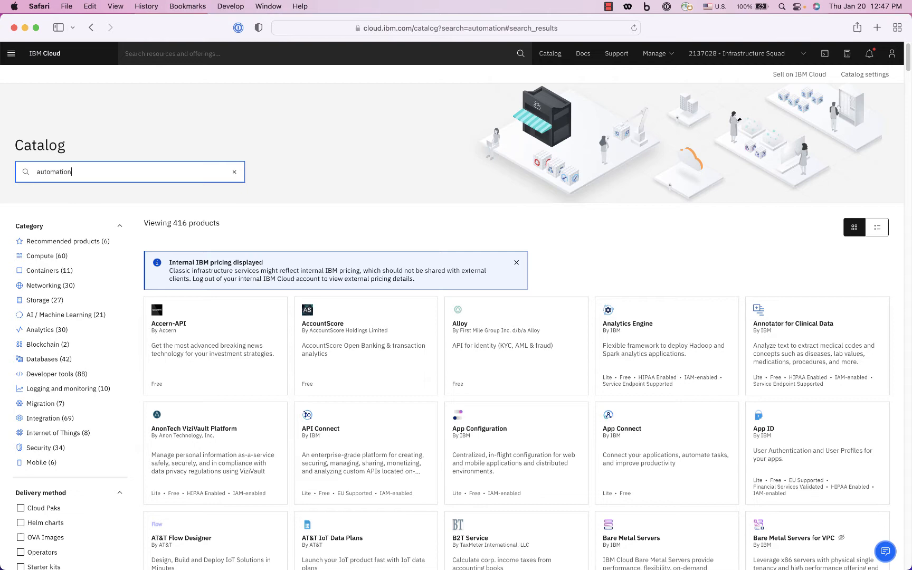
{"action": "key", "text": "Return"}
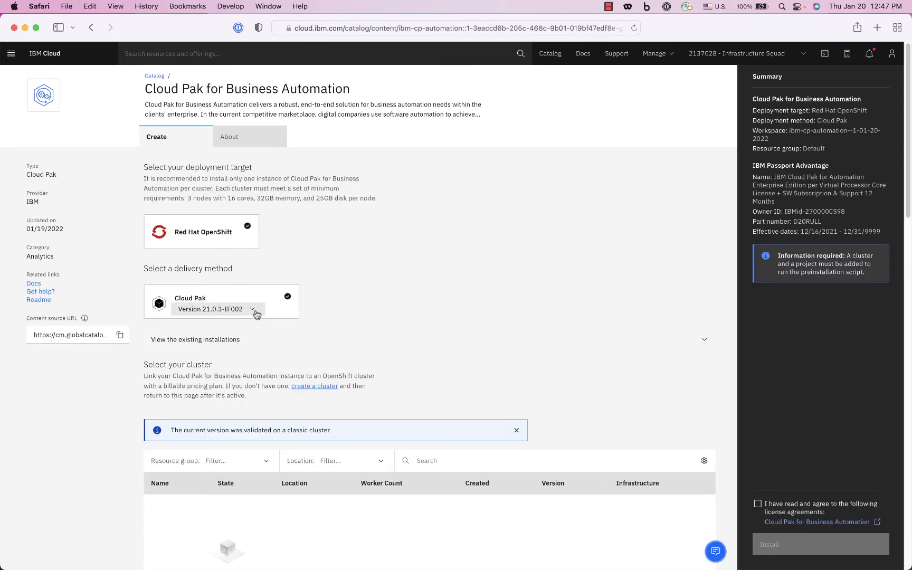
{"action": "mouse_move", "coordinate": [399, 316]}
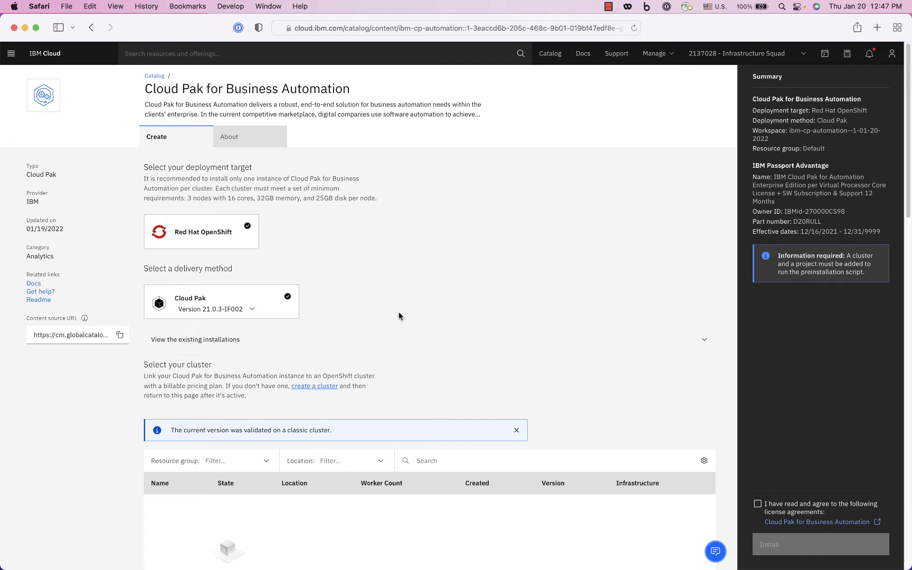
From the Cloud Pak for Business Automation page, start creating a new OpenShift cluster
{"action": "scroll", "scroll_direction": "down", "scroll_amount": 3}
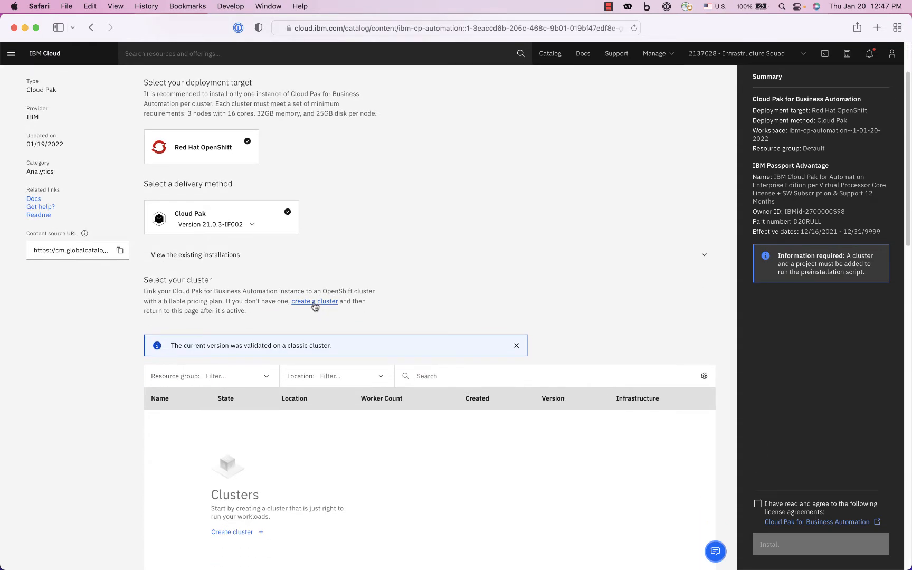
{"action": "left_click", "coordinate": [314, 302]}
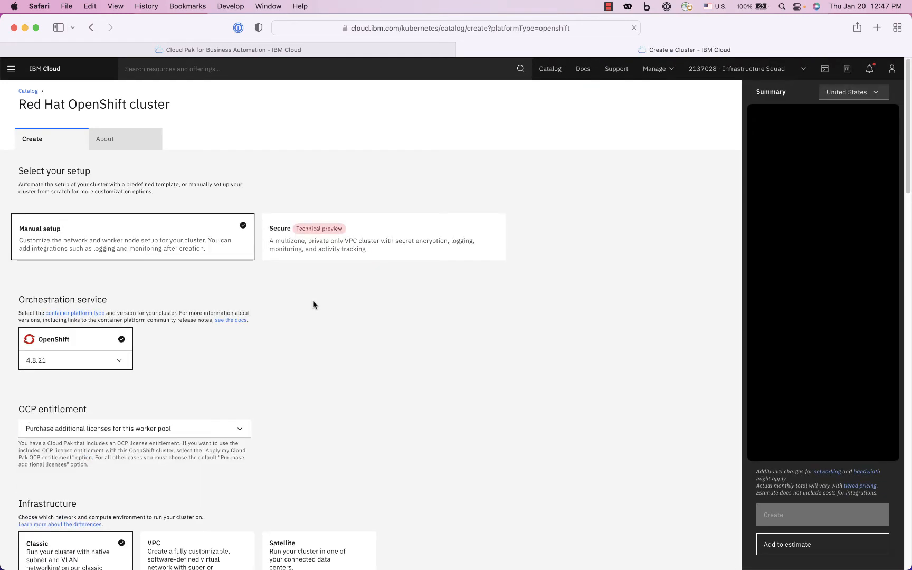
Set OCP entitlement to 'Apply my Cloud Pak OCP entitlement to this worker pool'
{"action": "scroll", "scroll_direction": "down", "scroll_amount": 3}
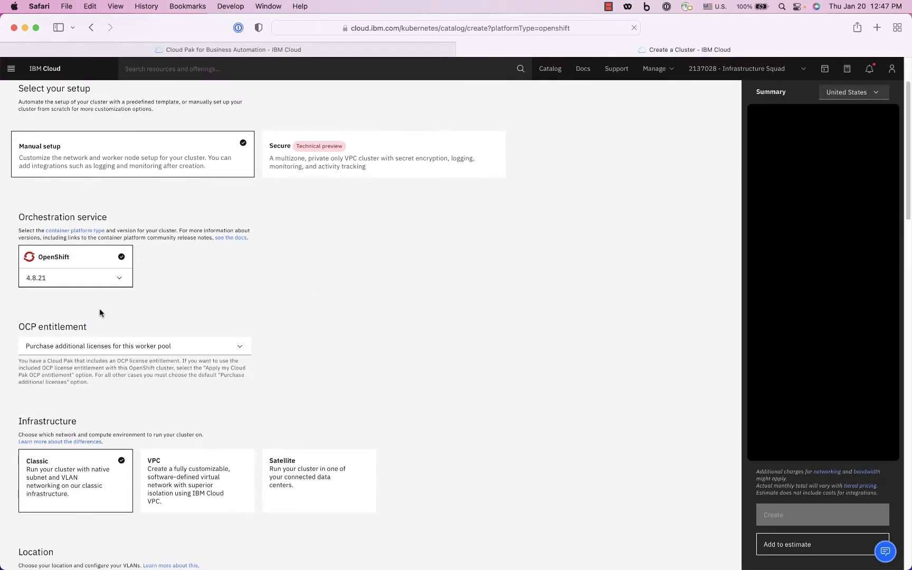
{"action": "left_click", "coordinate": [133, 346]}
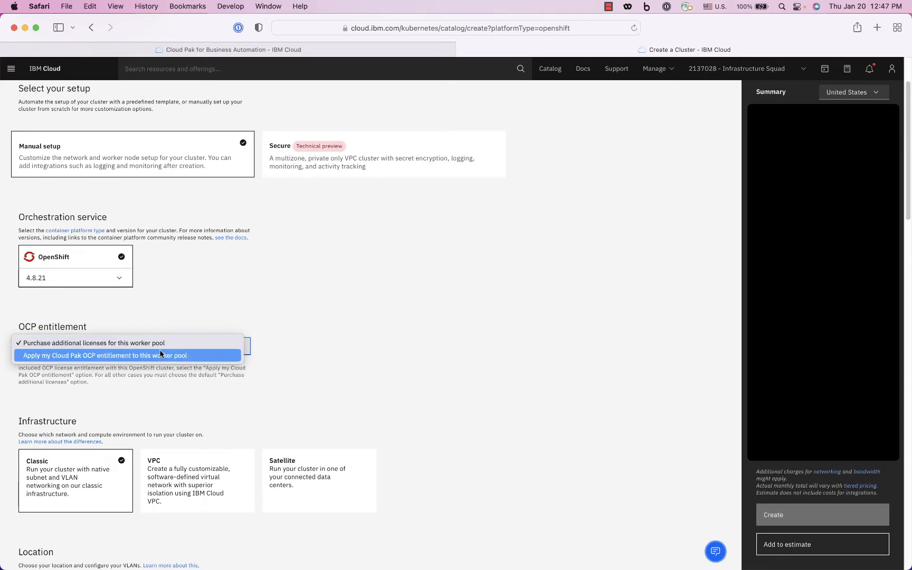
{"action": "left_click", "coordinate": [108, 355]}
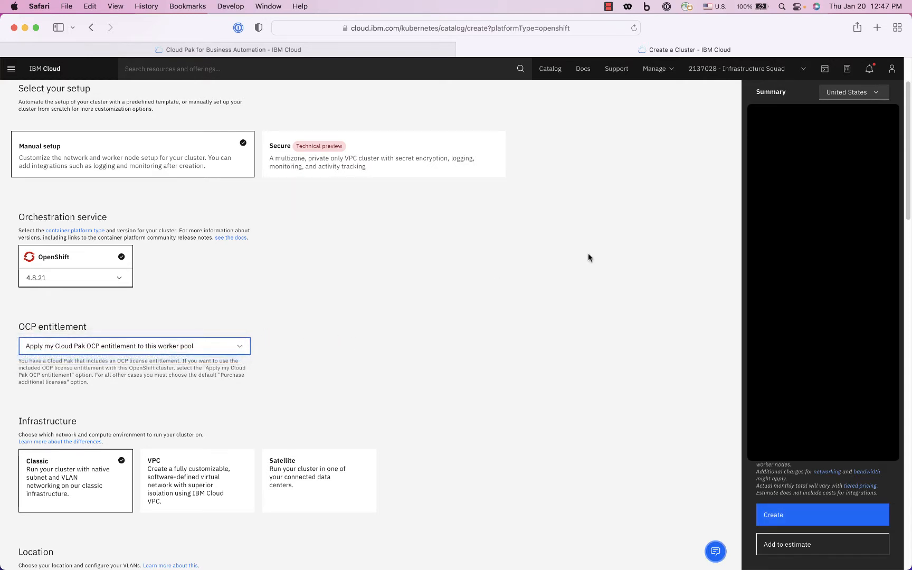
{"action": "scroll", "scroll_direction": "down", "scroll_amount": 3}
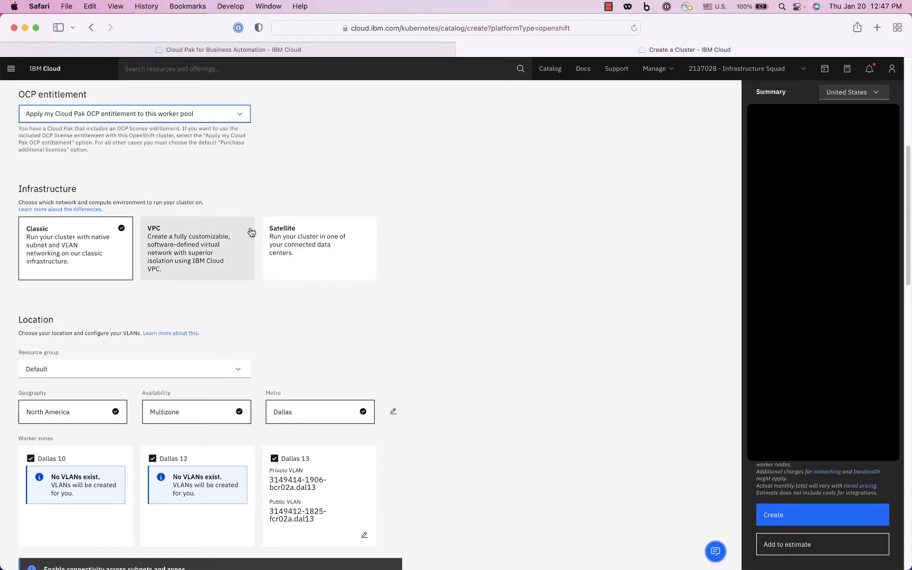
{"action": "mouse_move", "coordinate": [324, 304]}
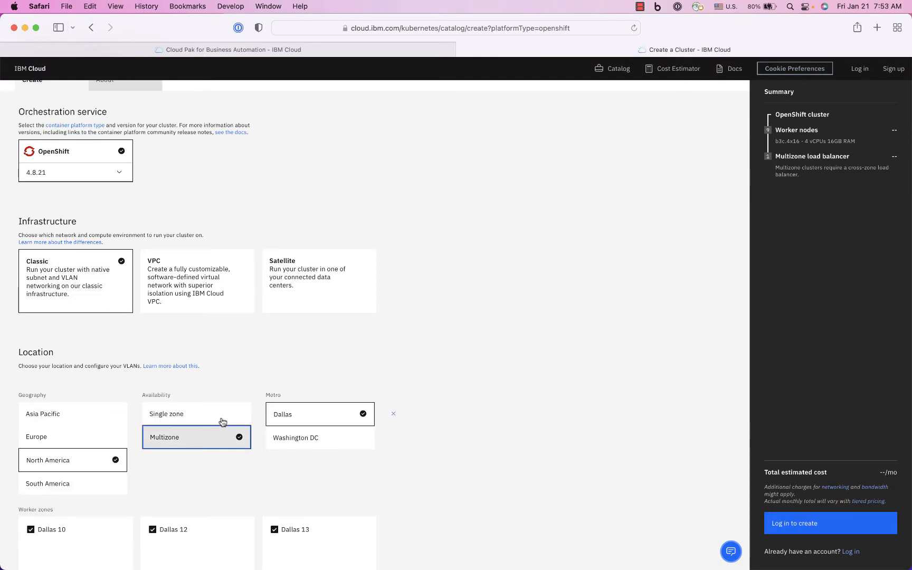
Make the cluster single zone with its workers in Dallas 13
{"action": "left_click", "coordinate": [195, 414]}
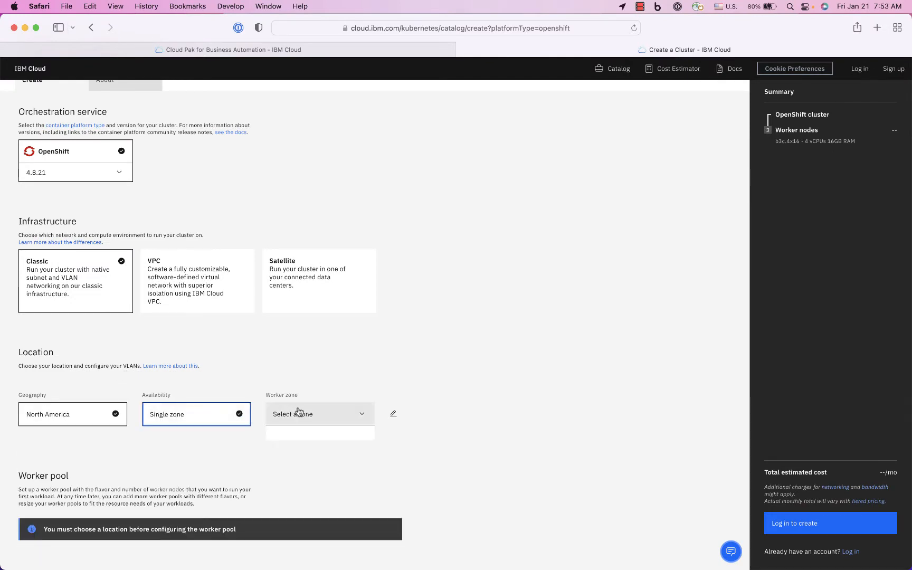
{"action": "left_click", "coordinate": [319, 414]}
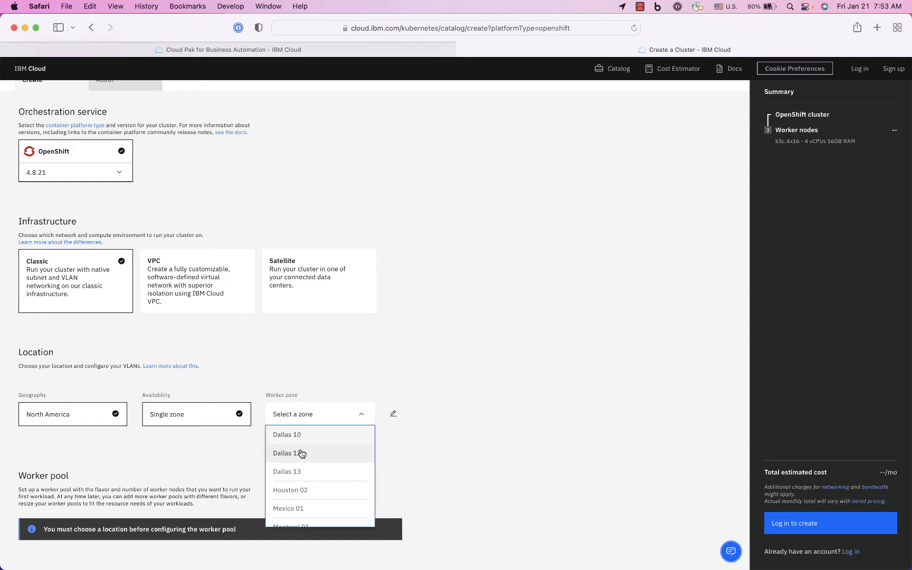
{"action": "left_click", "coordinate": [287, 472]}
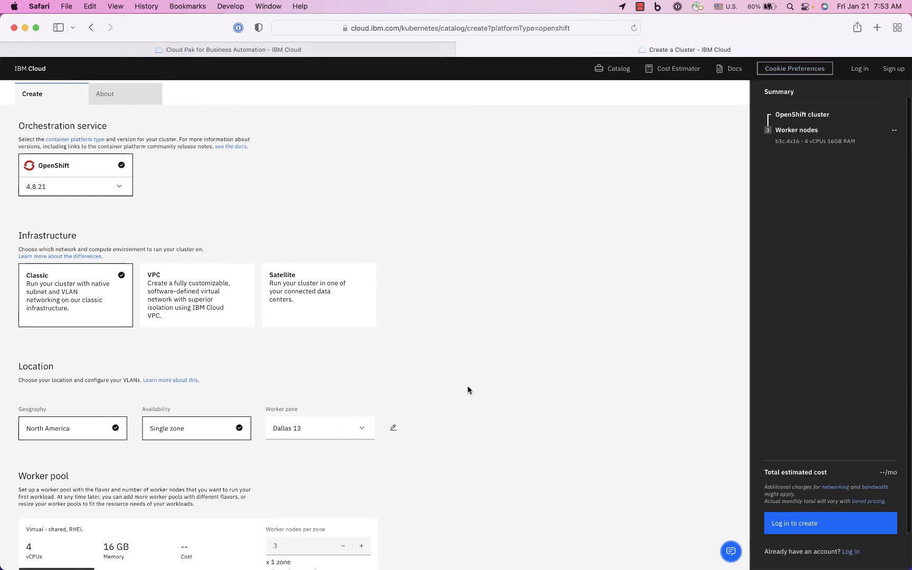
{"action": "scroll", "scroll_direction": "down", "scroll_amount": 3}
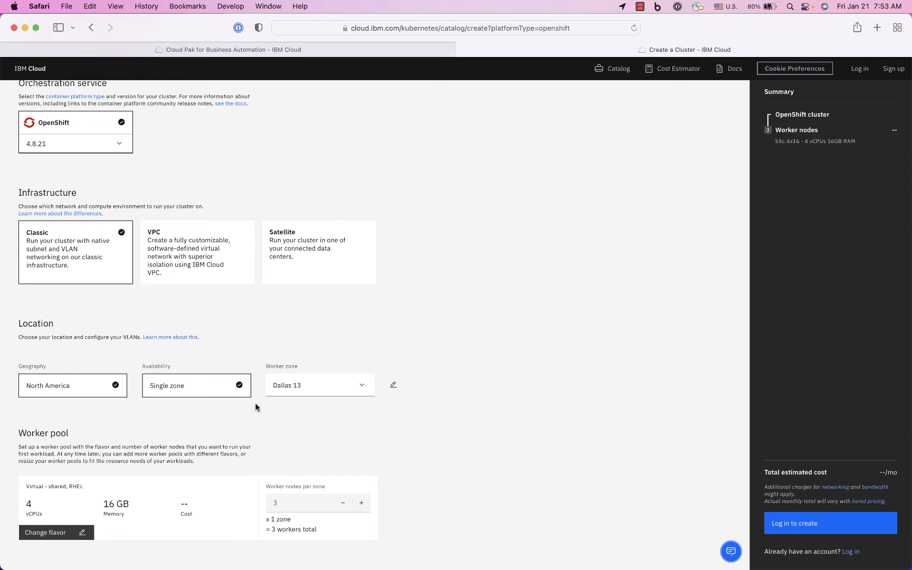
{"action": "mouse_move", "coordinate": [260, 429]}
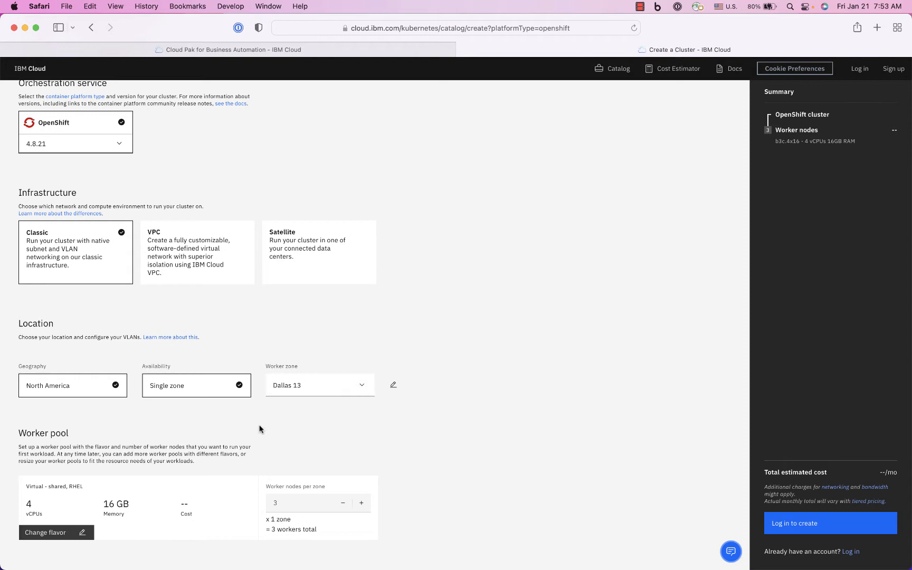
{"action": "mouse_move", "coordinate": [76, 529]}
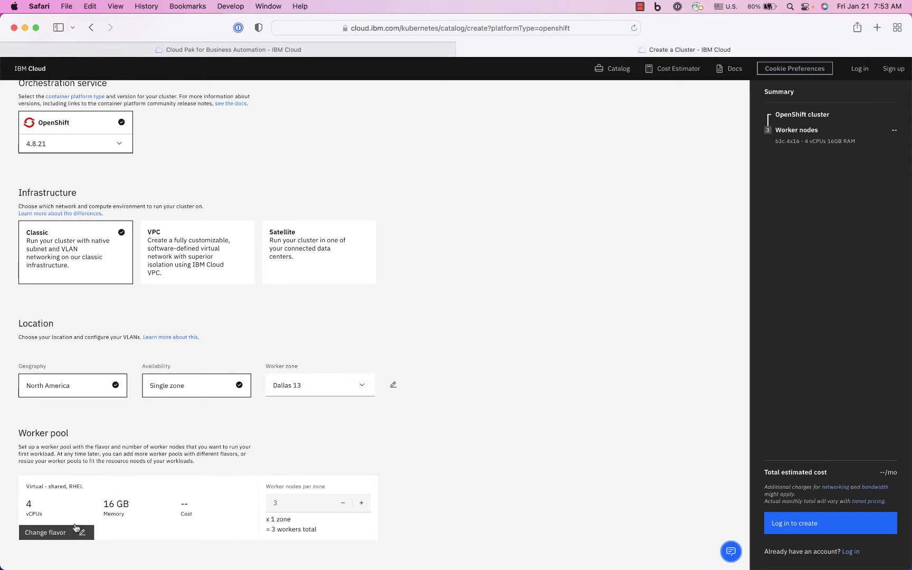
{"action": "mouse_move", "coordinate": [80, 476]}
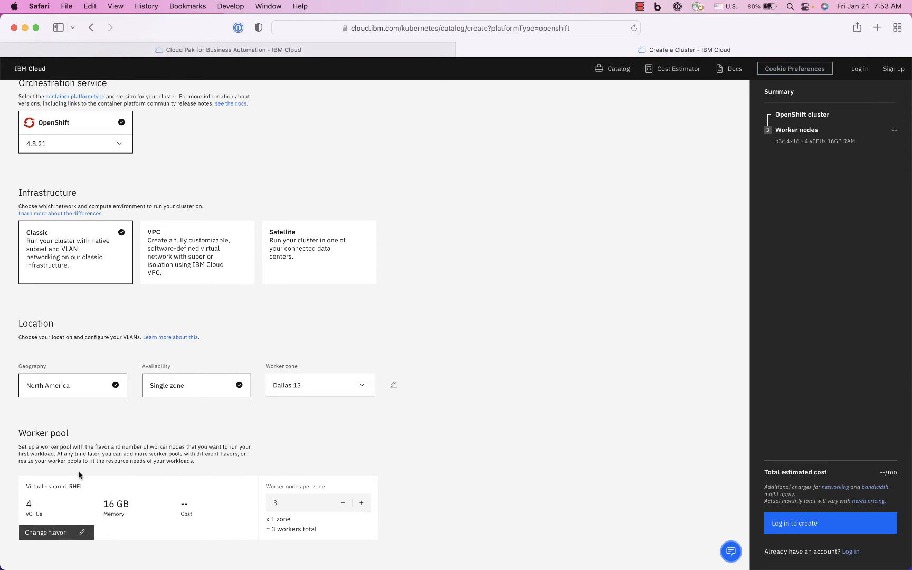
Check the Cloud Pak's minimum node requirements, then return to the cluster form
{"action": "left_click", "coordinate": [227, 49]}
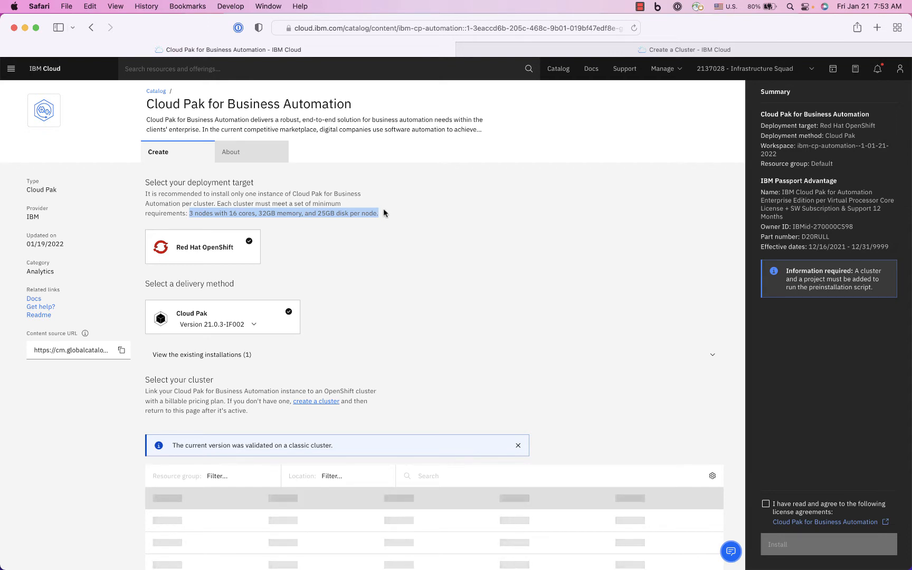
{"action": "left_click", "coordinate": [315, 401]}
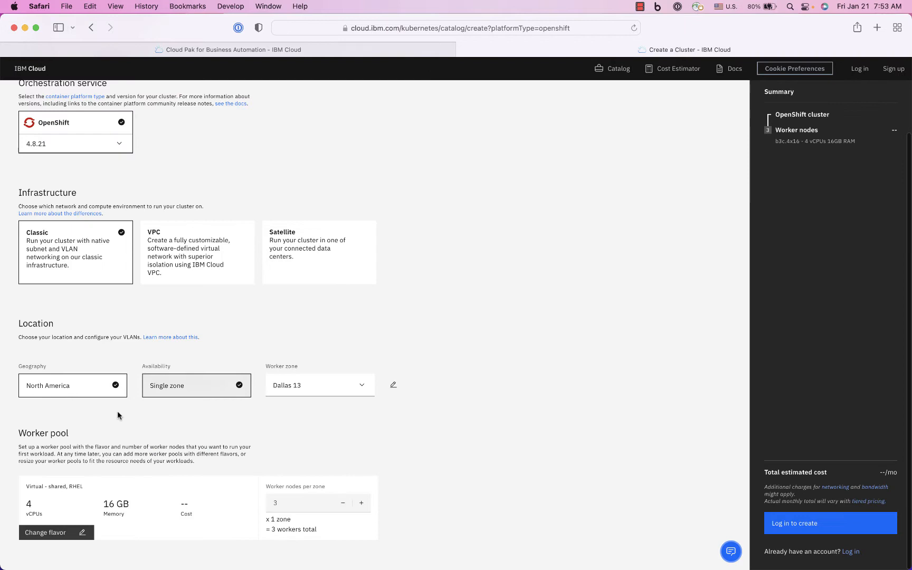
{"action": "left_click", "coordinate": [46, 532]}
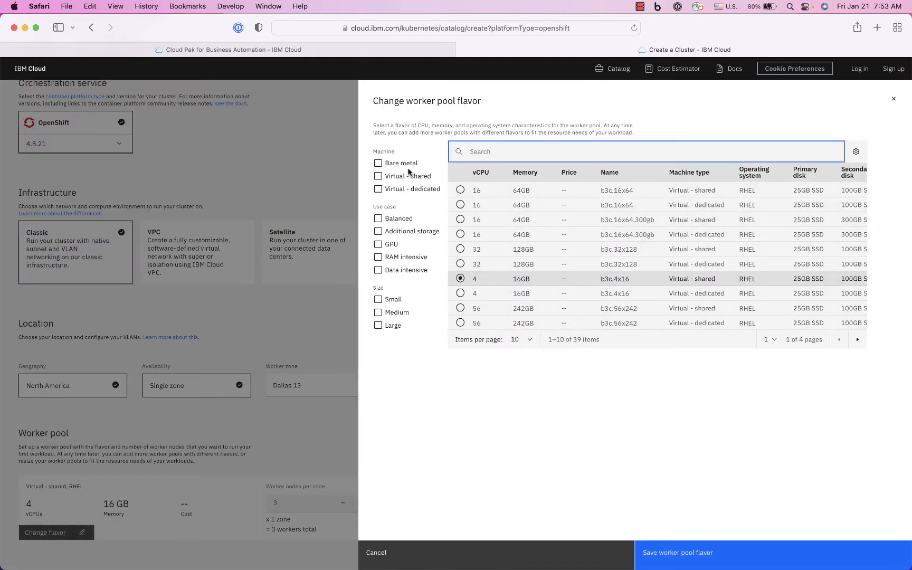
Filter flavors to Virtual - shared and choose c3c.16x32 (16 vCPU, 32GB)
{"action": "left_click", "coordinate": [379, 176]}
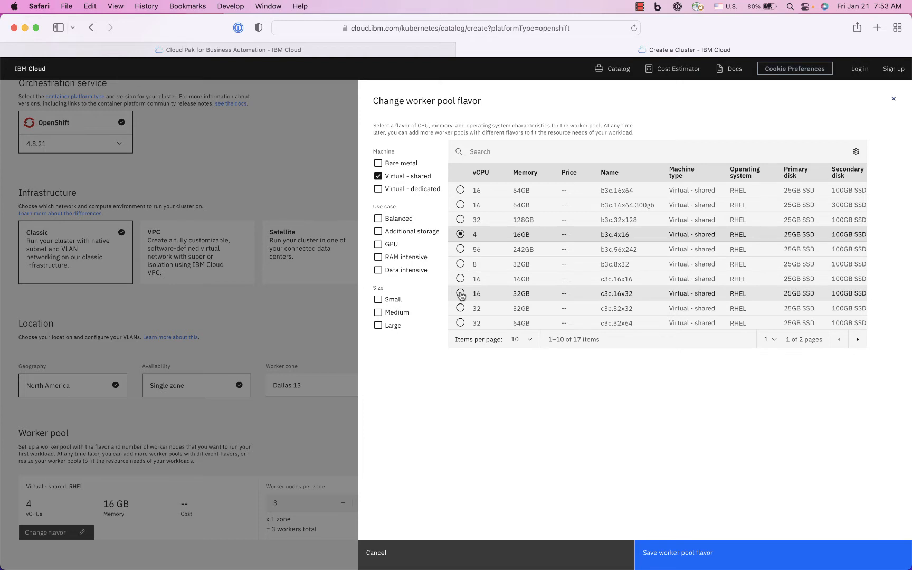
{"action": "left_click", "coordinate": [677, 553]}
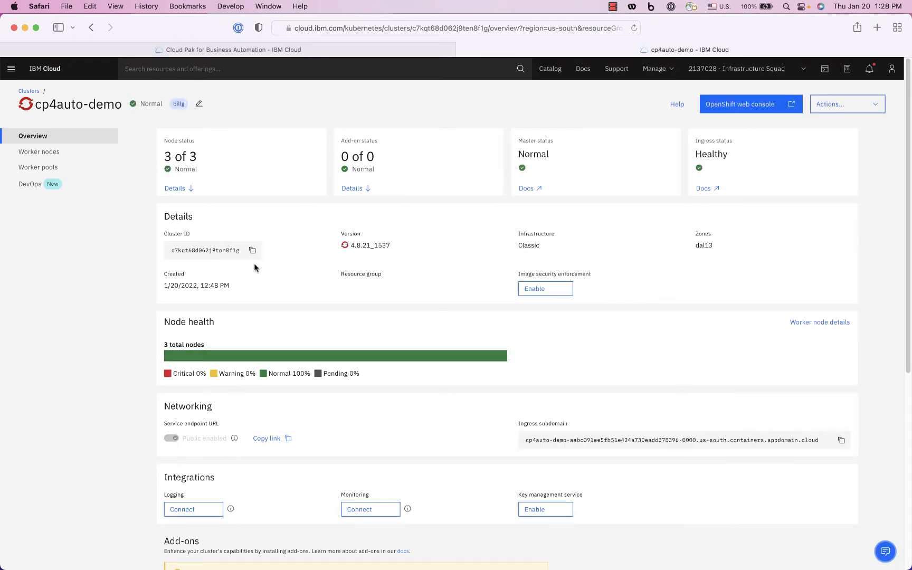
{"action": "mouse_move", "coordinate": [213, 296]}
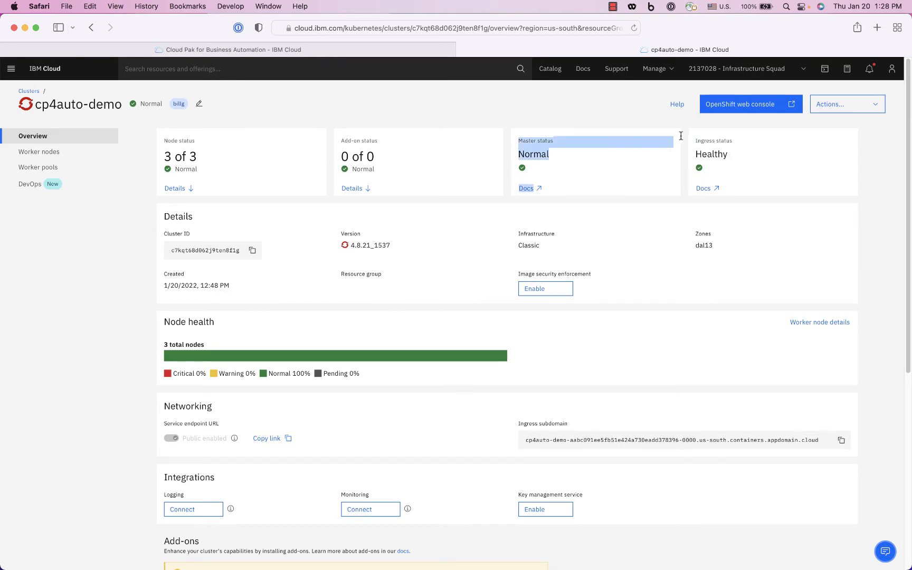
{"action": "mouse_move", "coordinate": [738, 159]}
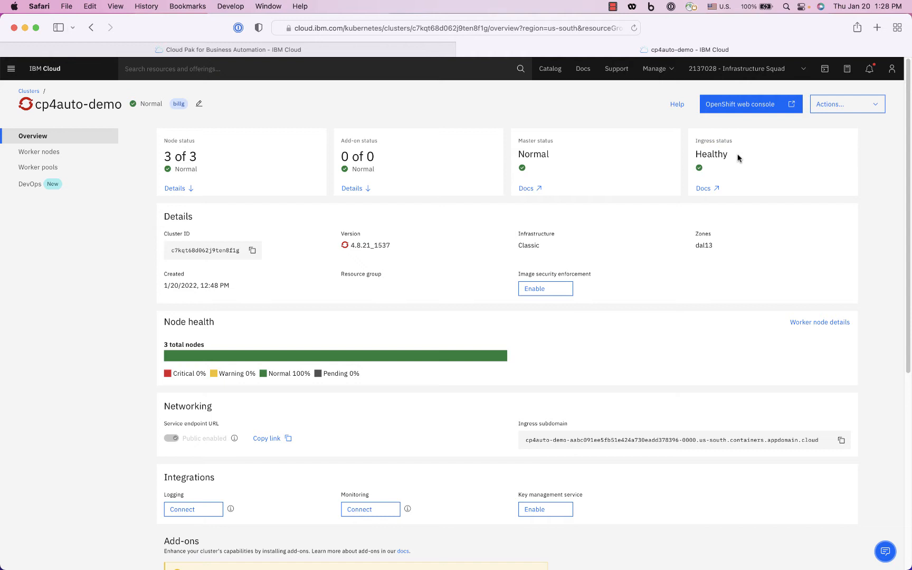
{"action": "mouse_move", "coordinate": [255, 138]}
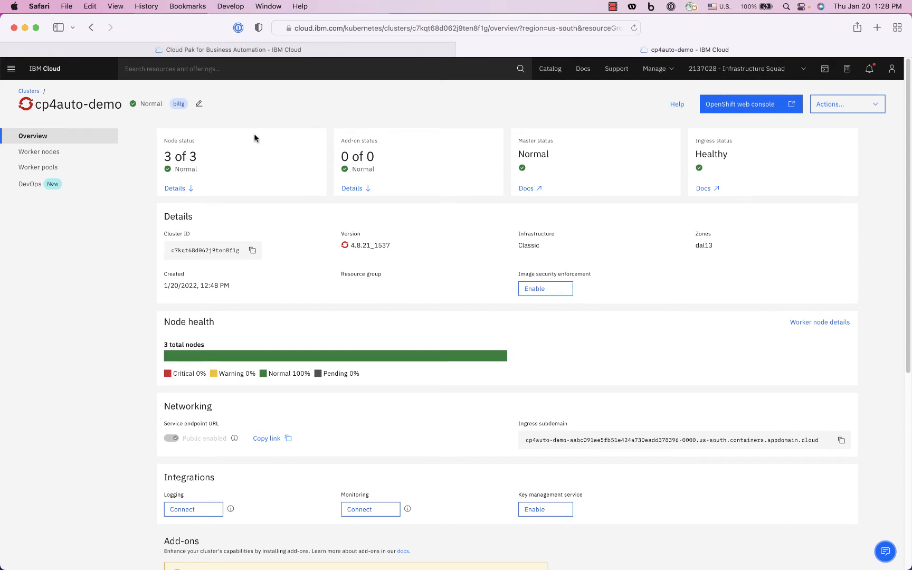
{"action": "mouse_move", "coordinate": [310, 67]}
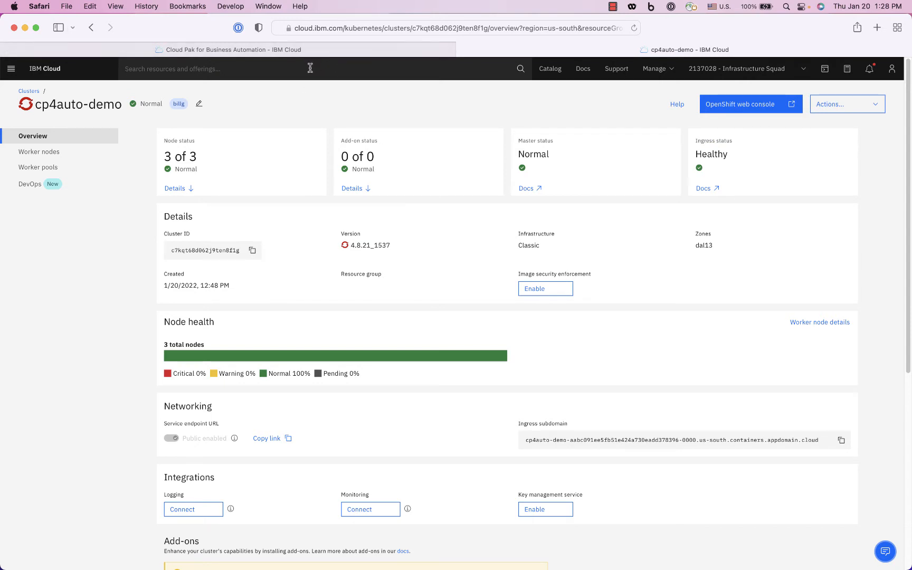
Search 'automation' and open the Cloud Pak for Business Automation catalog offering
{"action": "type", "text": "automation"}
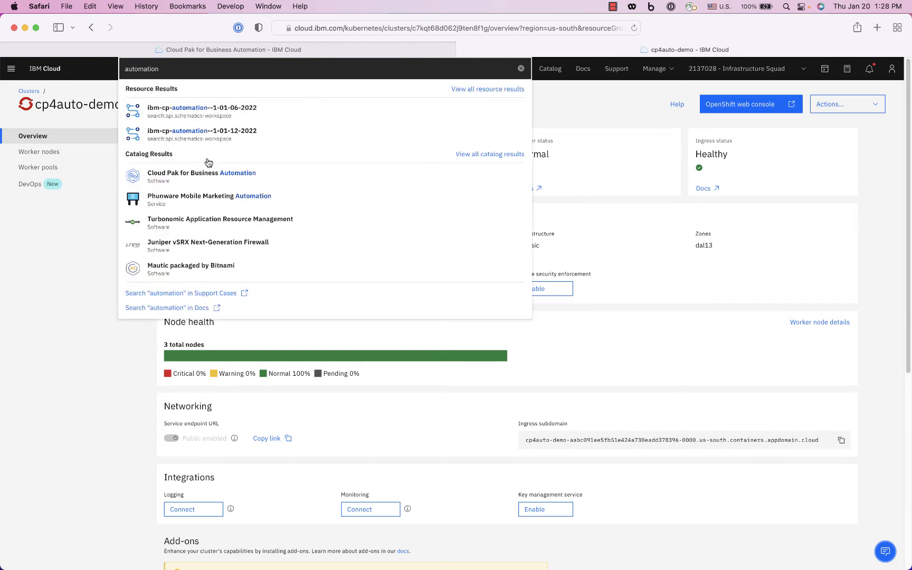
{"action": "left_click", "coordinate": [201, 173]}
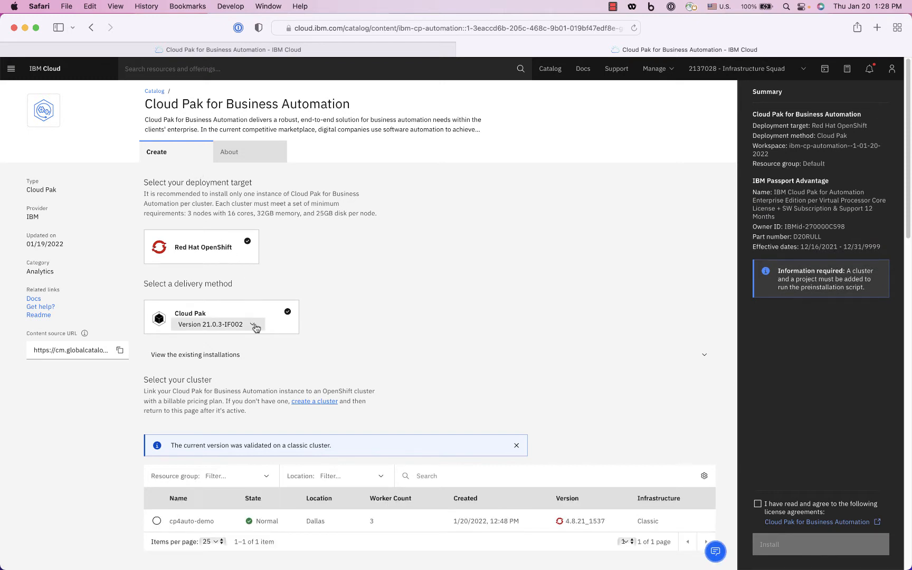
{"action": "mouse_move", "coordinate": [393, 341]}
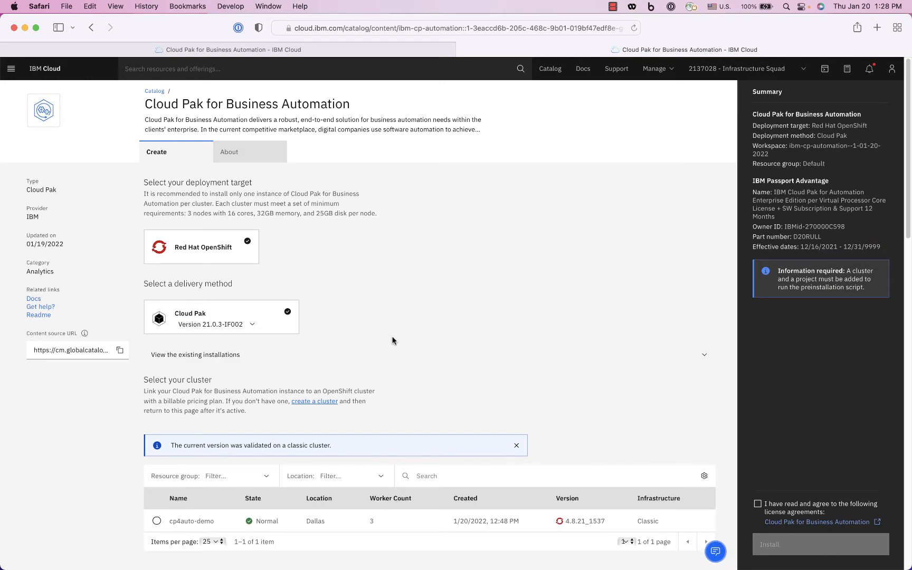
Select cp4auto-demo as the target cluster and list its existing projects
{"action": "left_click", "coordinate": [157, 521]}
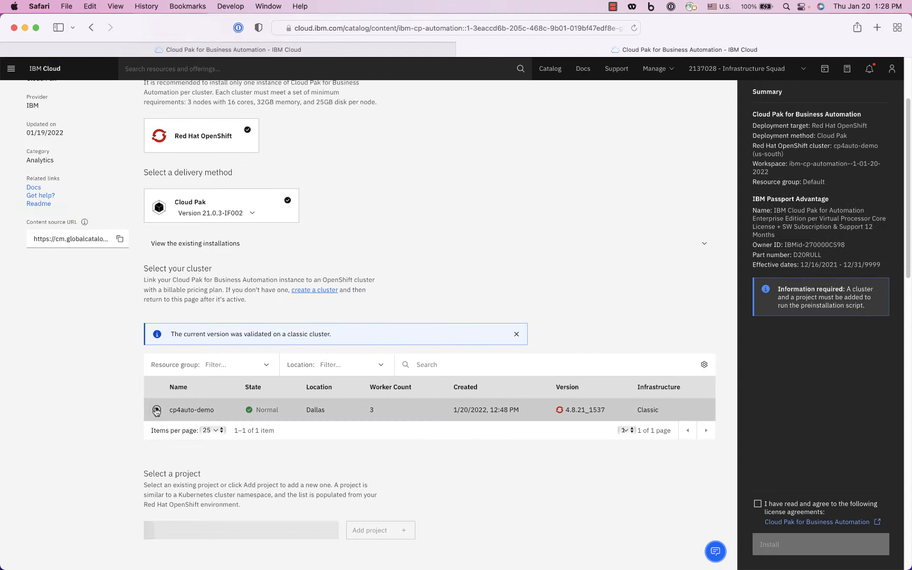
{"action": "left_click", "coordinate": [156, 409]}
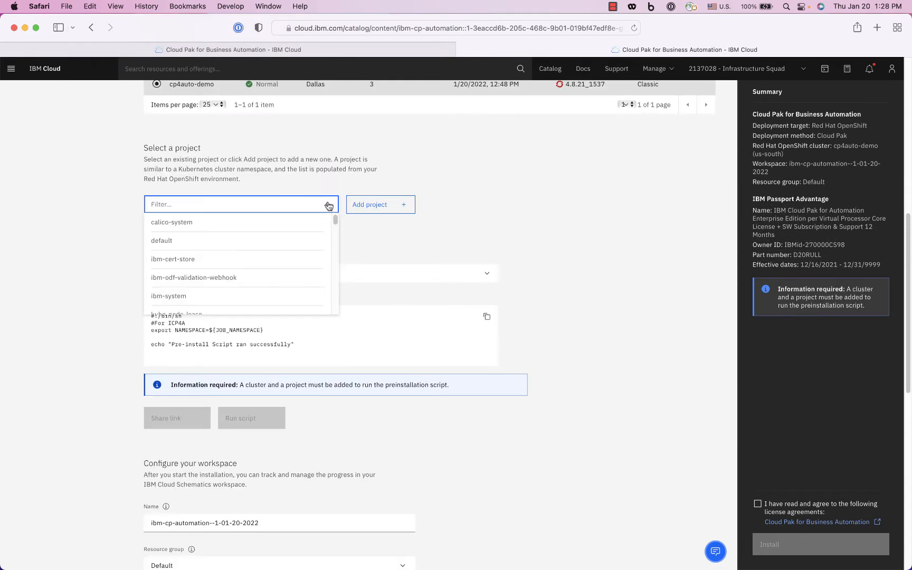
Add a new project named 'cp4auto-project' as the installation's target namespace
{"action": "left_click", "coordinate": [381, 204]}
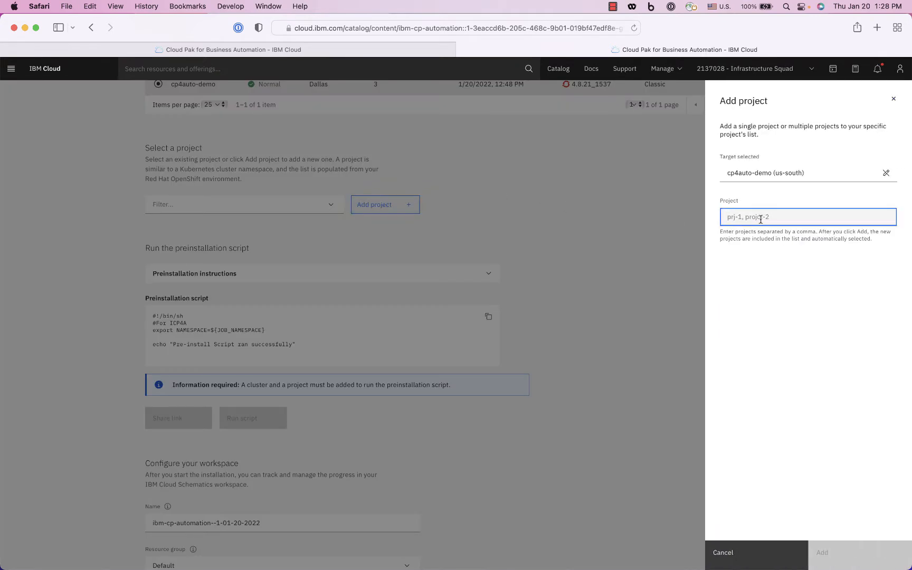
{"action": "type", "text": "c"}
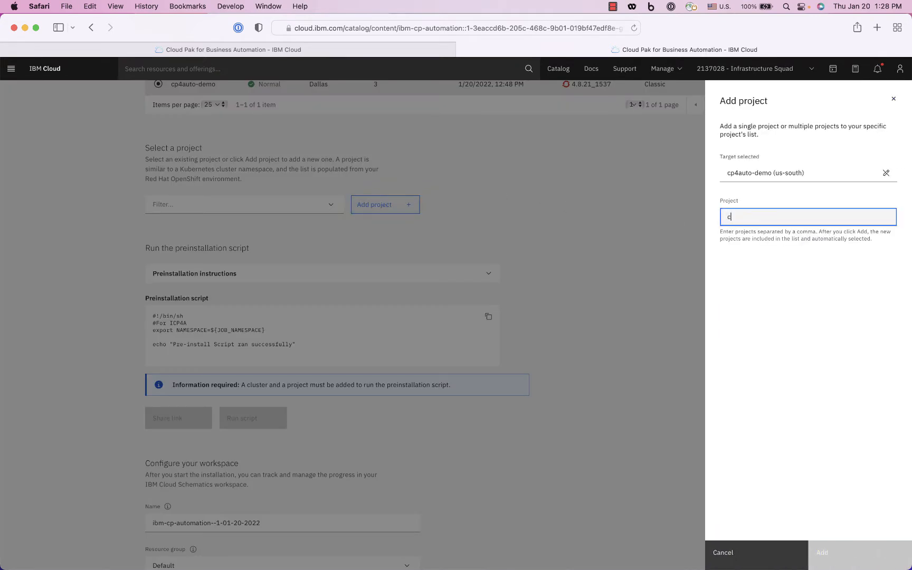
{"action": "type", "text": "p4auto"}
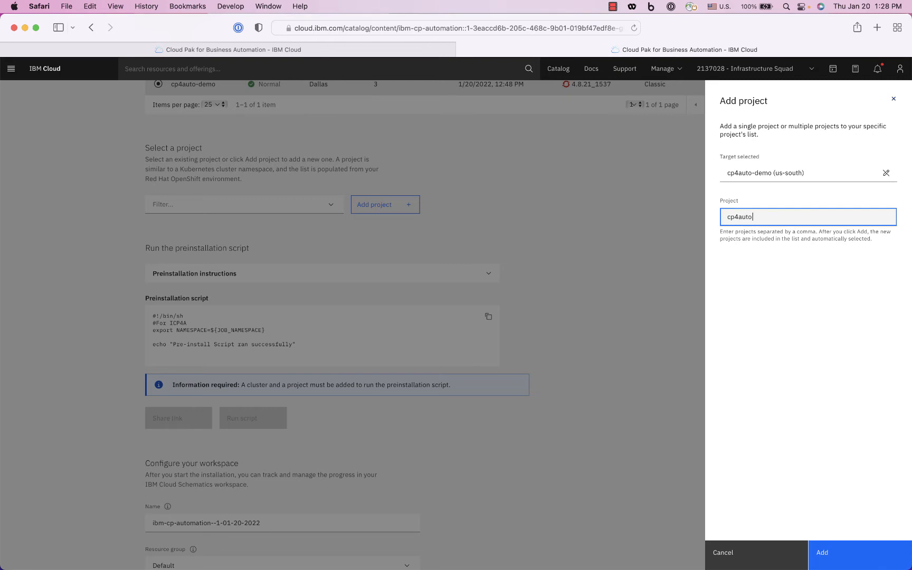
{"action": "type", "text": "-pro"}
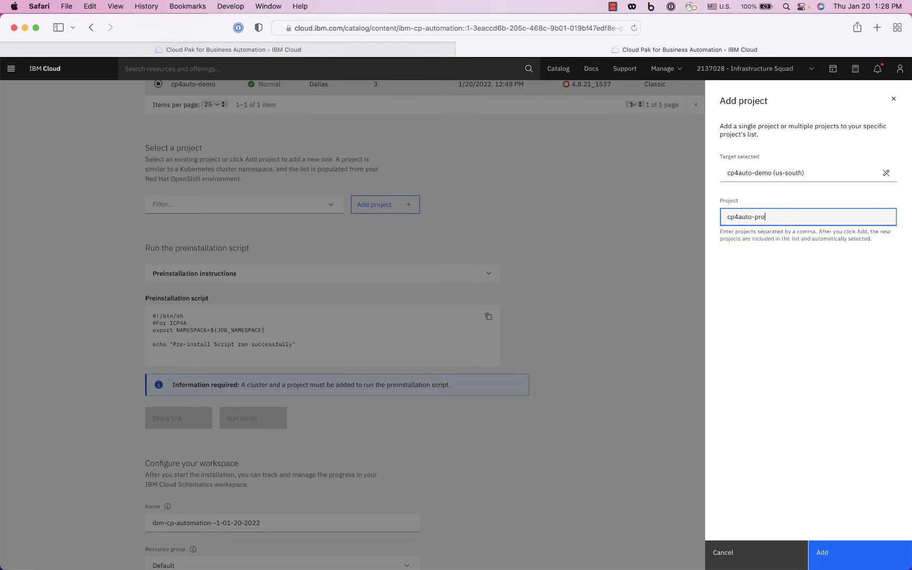
{"action": "type", "text": "ject"}
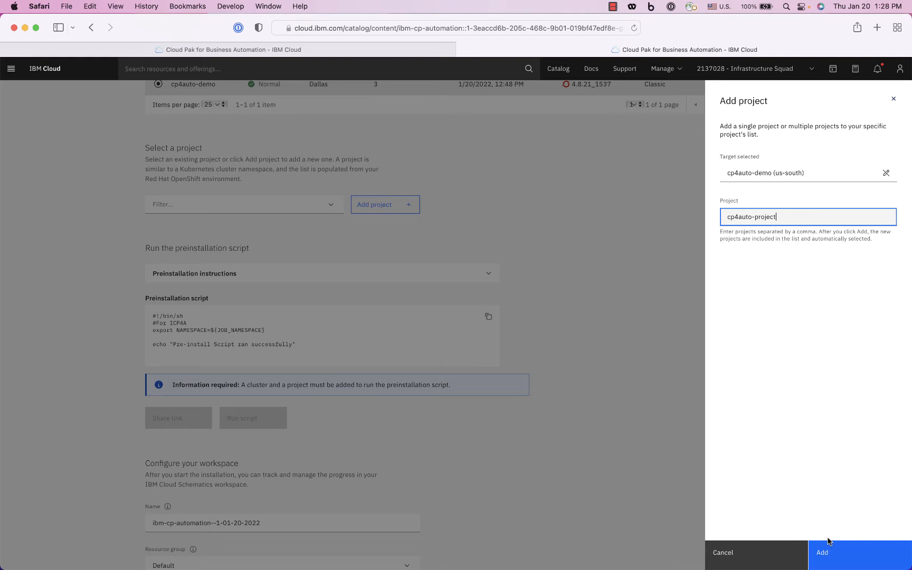
{"action": "left_click", "coordinate": [852, 553]}
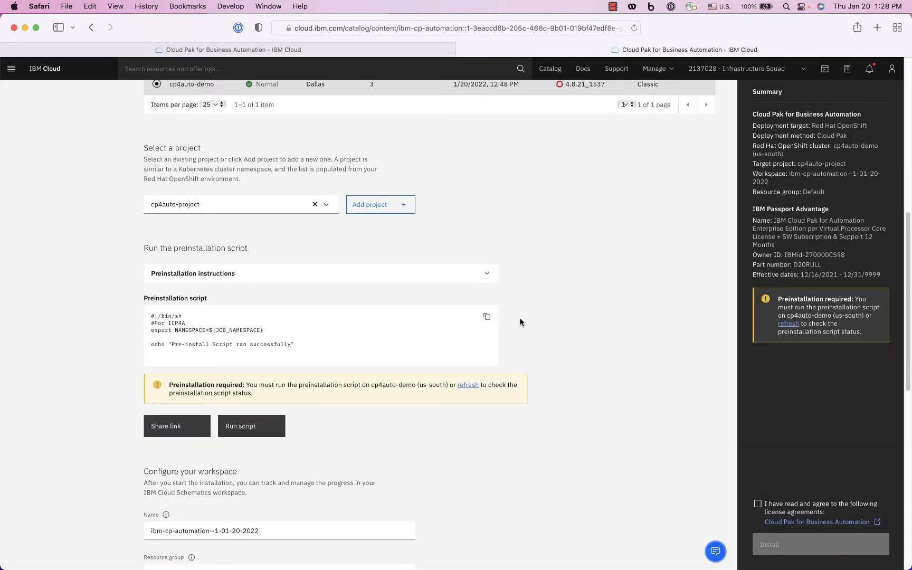
{"action": "mouse_move", "coordinate": [327, 255]}
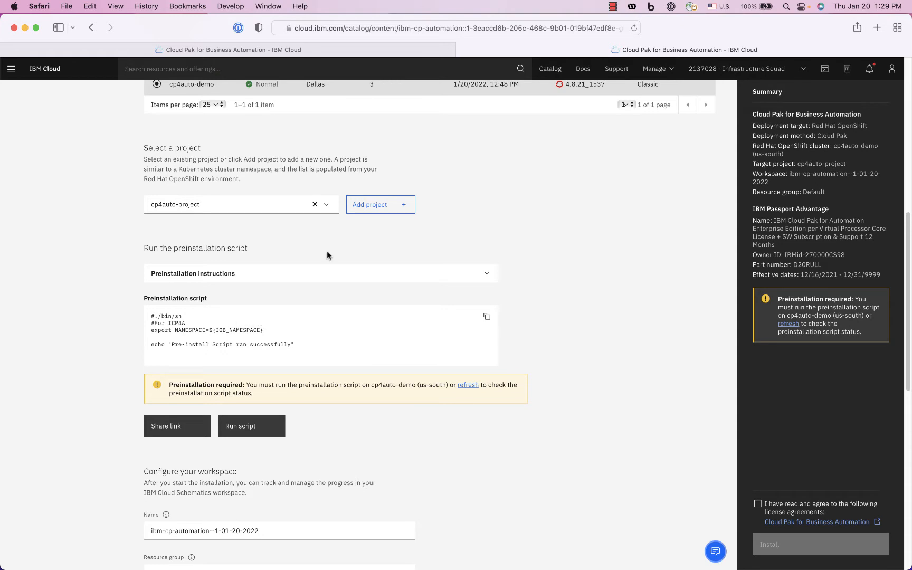
{"action": "scroll", "scroll_direction": "up", "scroll_amount": 3}
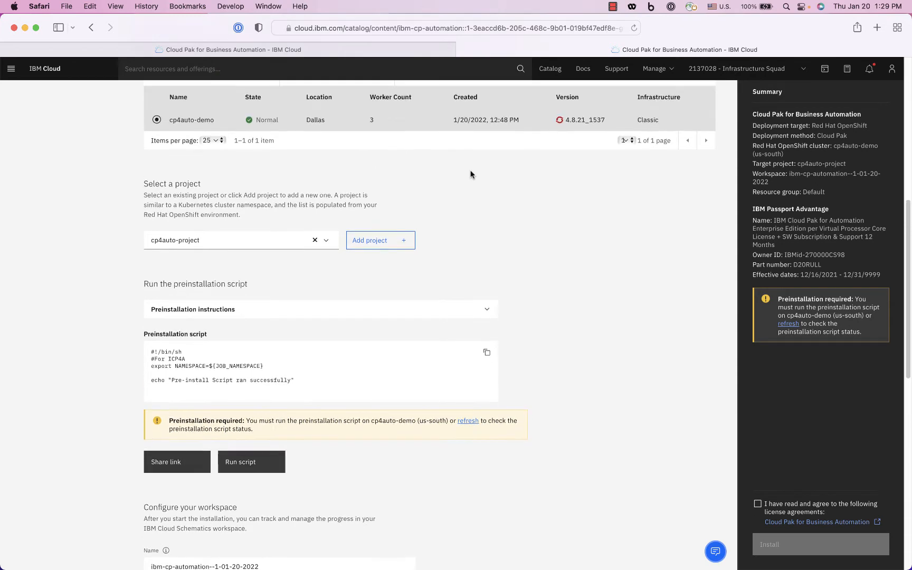
{"action": "scroll", "scroll_direction": "down", "scroll_amount": 3}
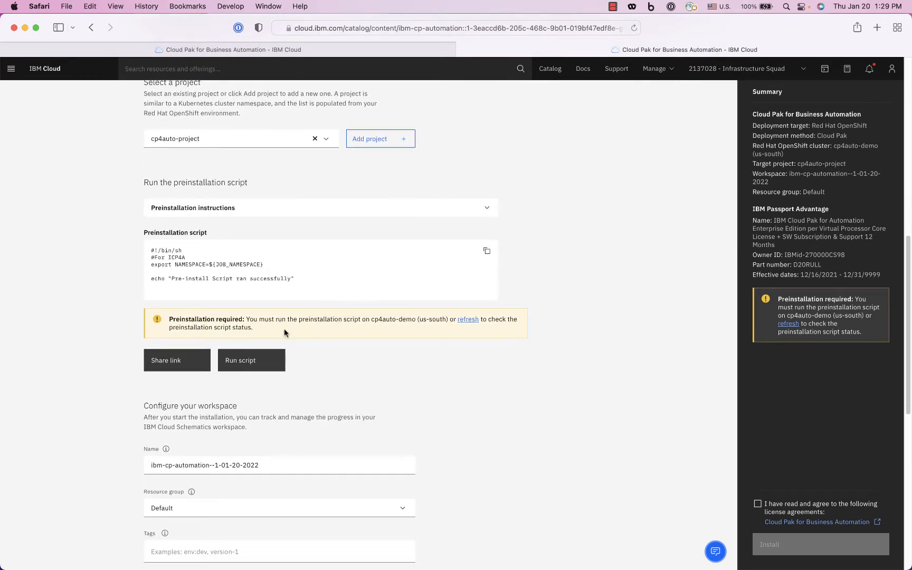
Run the preinstallation script on the cp4auto-demo cluster
{"action": "left_click", "coordinate": [251, 360]}
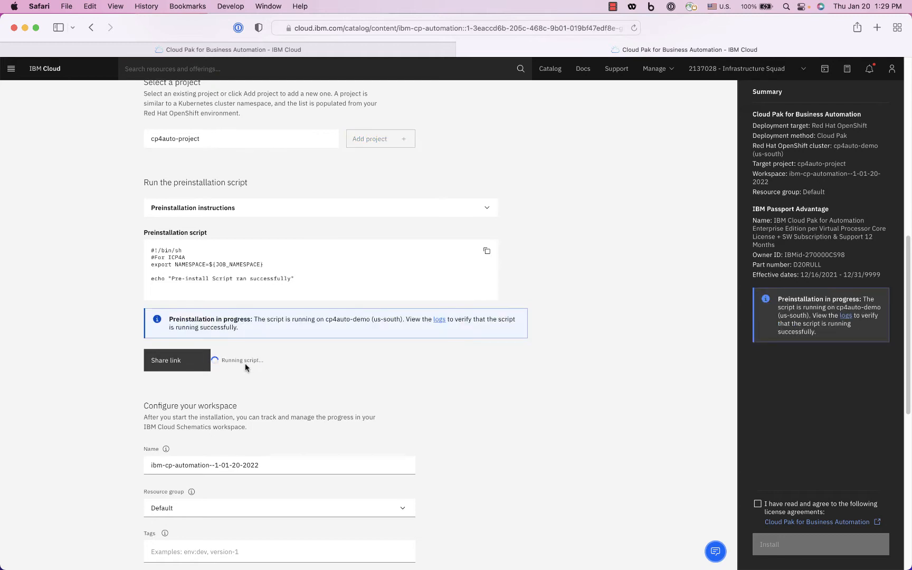
{"action": "mouse_move", "coordinate": [259, 351]}
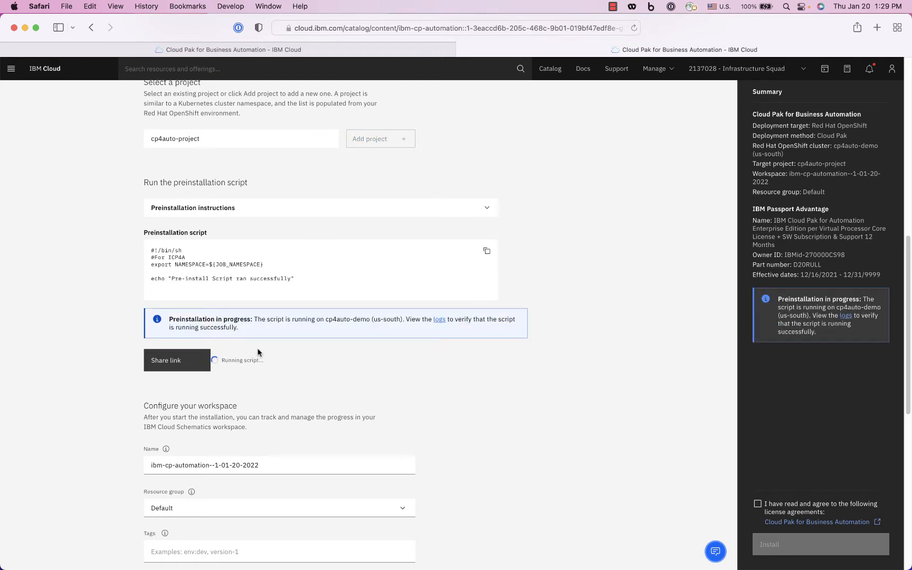
{"action": "mouse_move", "coordinate": [333, 276]}
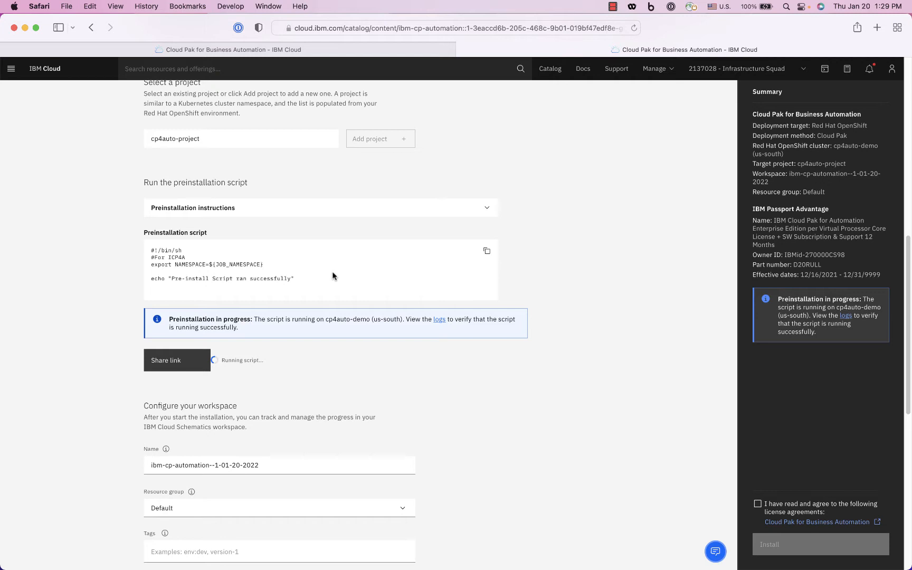
{"action": "mouse_move", "coordinate": [279, 278]}
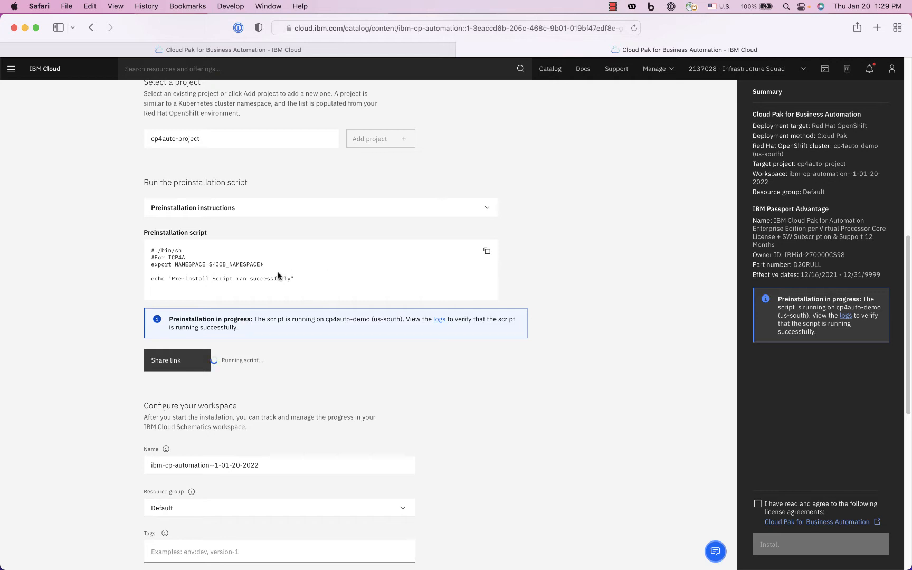
{"action": "mouse_move", "coordinate": [338, 275]}
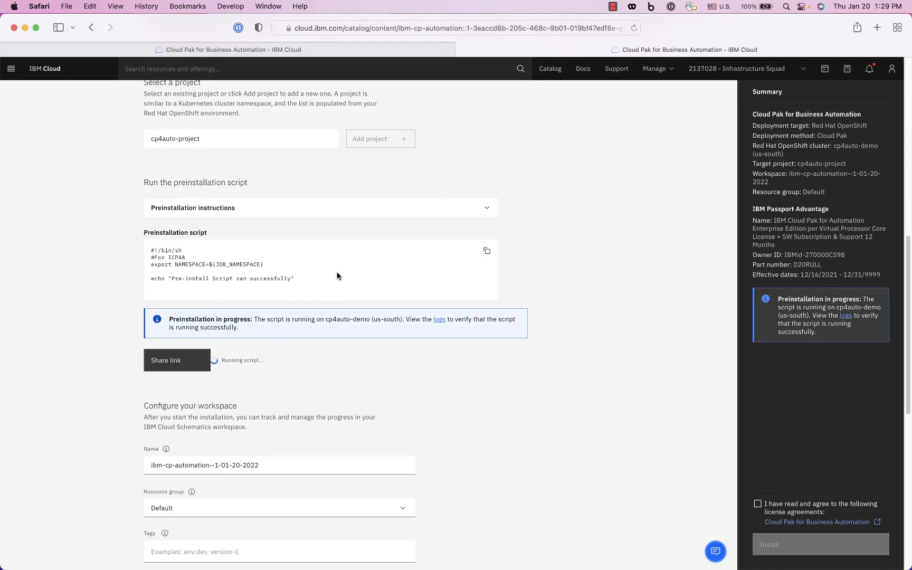
Put the workspace in the billg_resources resource group and tag it 'billg'
{"action": "scroll", "scroll_direction": "down", "scroll_amount": 3}
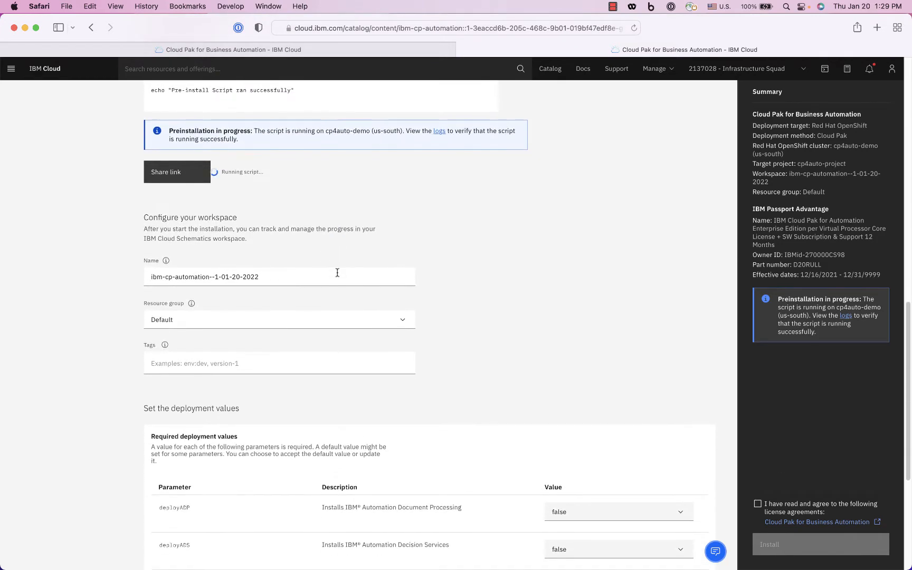
{"action": "scroll", "scroll_direction": "down", "scroll_amount": 3}
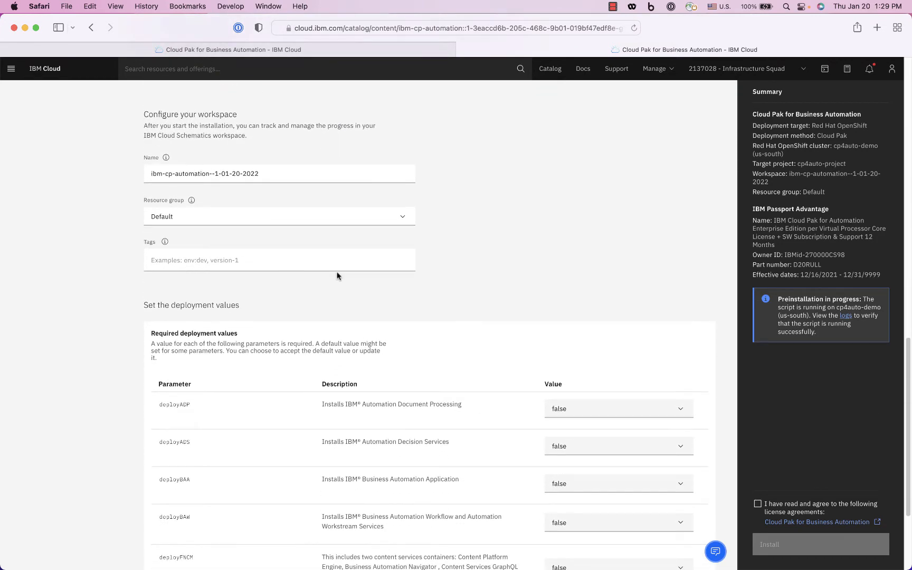
{"action": "left_click", "coordinate": [279, 217]}
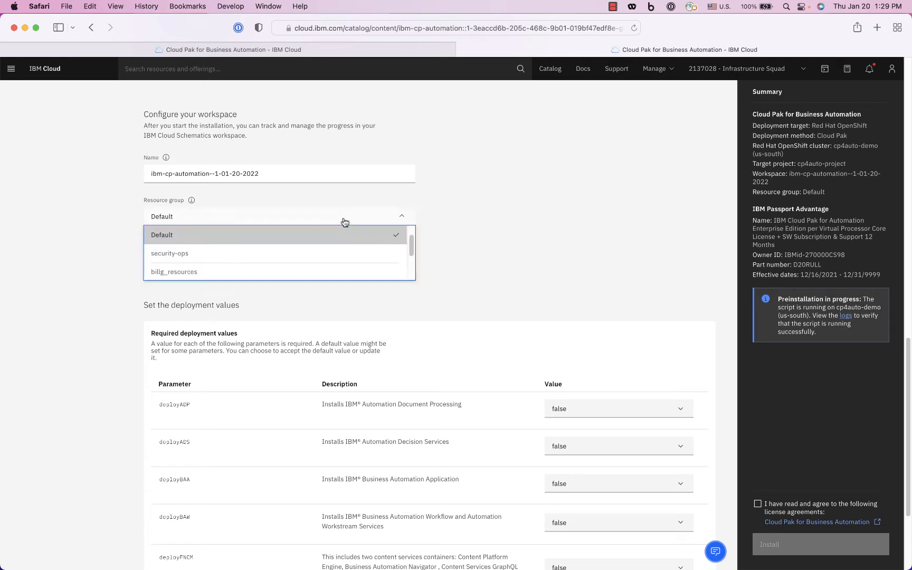
{"action": "left_click", "coordinate": [173, 272]}
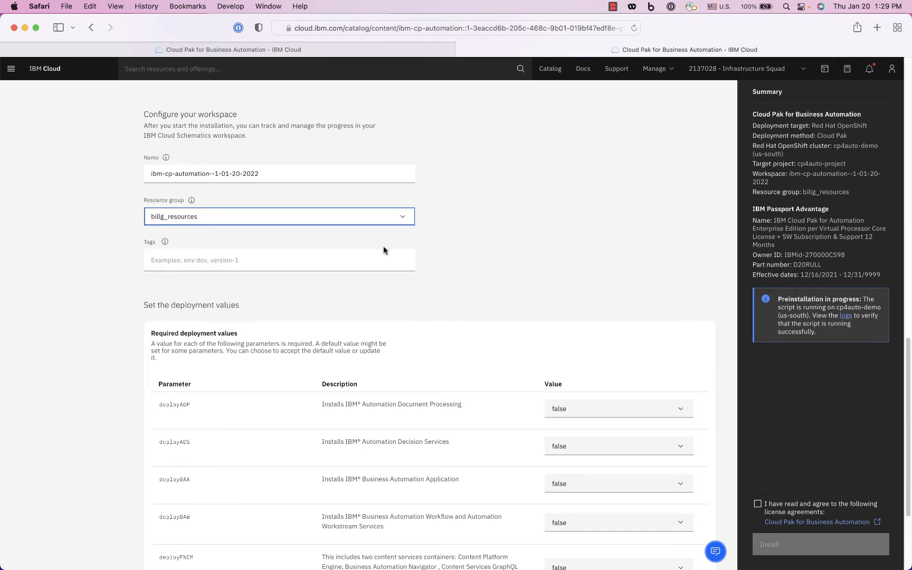
{"action": "type", "text": "billg"}
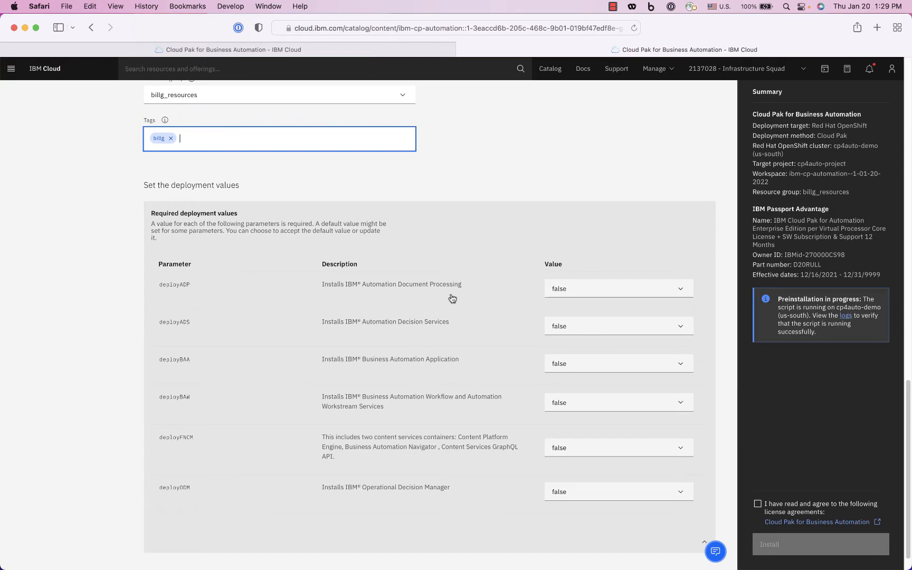
{"action": "mouse_move", "coordinate": [569, 294]}
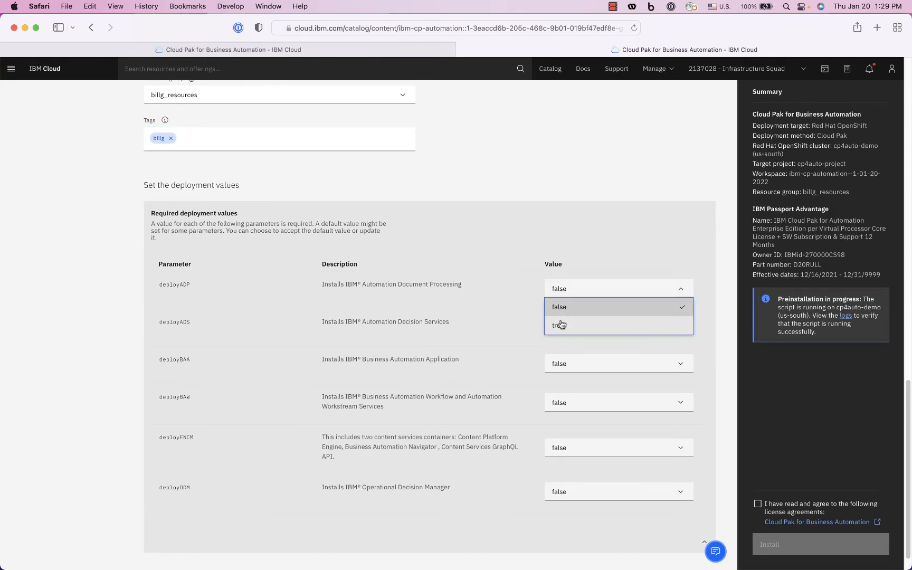
Set deployADP, deployADS, deployBAW and deployFNCM to true
{"action": "left_click", "coordinate": [559, 324]}
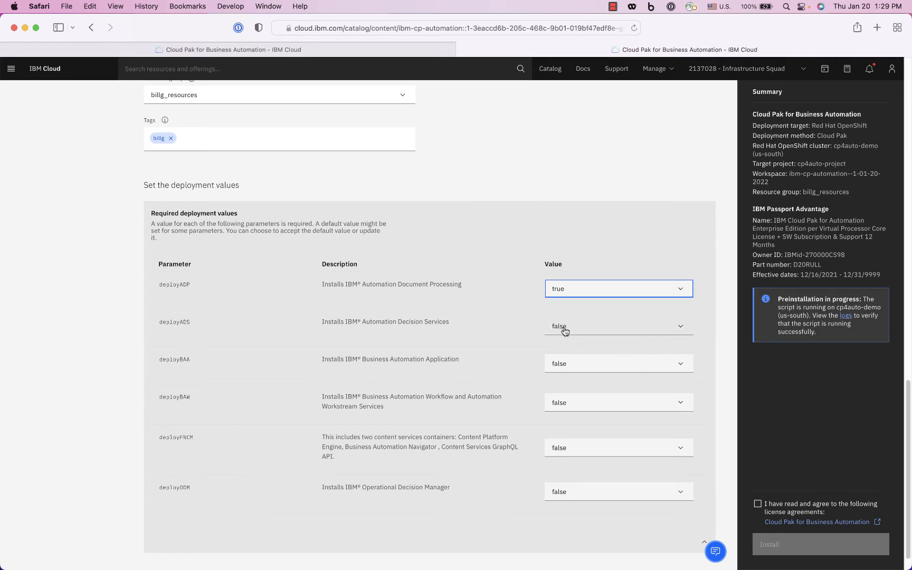
{"action": "left_click", "coordinate": [618, 326]}
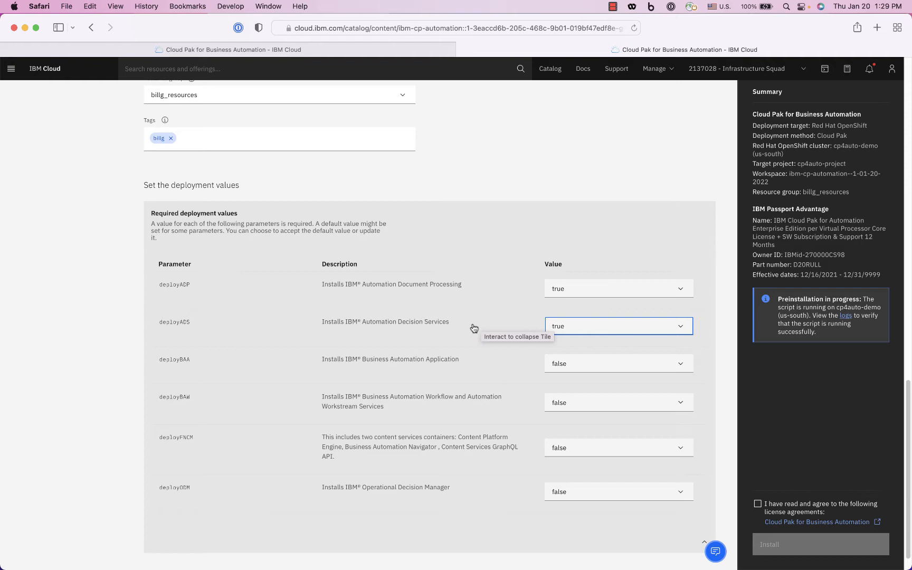
{"action": "mouse_move", "coordinate": [449, 324]}
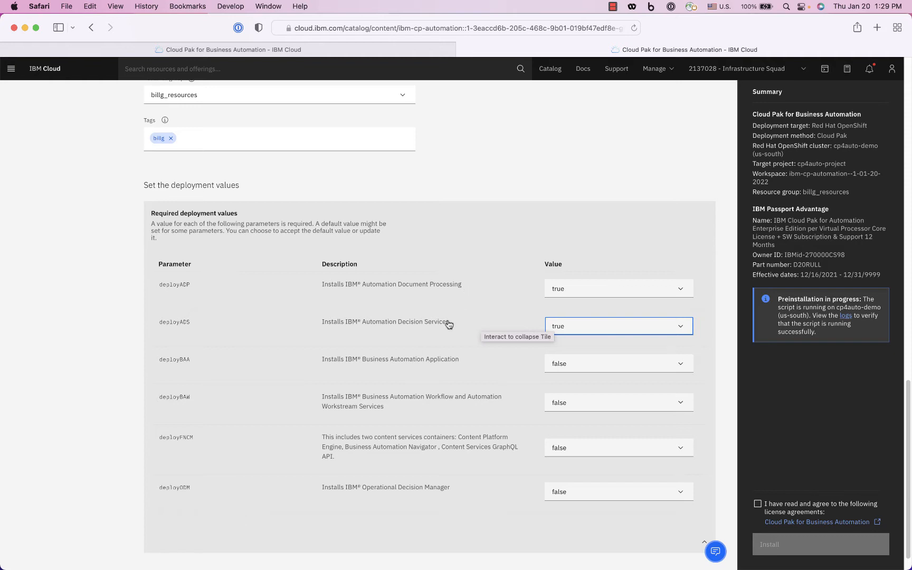
{"action": "mouse_move", "coordinate": [473, 295]}
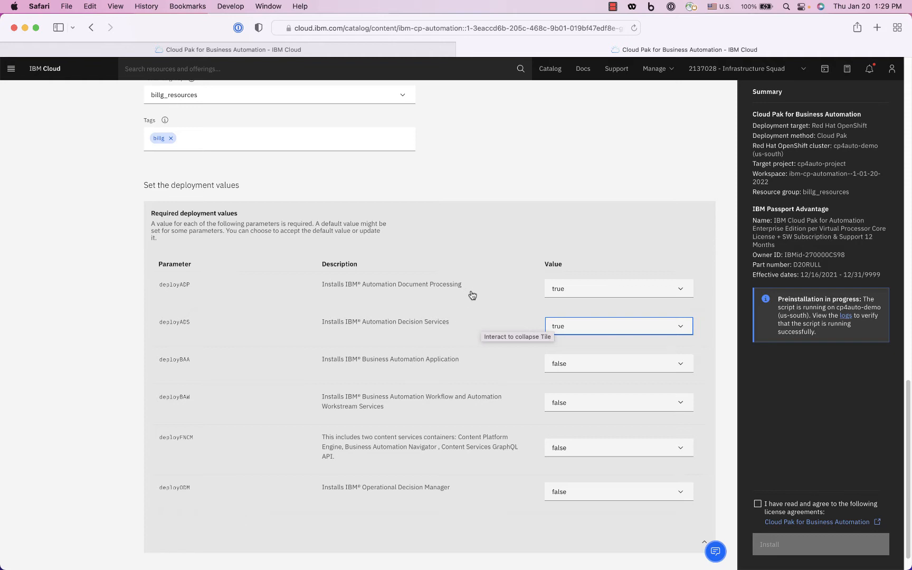
{"action": "mouse_move", "coordinate": [467, 296]}
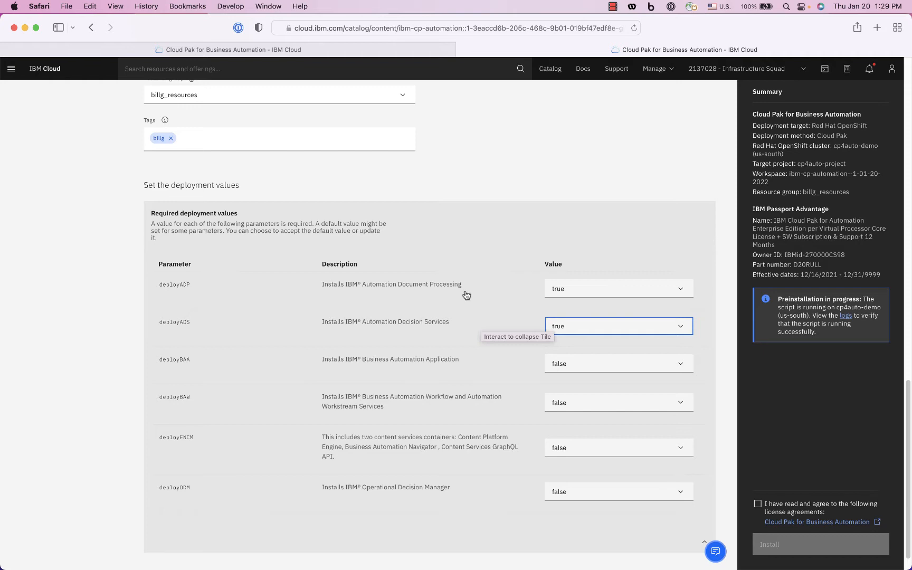
{"action": "mouse_move", "coordinate": [454, 295]}
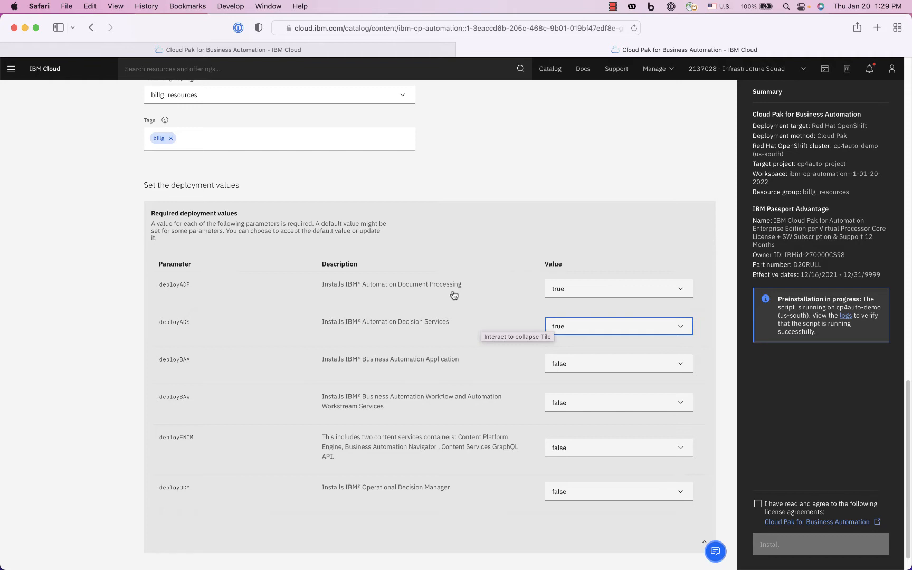
{"action": "mouse_move", "coordinate": [479, 287]}
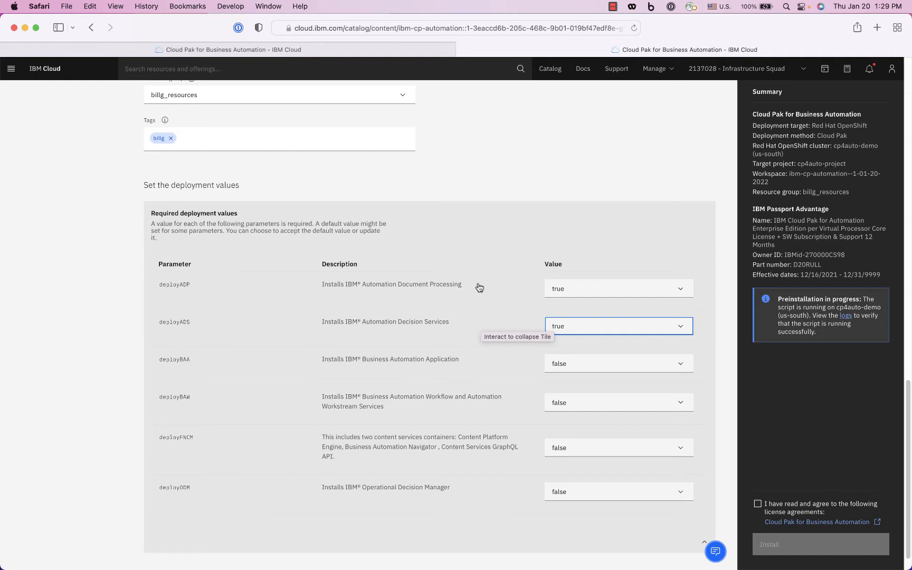
{"action": "mouse_move", "coordinate": [443, 336]}
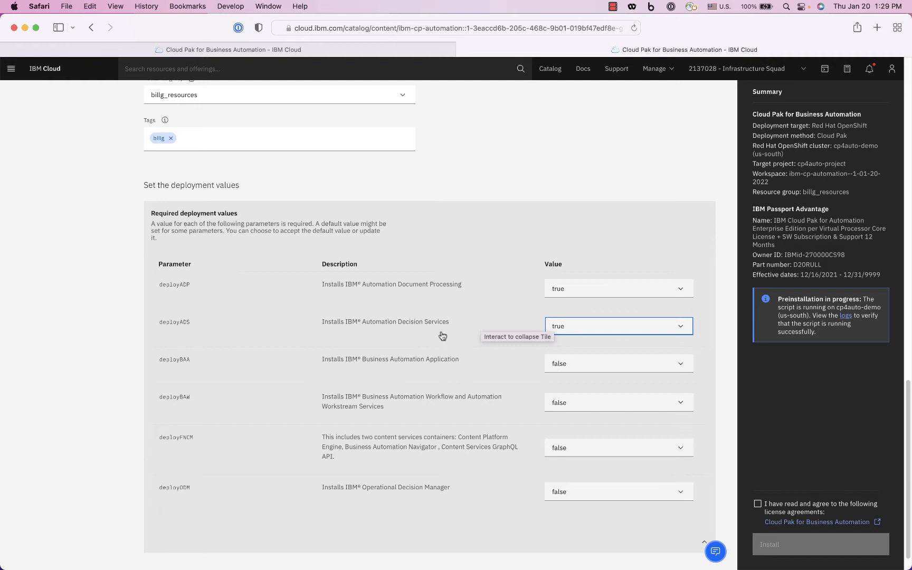
{"action": "mouse_move", "coordinate": [527, 371]}
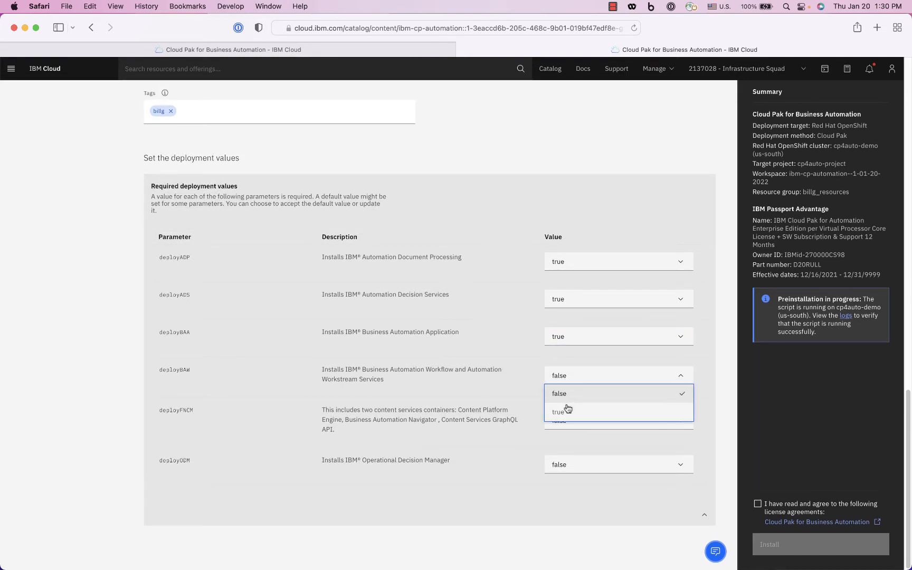
{"action": "left_click", "coordinate": [558, 412]}
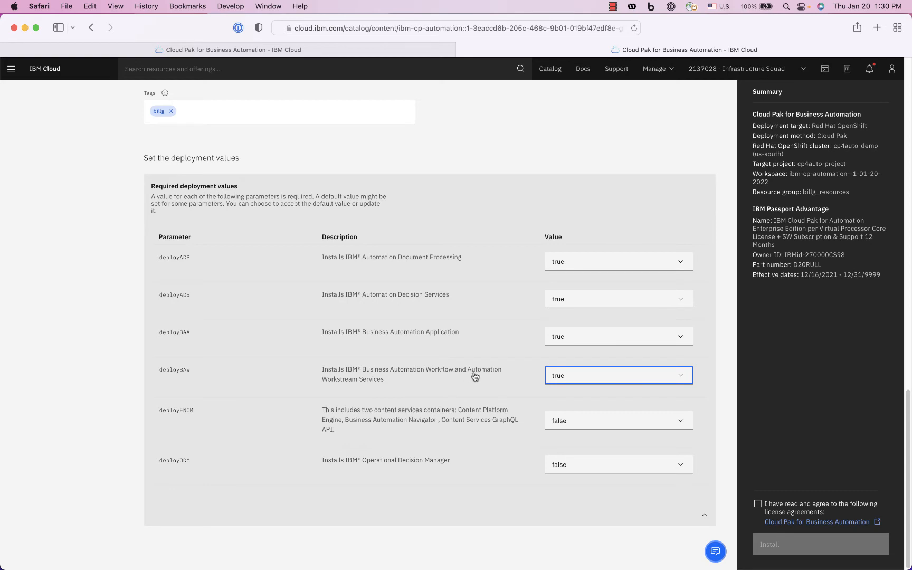
{"action": "mouse_move", "coordinate": [409, 377]}
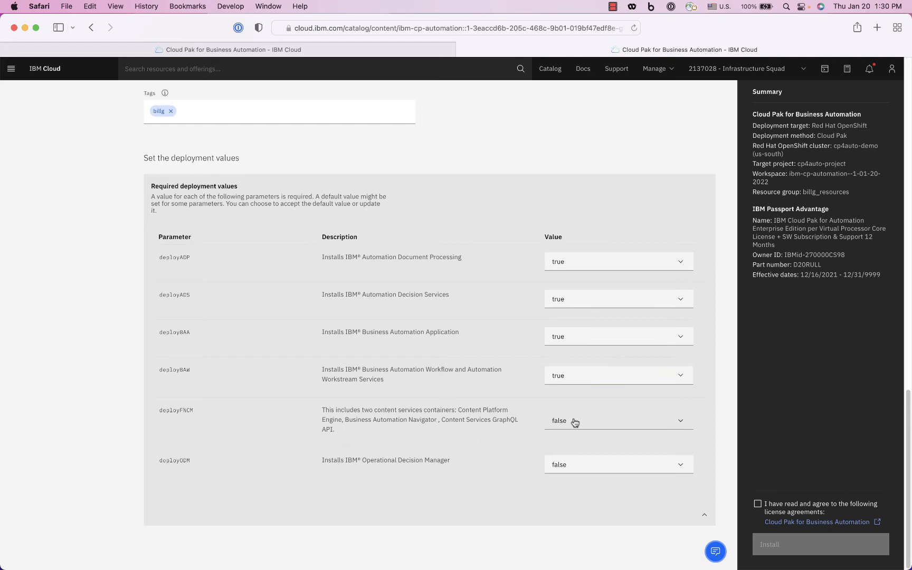
{"action": "left_click", "coordinate": [618, 421]}
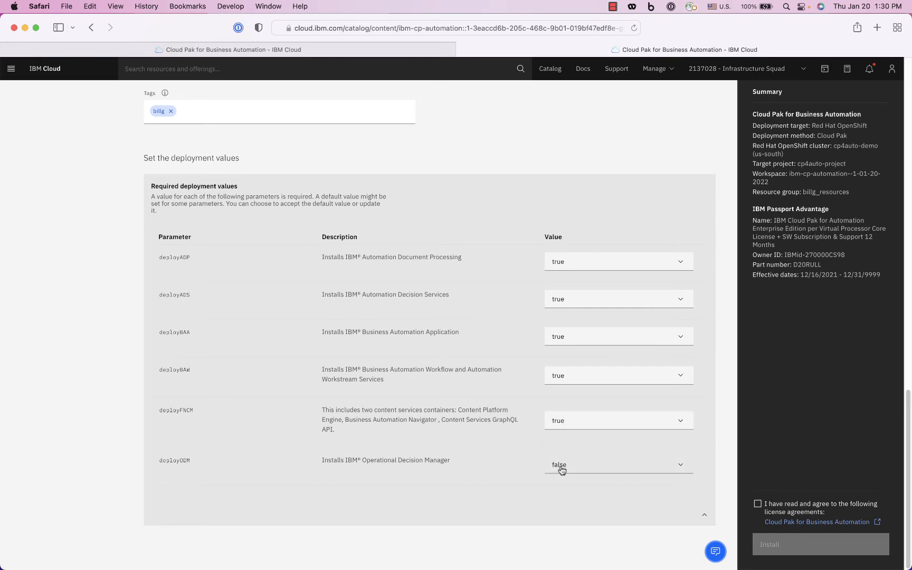
Set deployODM to true and accept the license agreement
{"action": "left_click", "coordinate": [618, 464]}
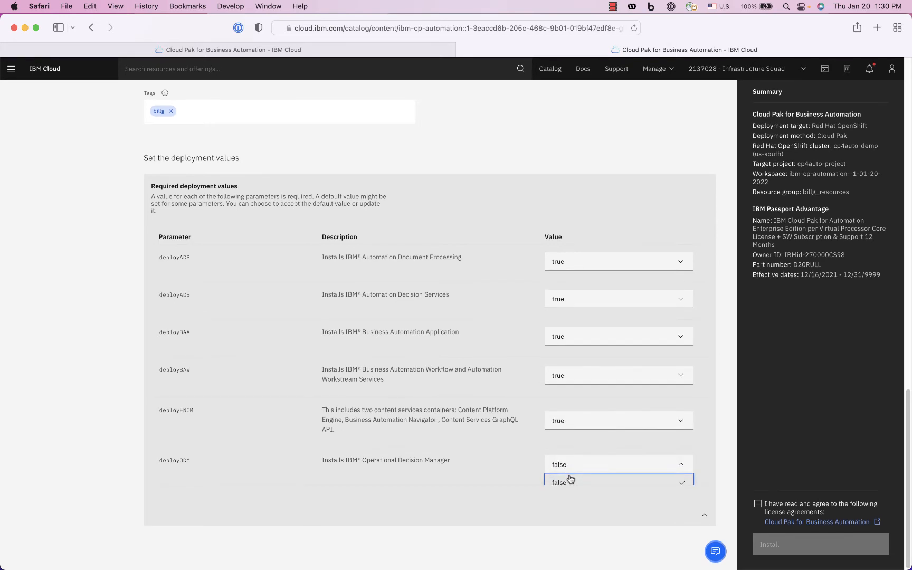
{"action": "left_click", "coordinate": [618, 482]}
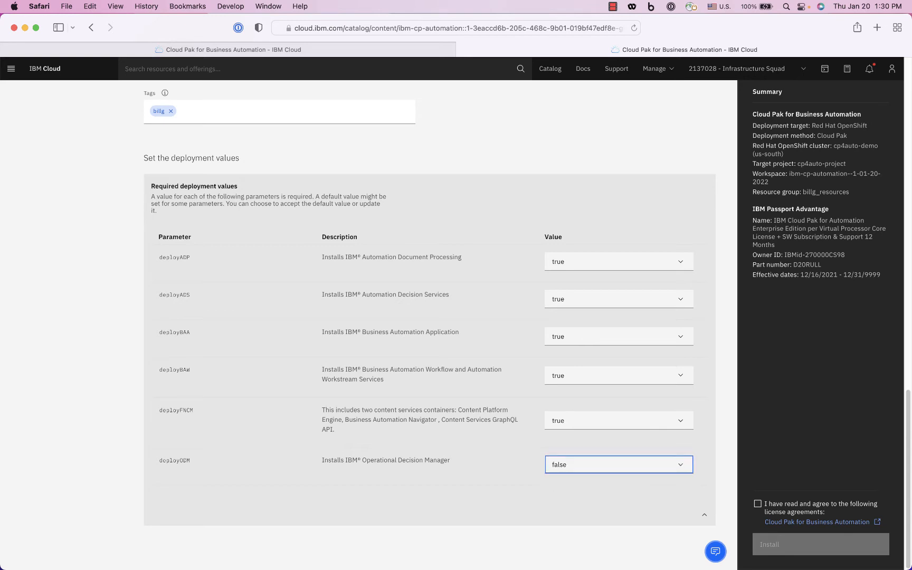
{"action": "left_click", "coordinate": [617, 464]}
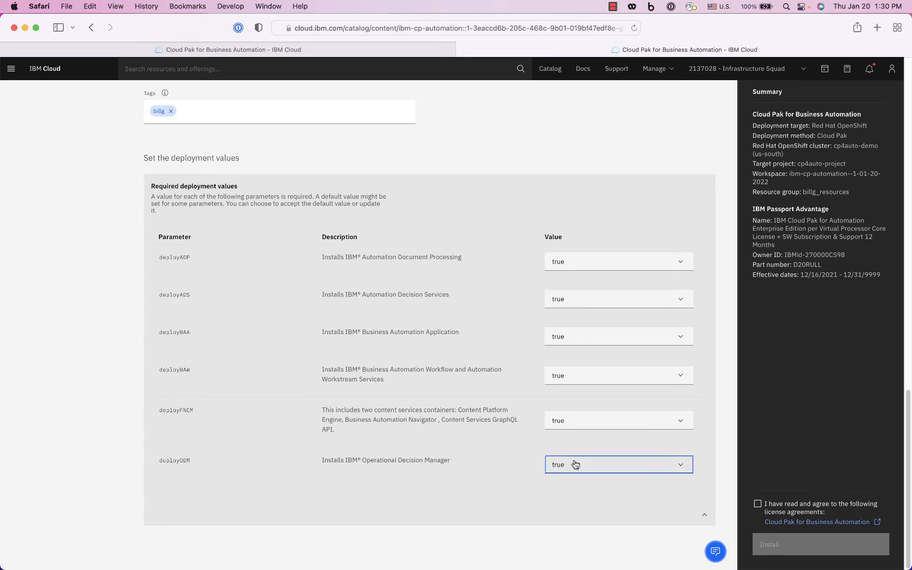
{"action": "mouse_move", "coordinate": [447, 468]}
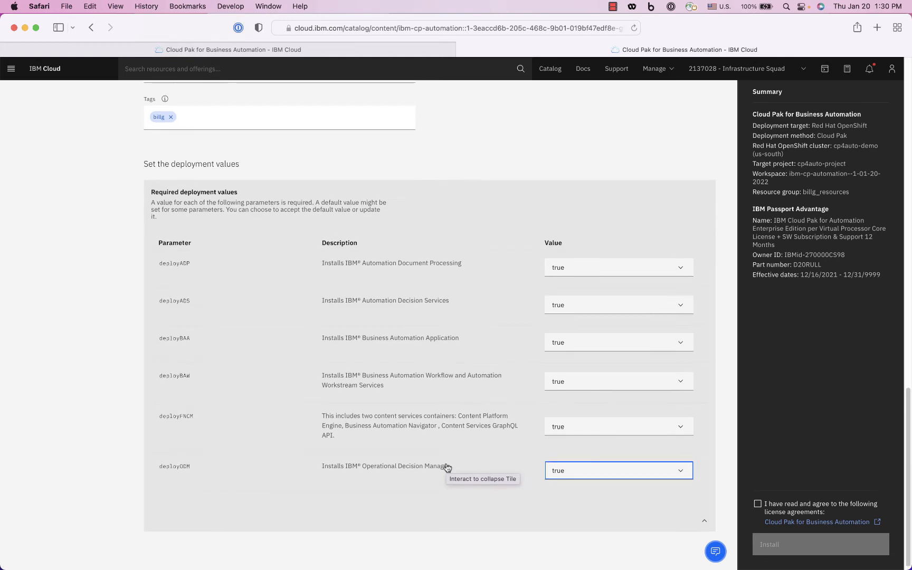
{"action": "scroll", "scroll_direction": "up", "scroll_amount": 3}
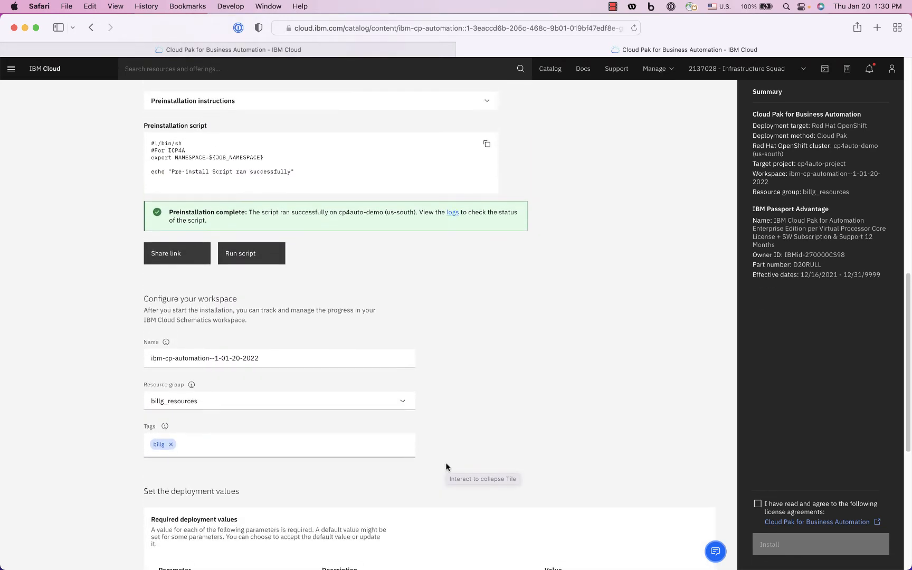
{"action": "scroll", "scroll_direction": "down", "scroll_amount": 3}
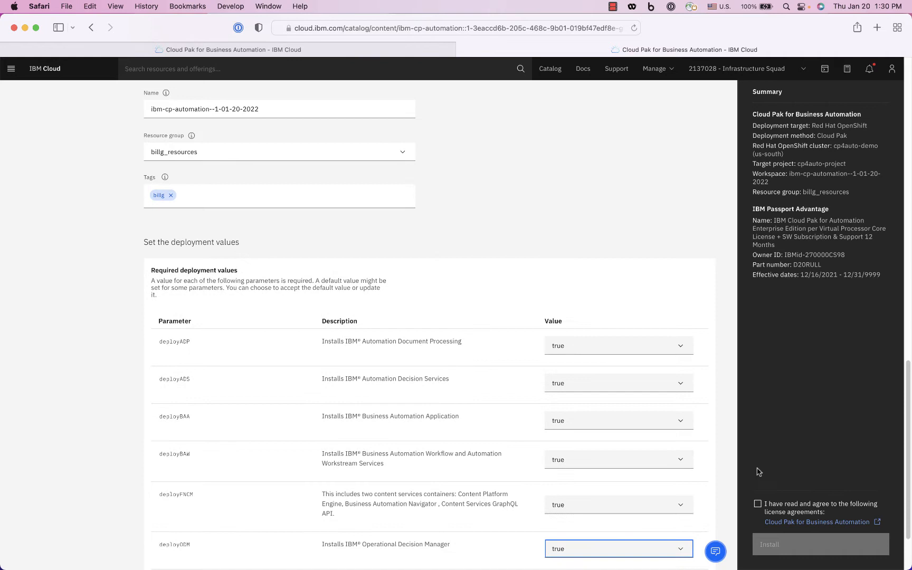
{"action": "left_click", "coordinate": [757, 503]}
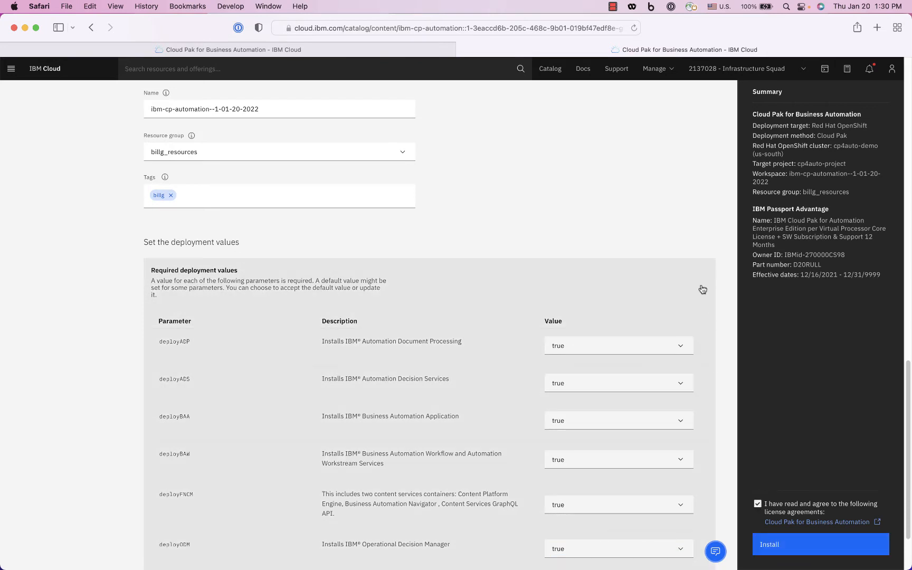
{"action": "scroll", "scroll_direction": "down", "scroll_amount": 3}
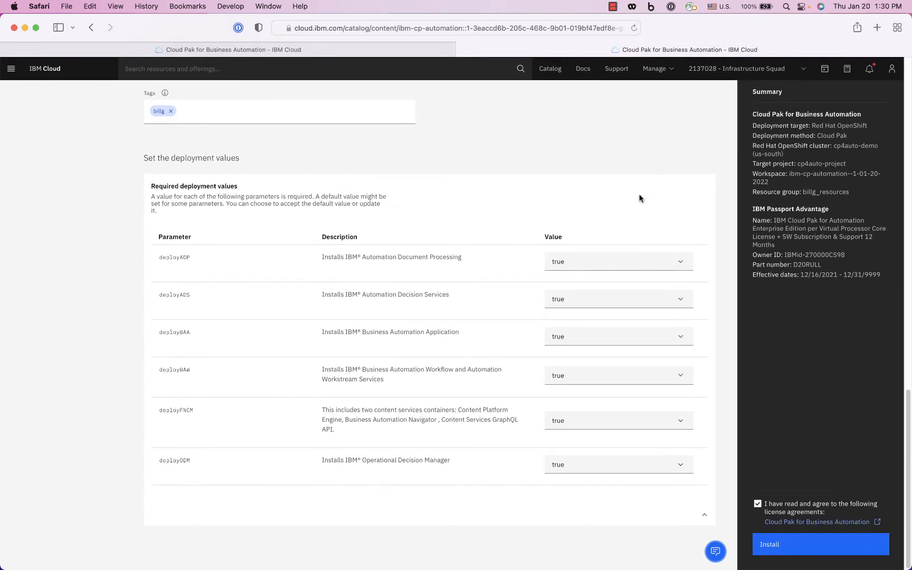
{"action": "mouse_move", "coordinate": [627, 498]}
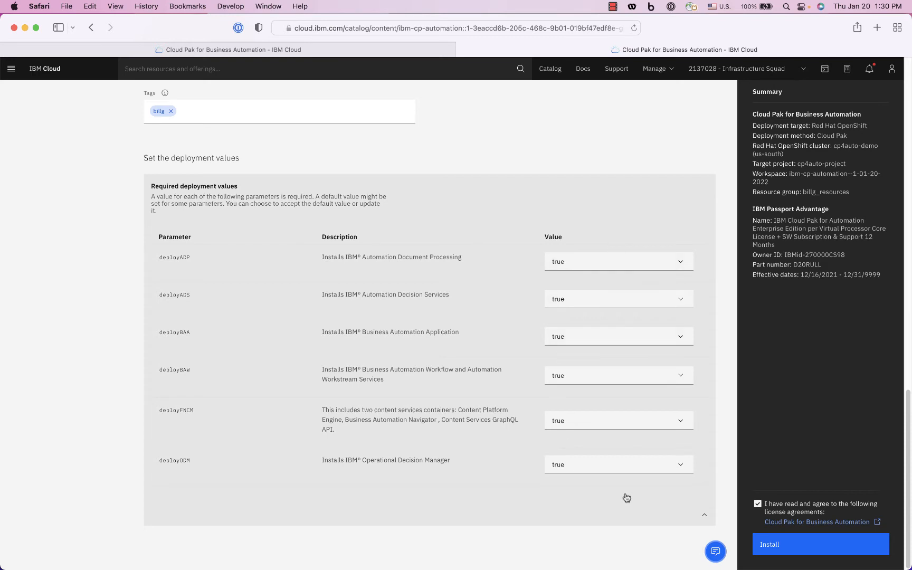
Start the Cloud Pak for Business Automation installation
{"action": "left_click", "coordinate": [820, 544]}
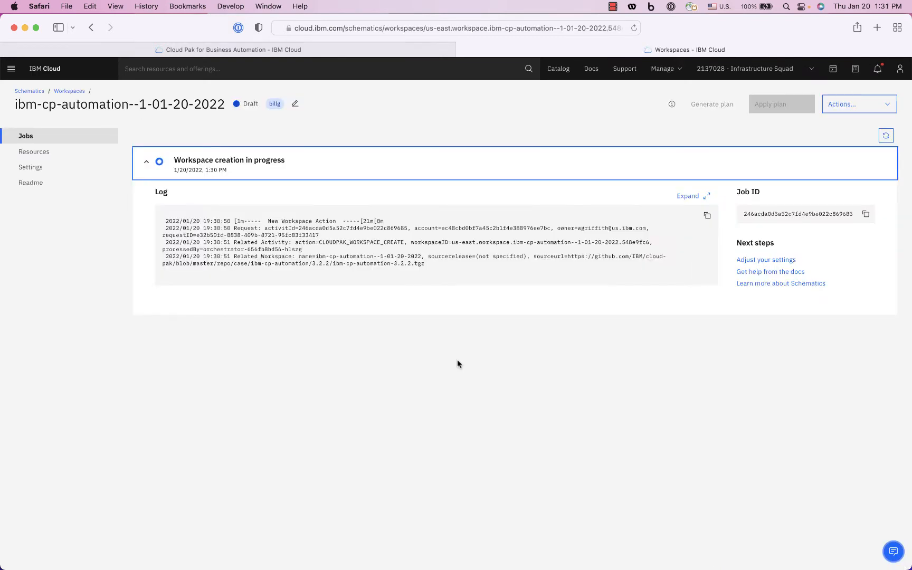
{"action": "mouse_move", "coordinate": [104, 120]}
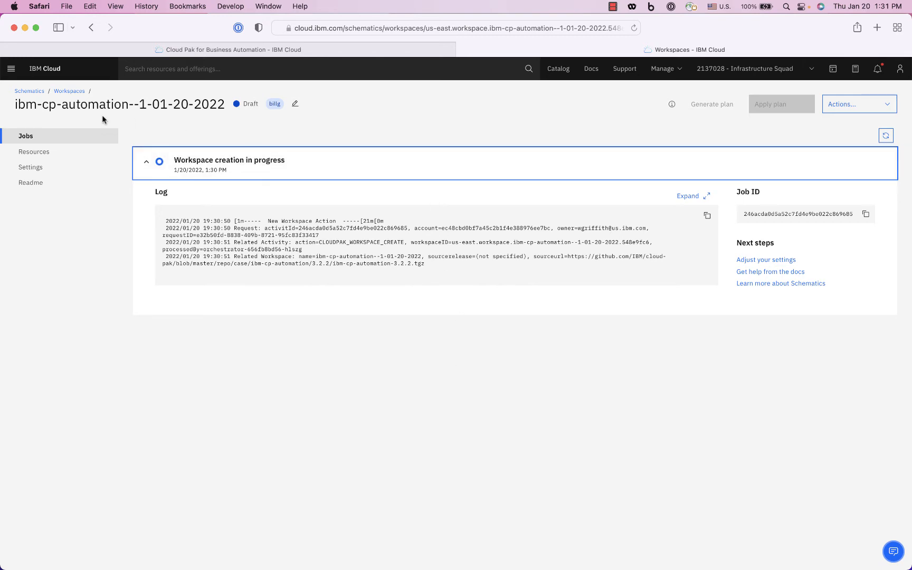
{"action": "mouse_move", "coordinate": [69, 92]}
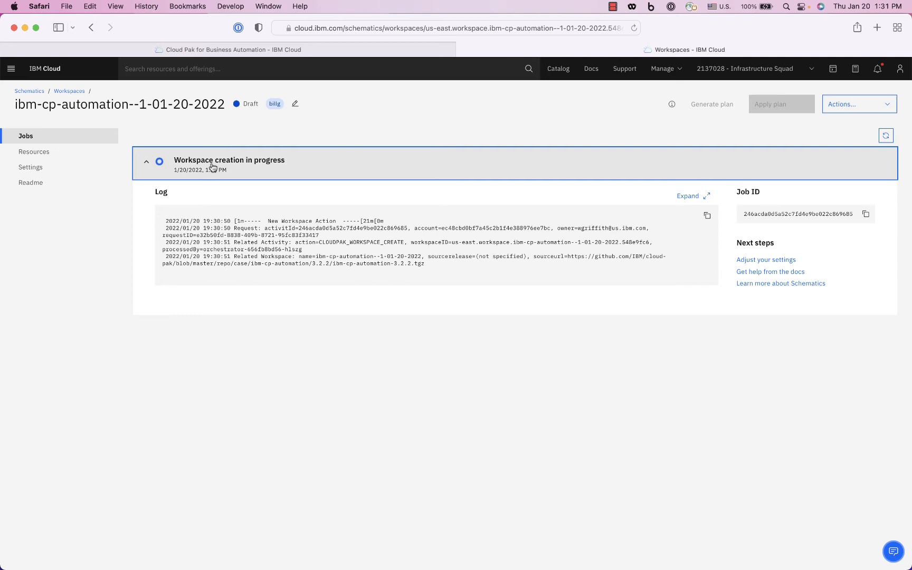
{"action": "mouse_move", "coordinate": [559, 284]}
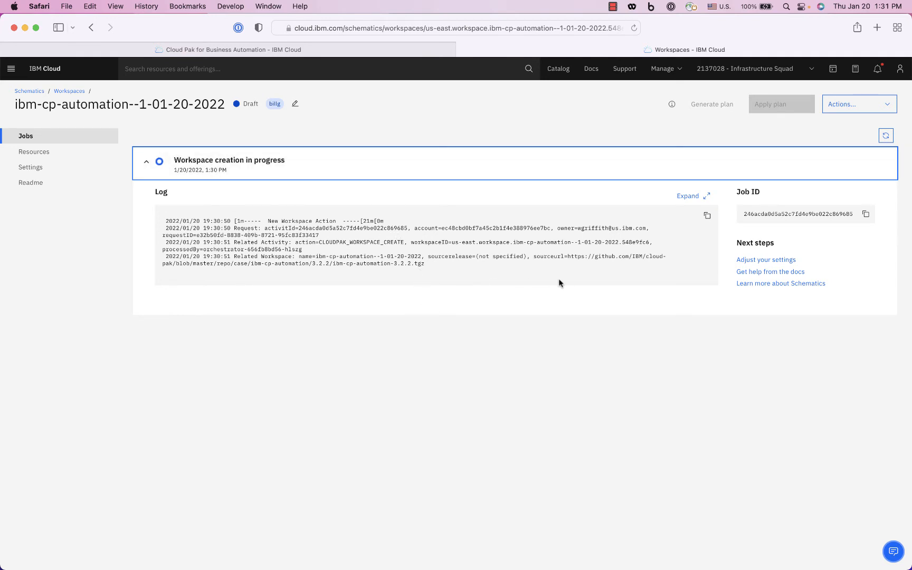
{"action": "mouse_move", "coordinate": [438, 260]}
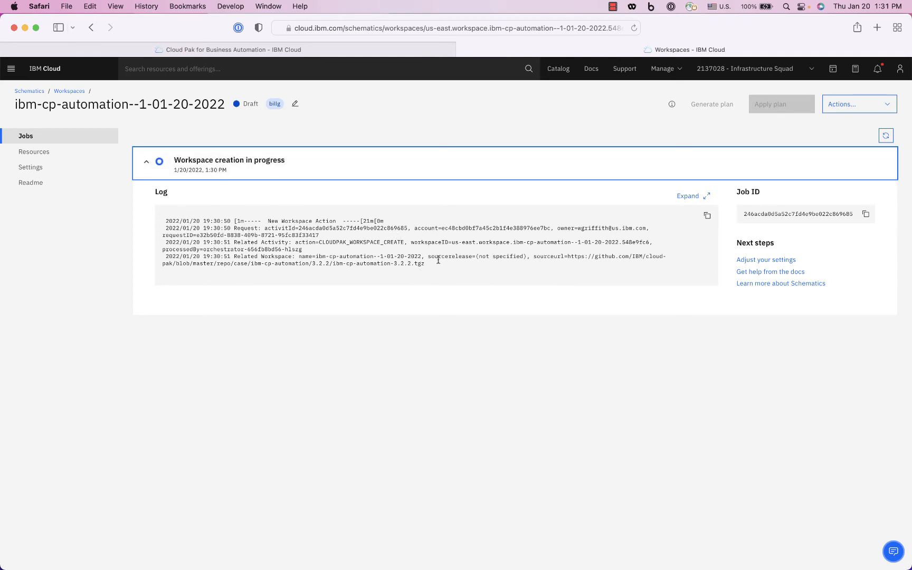
{"action": "mouse_move", "coordinate": [342, 253]}
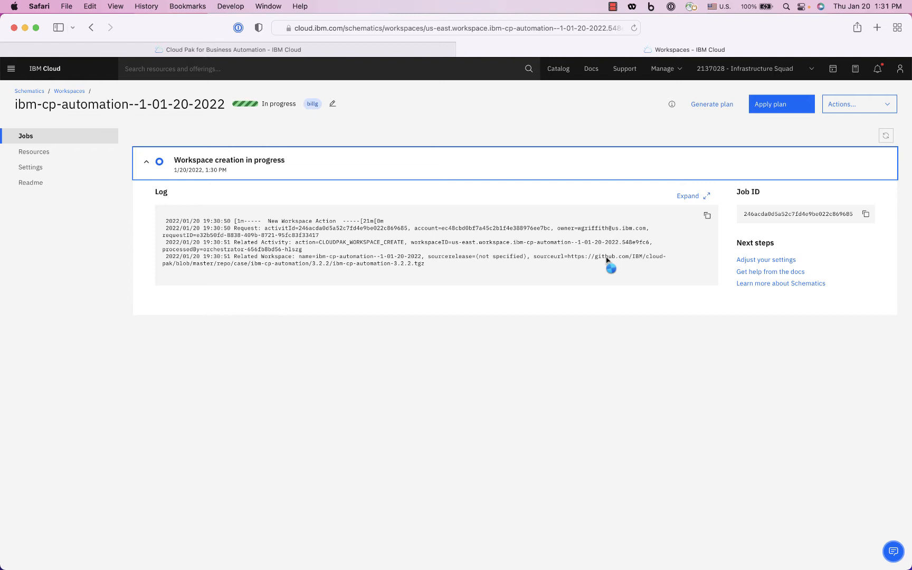
{"action": "mouse_move", "coordinate": [422, 270]}
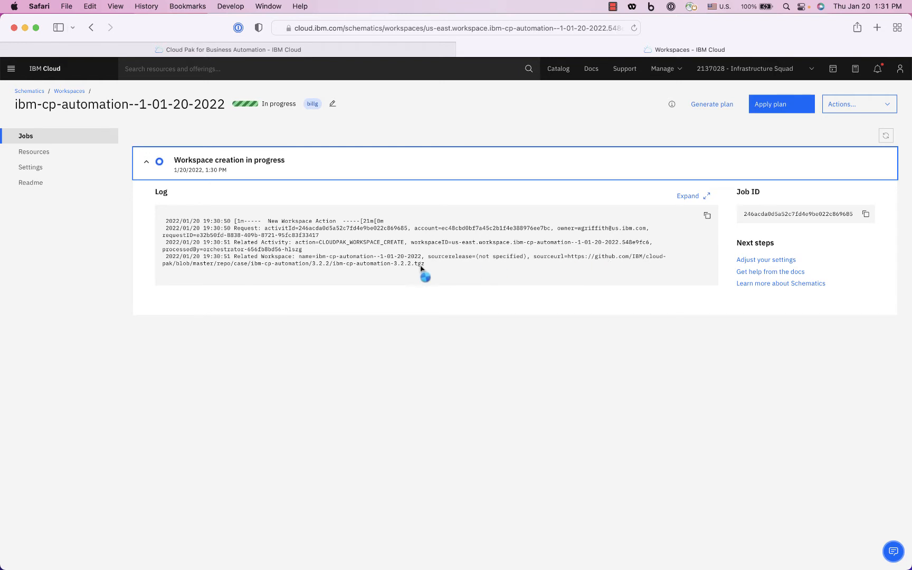
{"action": "mouse_move", "coordinate": [428, 271]}
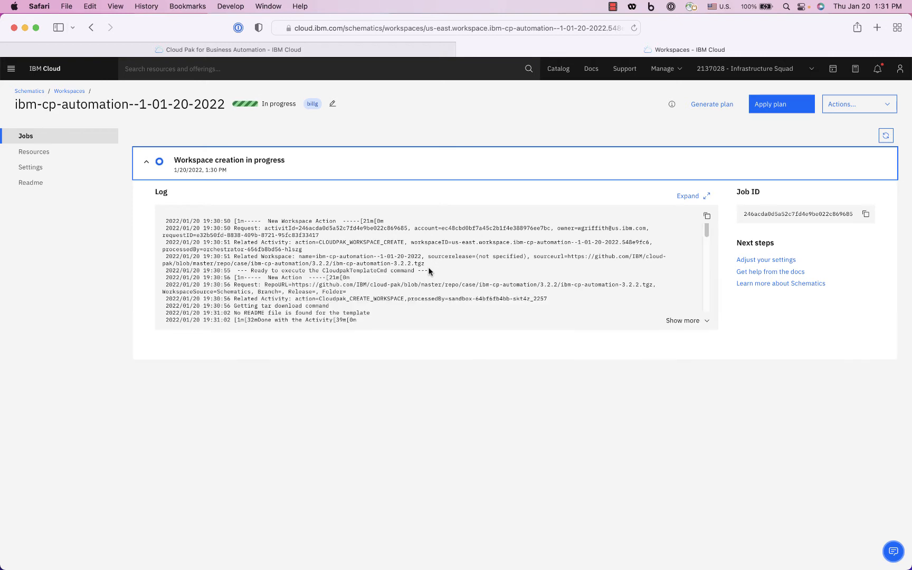
{"action": "mouse_move", "coordinate": [346, 252]}
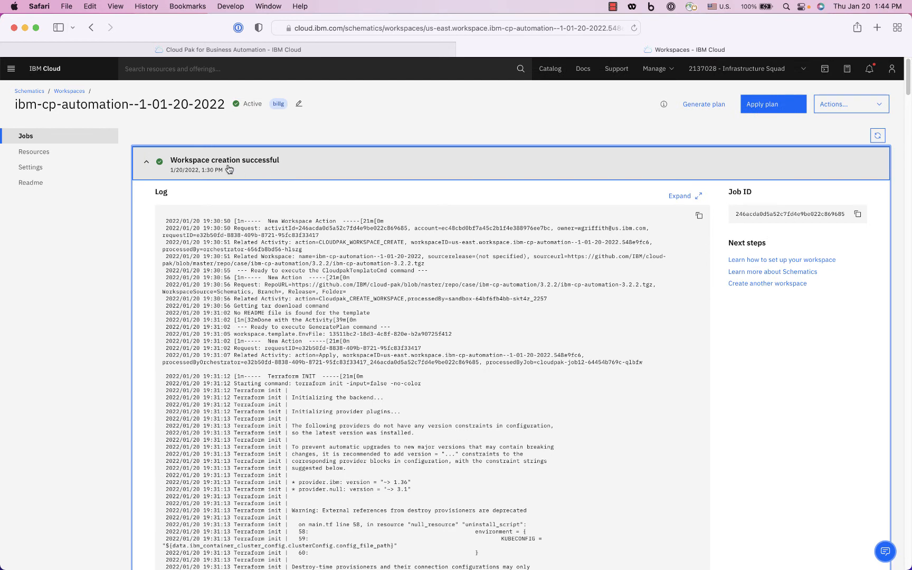
{"action": "mouse_move", "coordinate": [235, 175]}
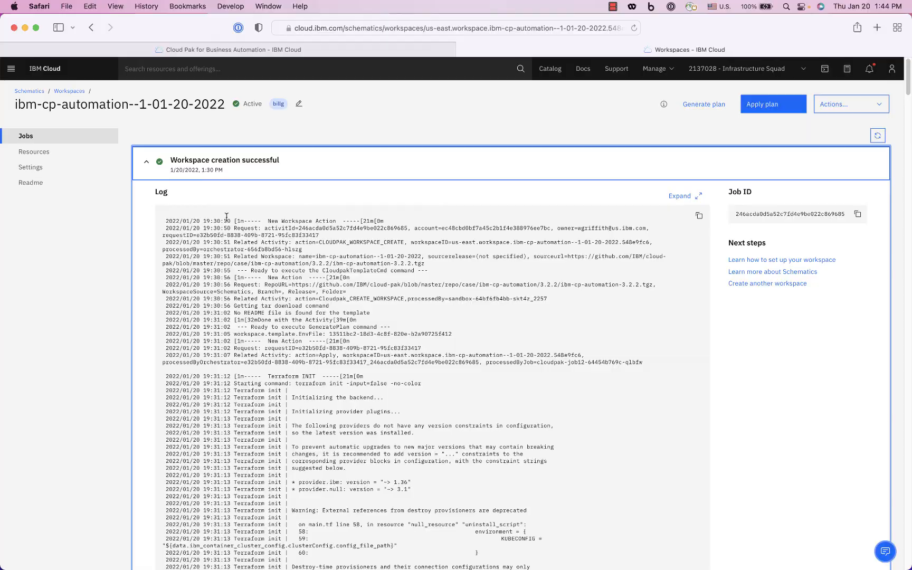
Scroll through the successful workspace creation log to the Terraform output and back up
{"action": "scroll", "scroll_direction": "down", "scroll_amount": 3}
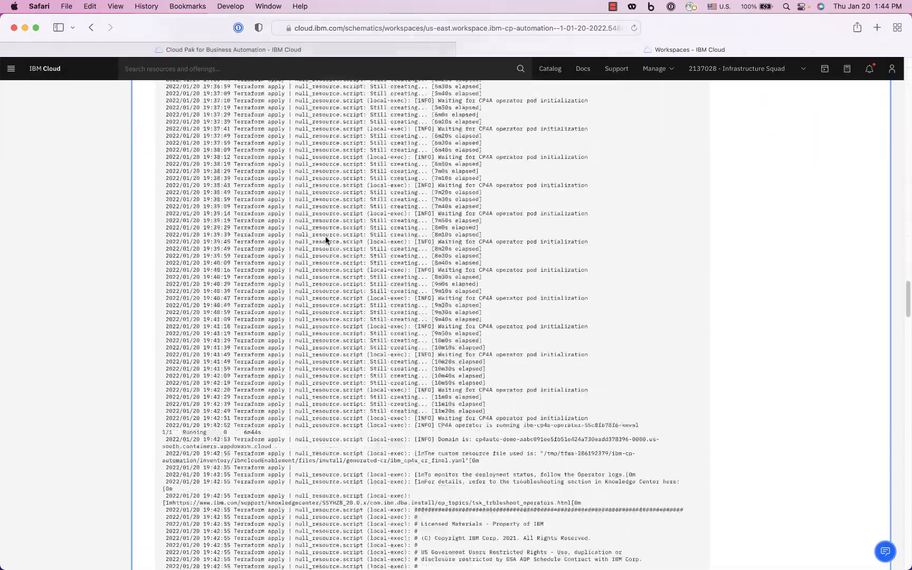
{"action": "scroll", "scroll_direction": "down", "scroll_amount": 3}
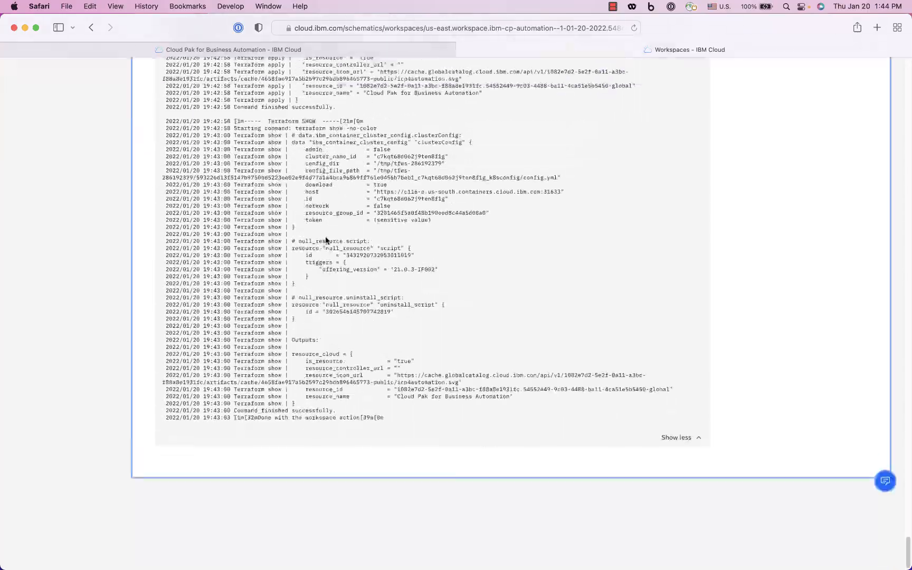
{"action": "scroll", "scroll_direction": "up", "scroll_amount": 3}
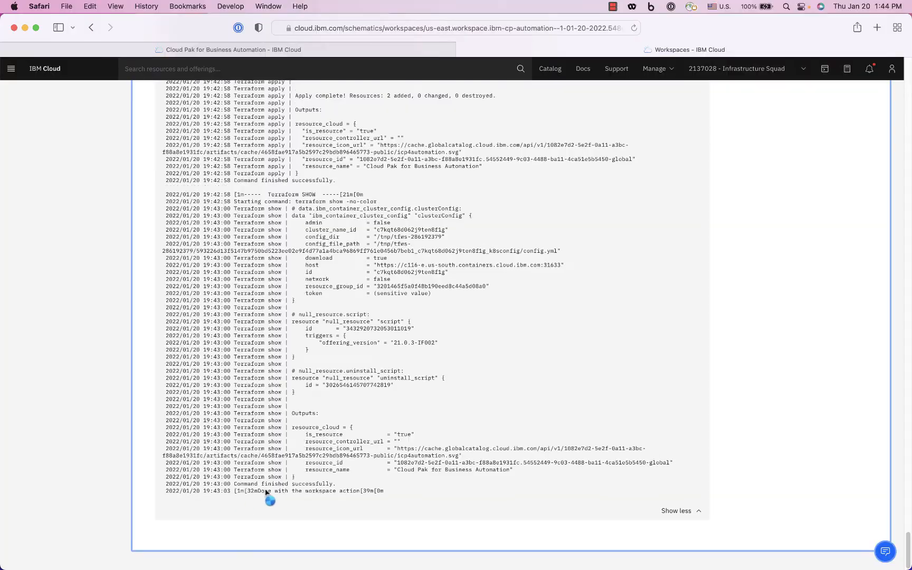
{"action": "scroll", "scroll_direction": "up", "scroll_amount": 3}
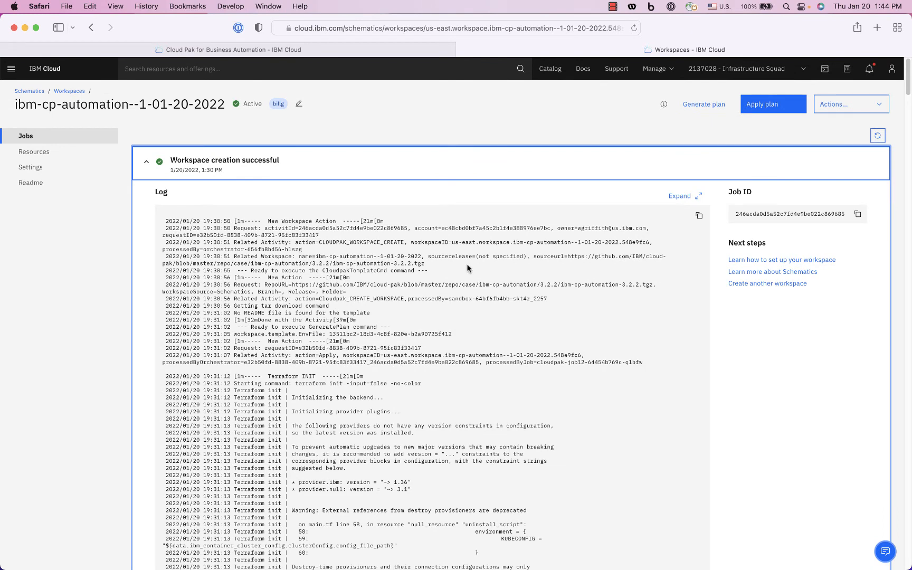
{"action": "mouse_move", "coordinate": [378, 58]}
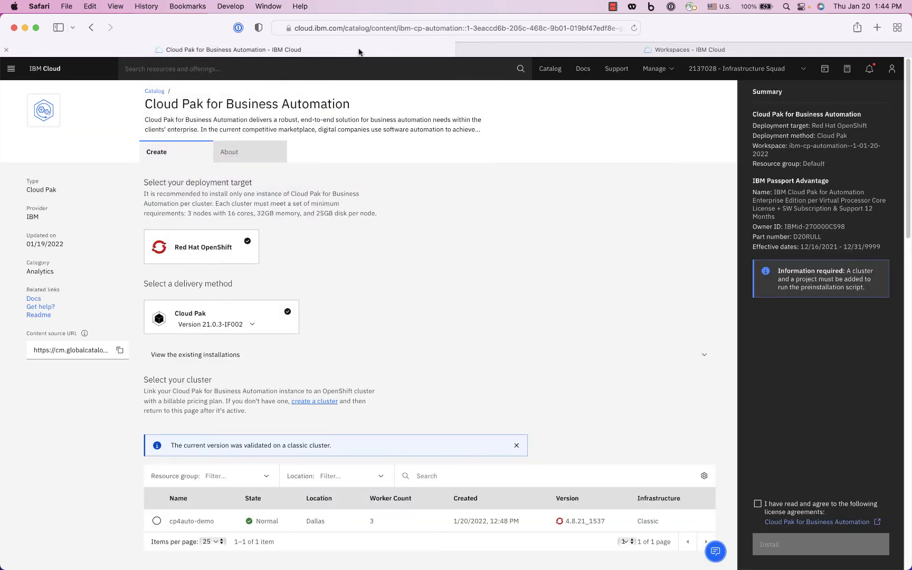
Launch the cp4auto-demo cluster's web console from the IBM Cloud OpenShift clusters list
{"action": "left_click", "coordinate": [11, 68]}
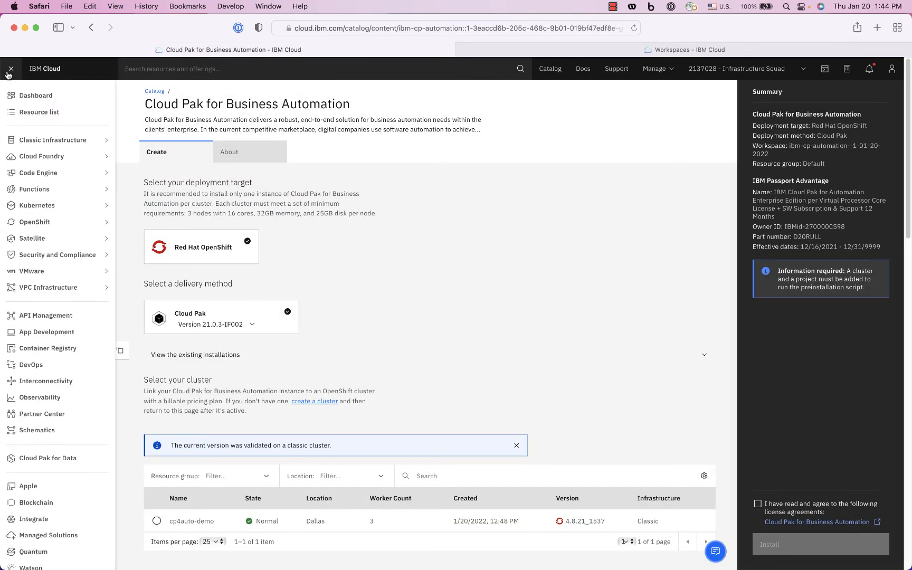
{"action": "mouse_move", "coordinate": [50, 244]}
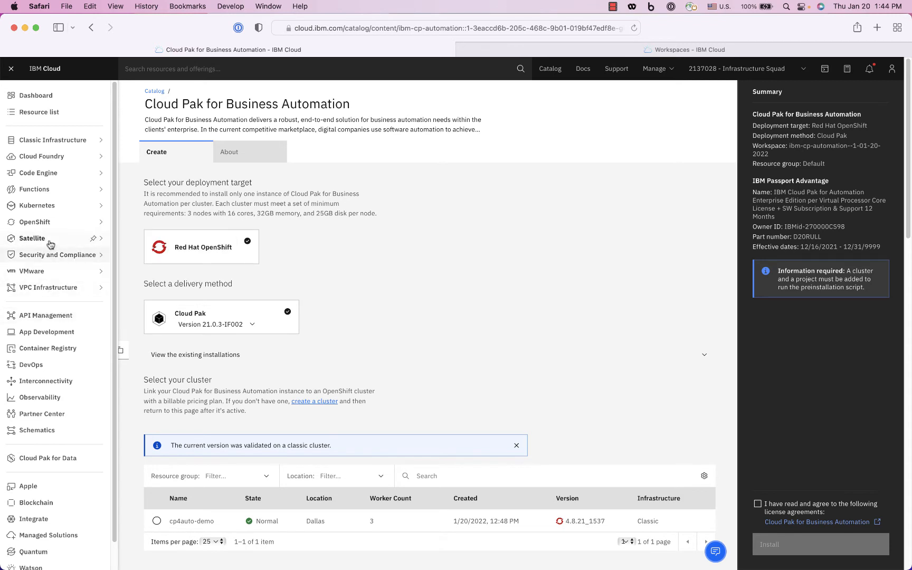
{"action": "left_click", "coordinate": [314, 400]}
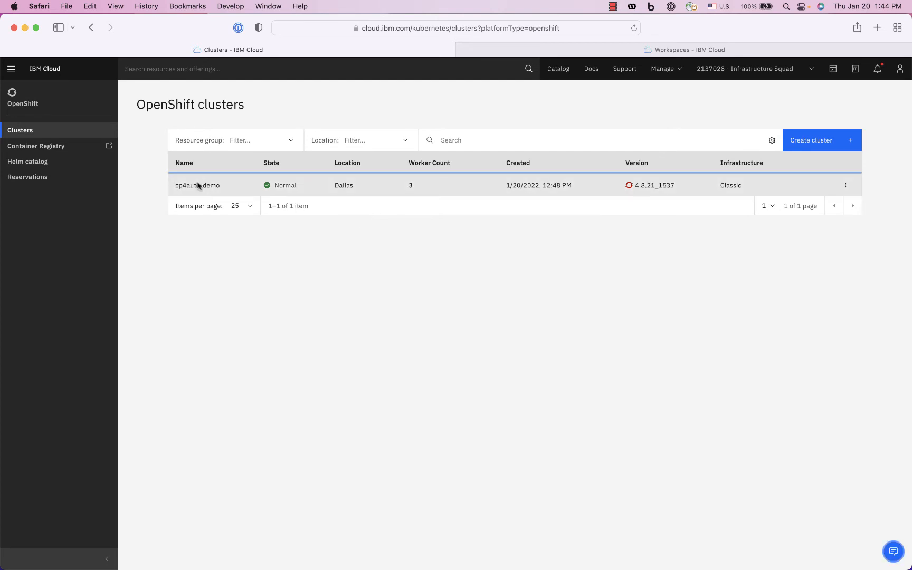
{"action": "left_click", "coordinate": [197, 185]}
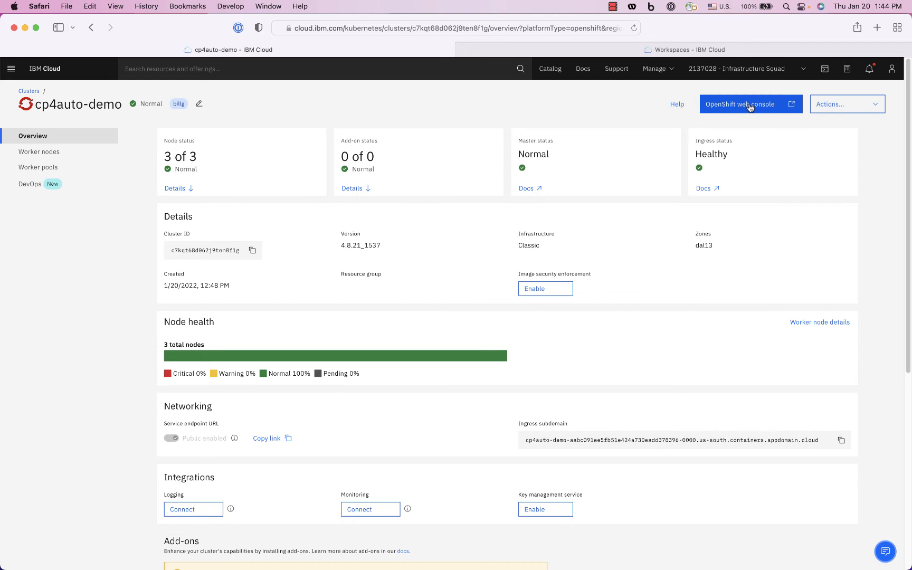
{"action": "left_click", "coordinate": [745, 104]}
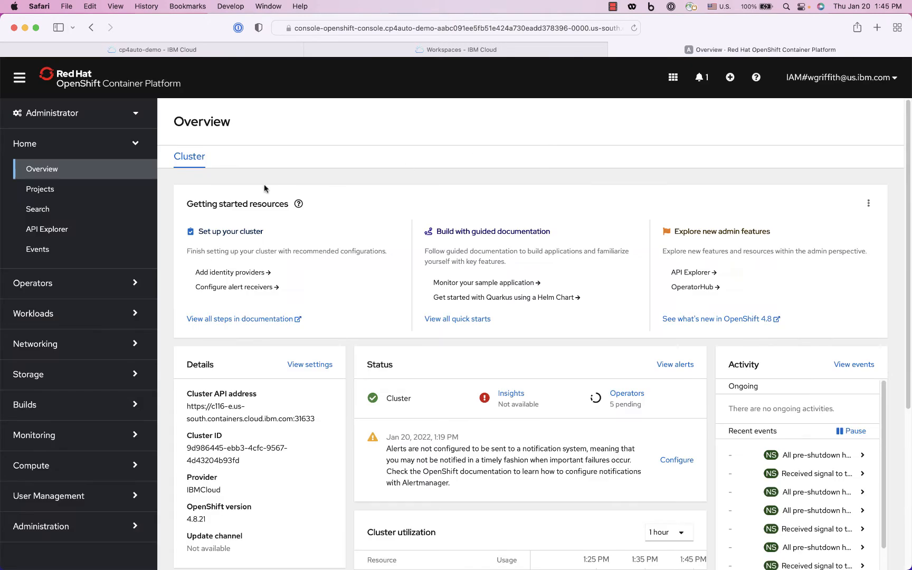
{"action": "mouse_move", "coordinate": [175, 77]}
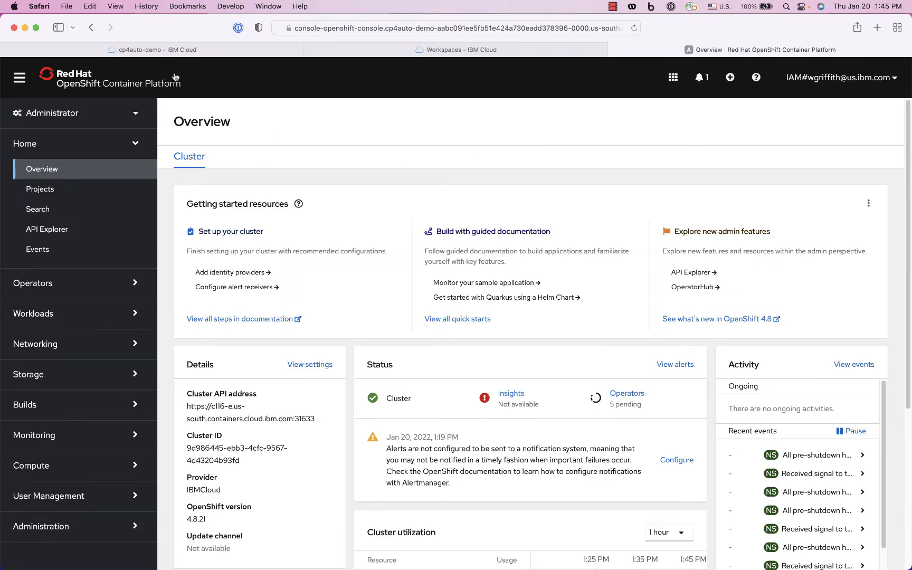
{"action": "mouse_move", "coordinate": [76, 193]}
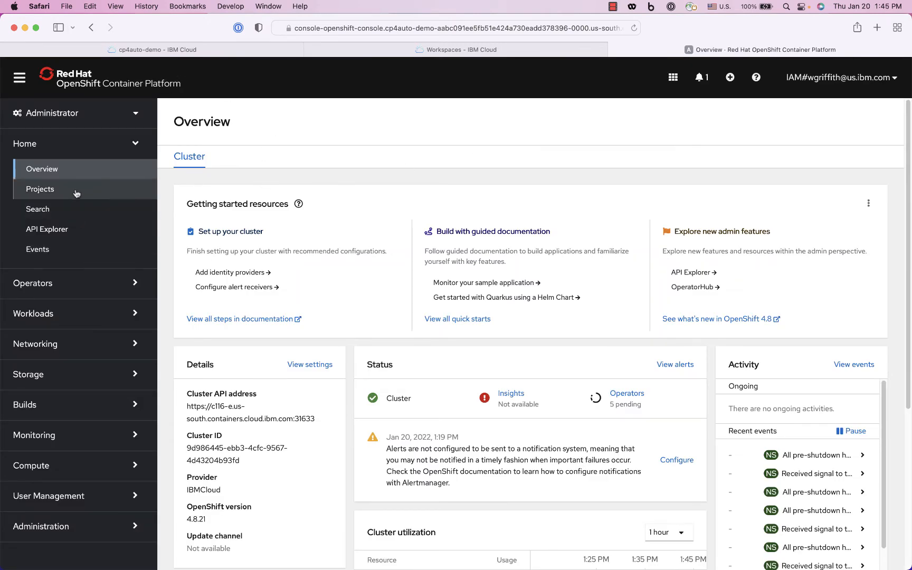
Open cp4auto-project from Home > Projects and review its Overview inventory
{"action": "left_click", "coordinate": [39, 188]}
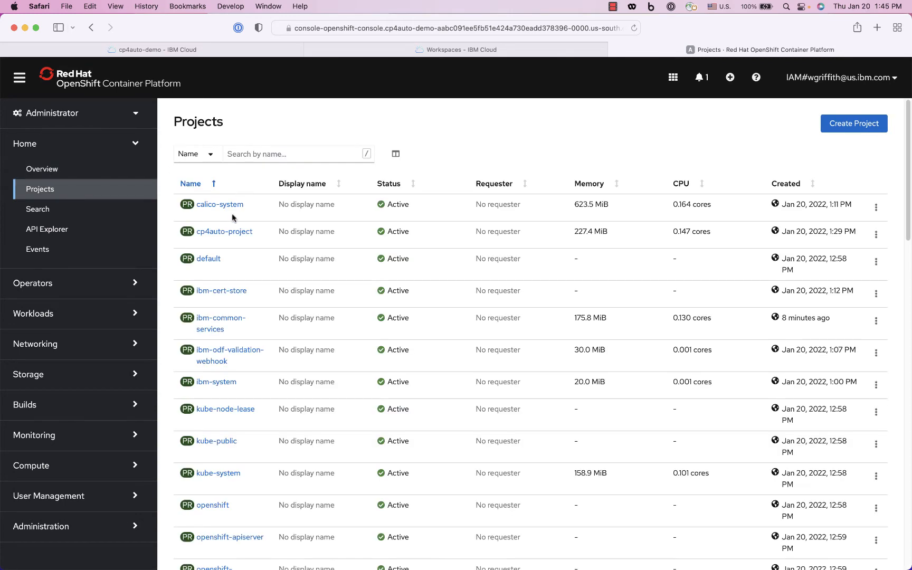
{"action": "left_click", "coordinate": [223, 231]}
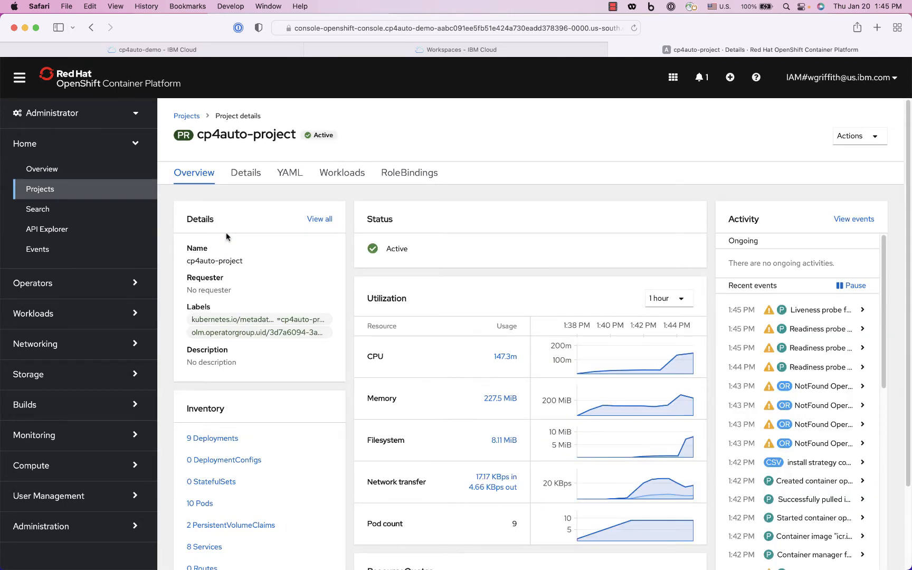
{"action": "scroll", "scroll_direction": "down", "scroll_amount": 3}
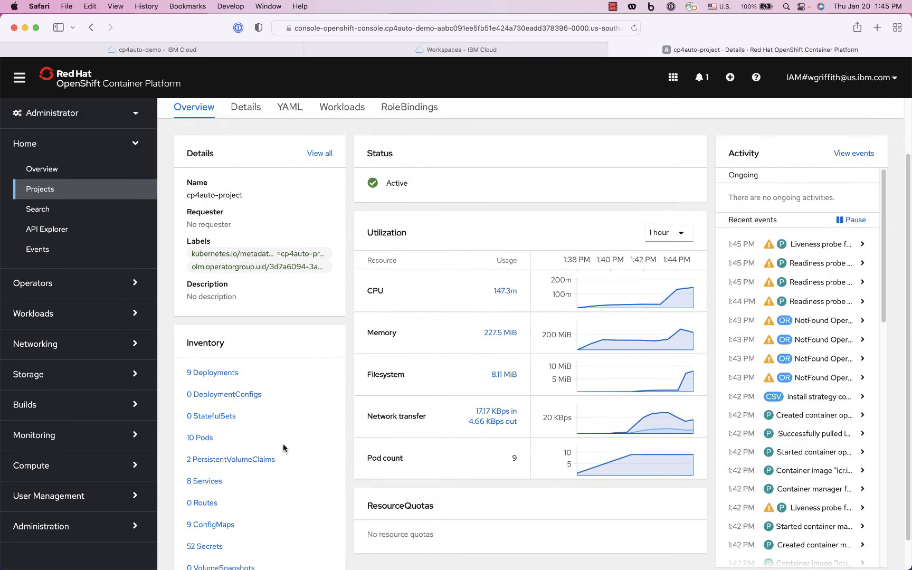
{"action": "scroll", "scroll_direction": "down", "scroll_amount": 3}
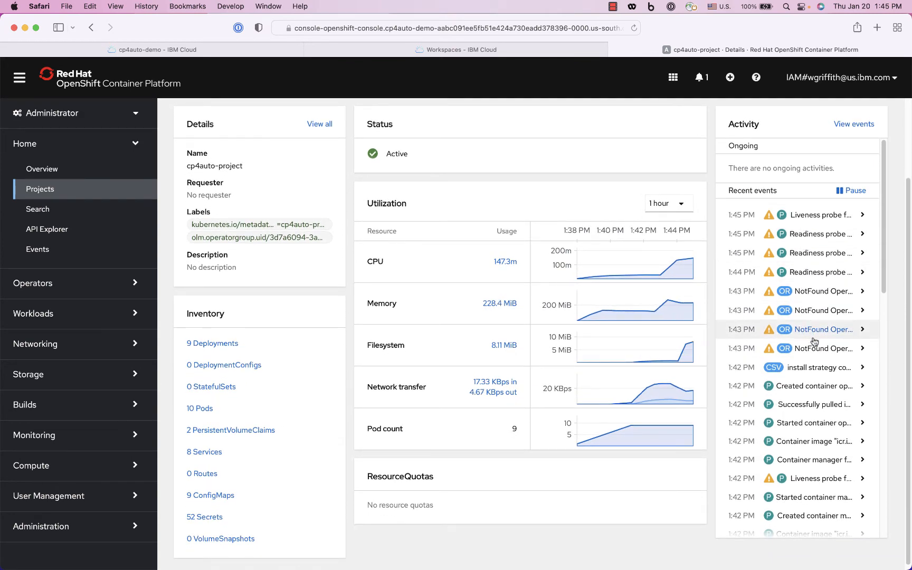
{"action": "mouse_move", "coordinate": [803, 304]}
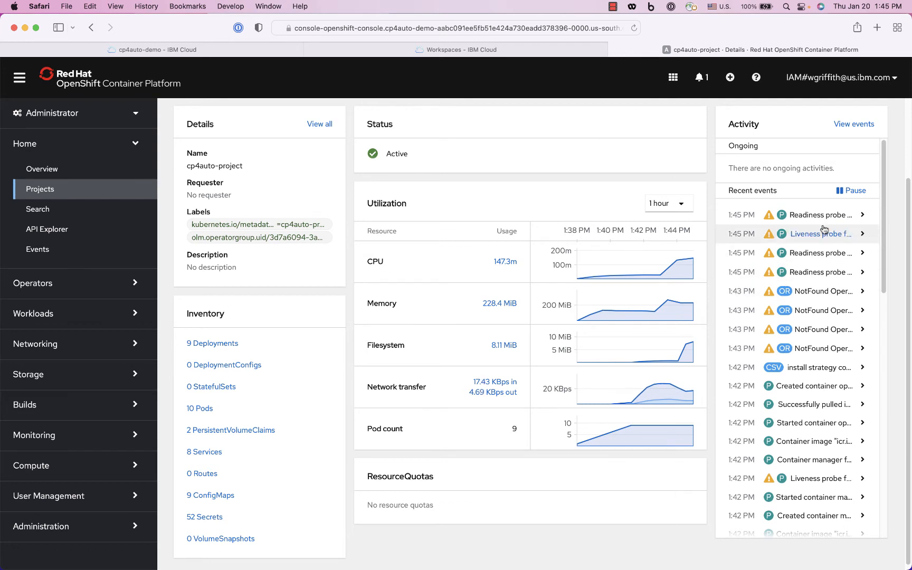
{"action": "mouse_move", "coordinate": [819, 291]}
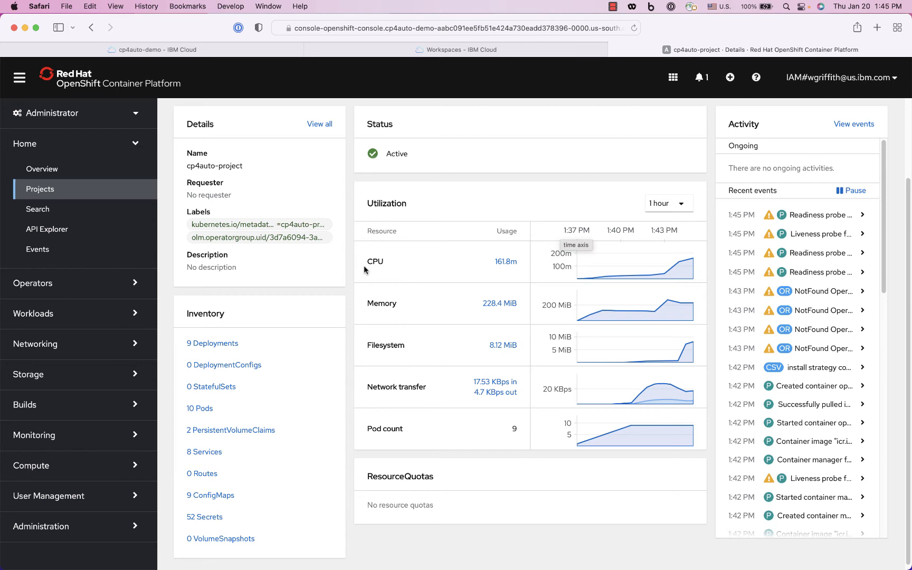
{"action": "left_click", "coordinate": [33, 283]}
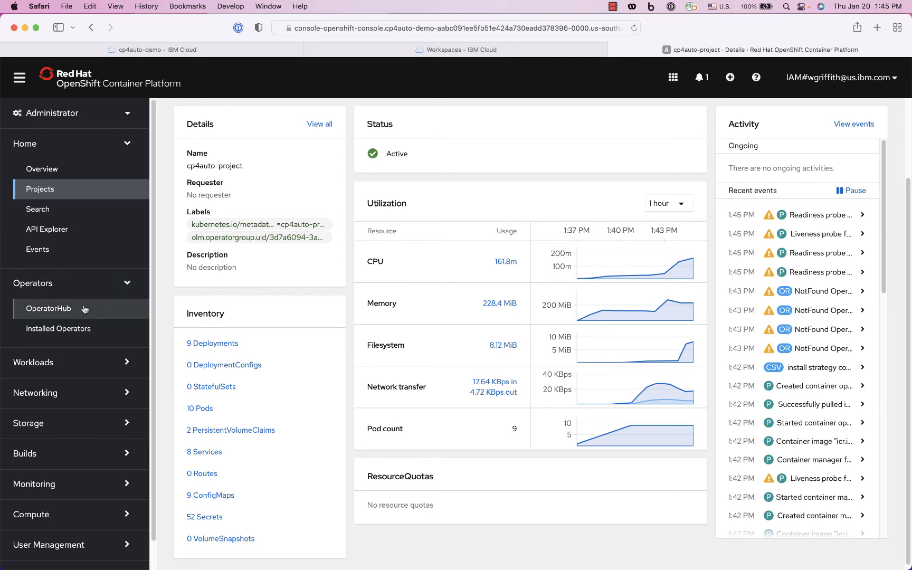
Review cp4auto-project's installed operators, then go to its ConfigMaps list
{"action": "left_click", "coordinate": [58, 328]}
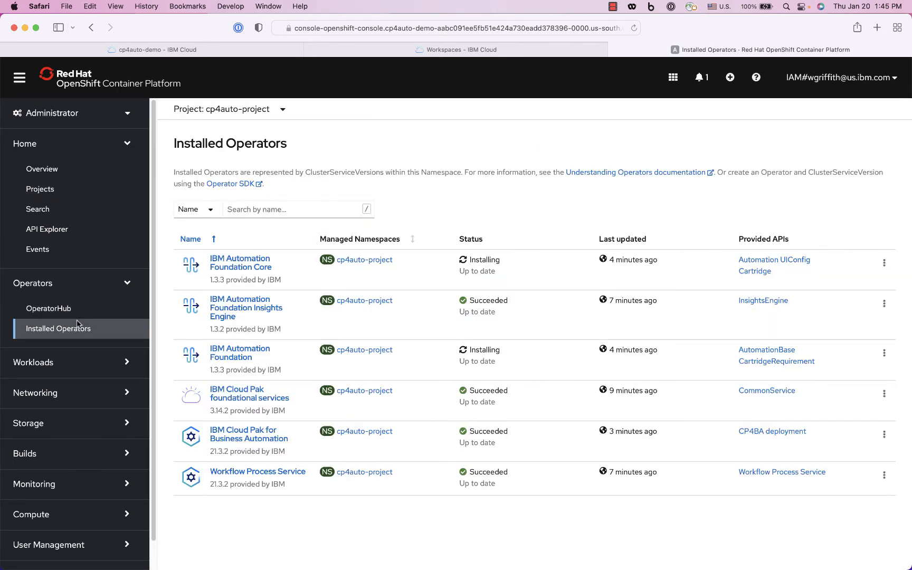
{"action": "mouse_move", "coordinate": [291, 273]}
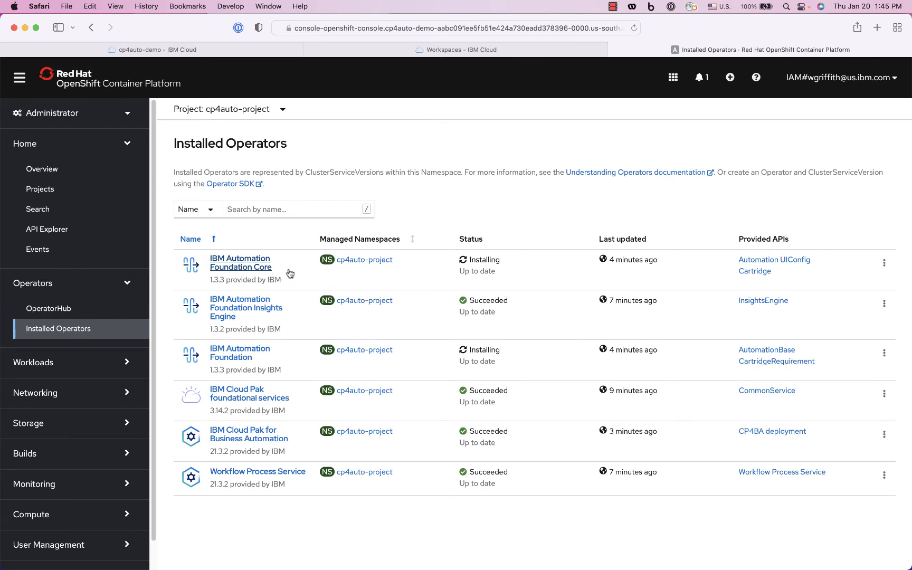
{"action": "mouse_move", "coordinate": [290, 358]}
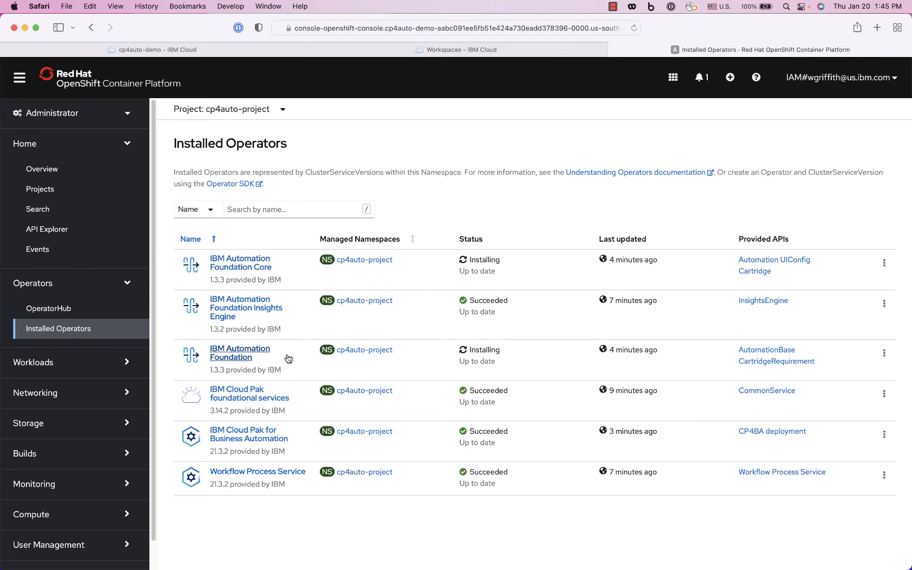
{"action": "mouse_move", "coordinate": [405, 444]}
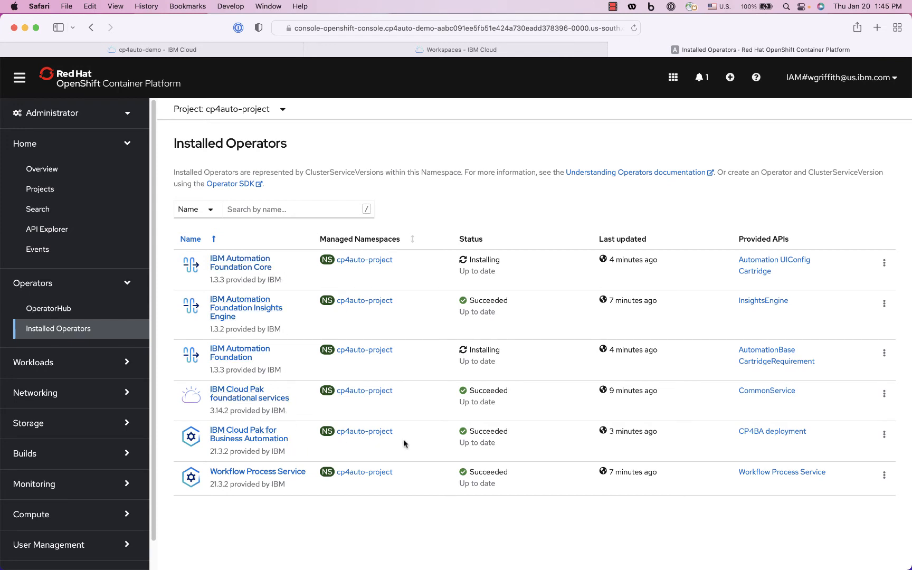
{"action": "mouse_move", "coordinate": [643, 329]}
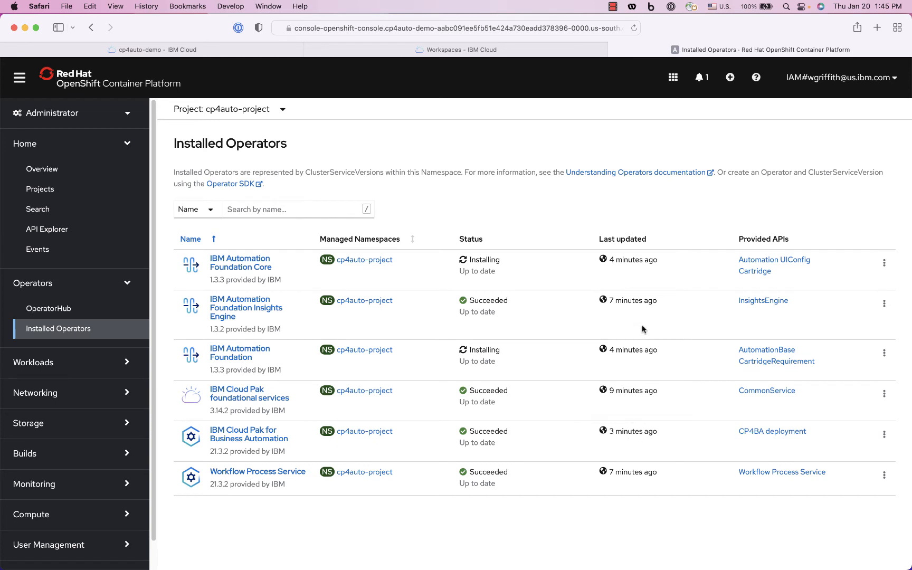
{"action": "mouse_move", "coordinate": [182, 522]}
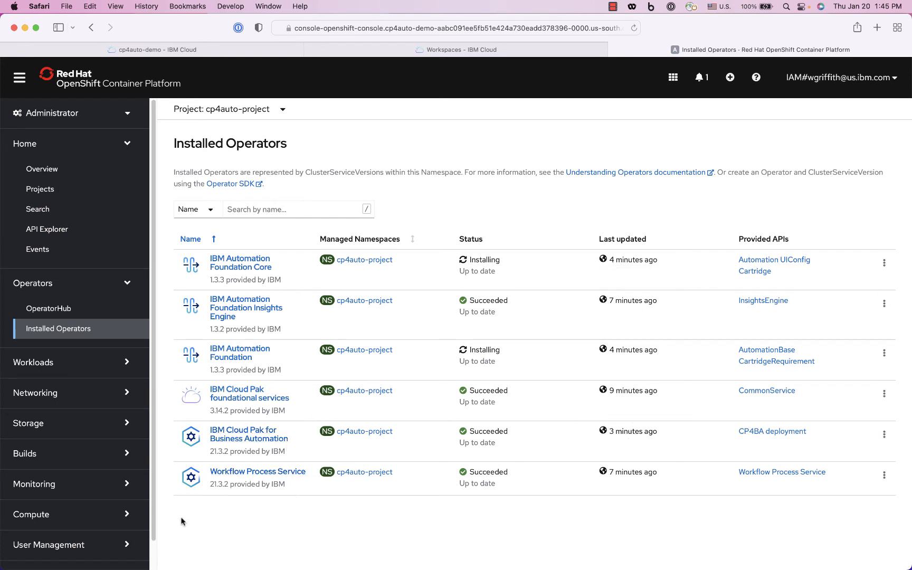
{"action": "left_click", "coordinate": [34, 362]}
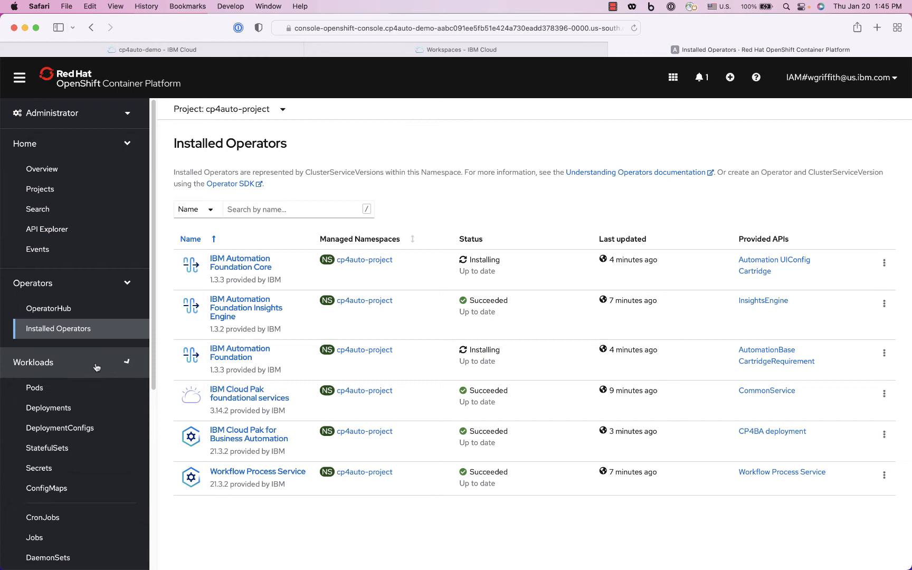
{"action": "mouse_move", "coordinate": [73, 388]}
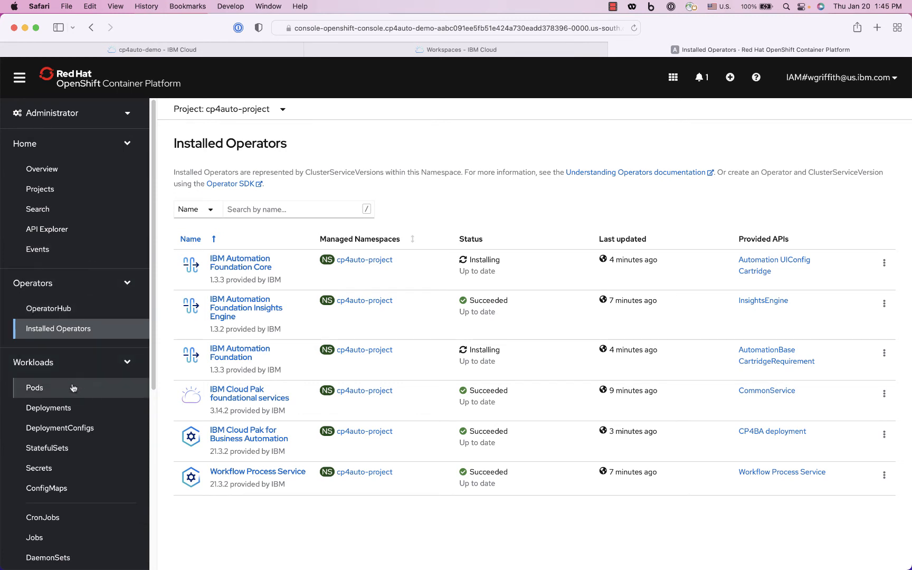
{"action": "left_click", "coordinate": [46, 489]}
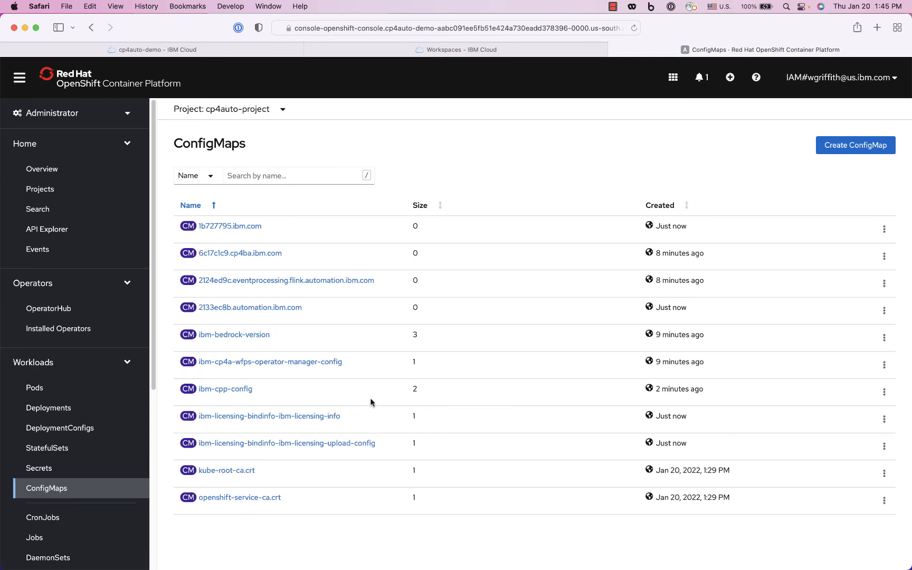
{"action": "mouse_move", "coordinate": [372, 347]}
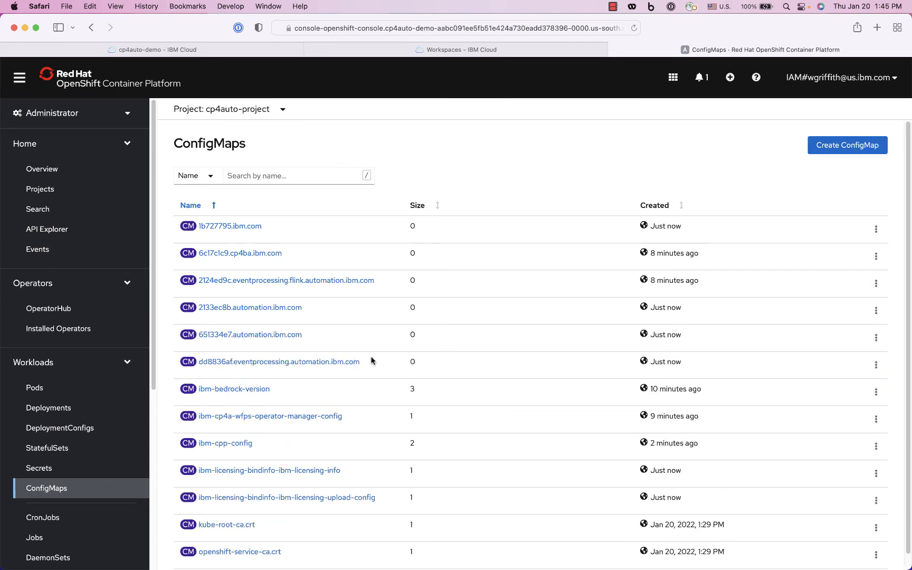
{"action": "mouse_move", "coordinate": [362, 409]}
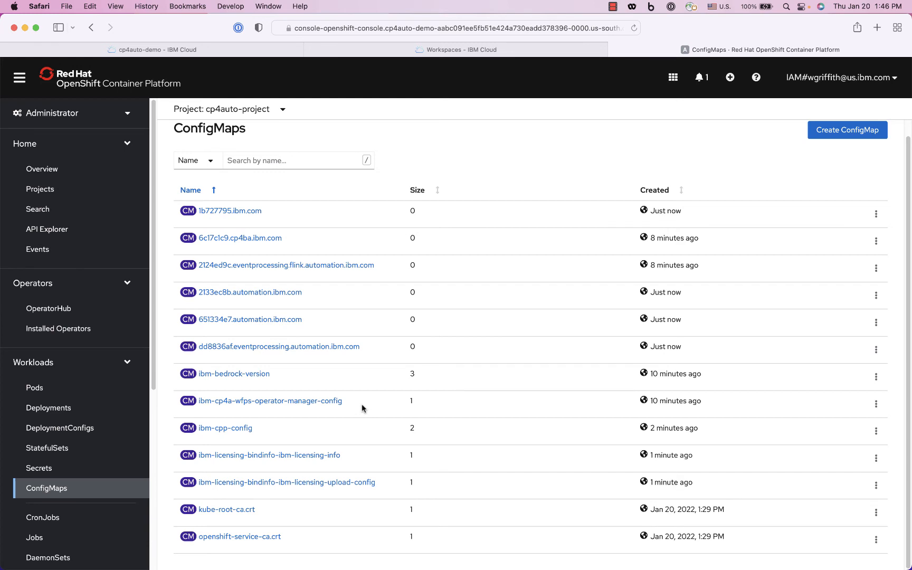
{"action": "mouse_move", "coordinate": [374, 378]}
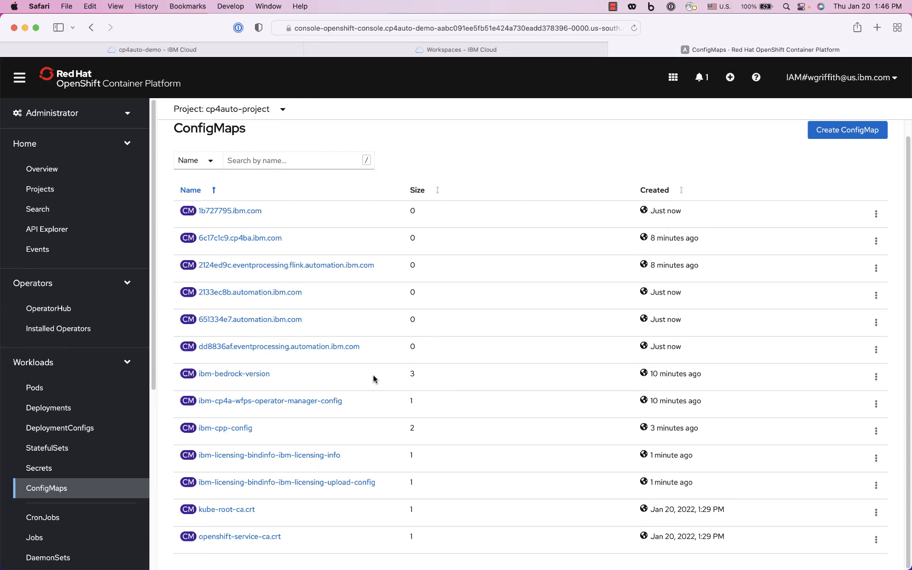
Reopen the cp4auto-project overview, now showing 57 deployments and 112 pods
{"action": "left_click", "coordinate": [614, 6]}
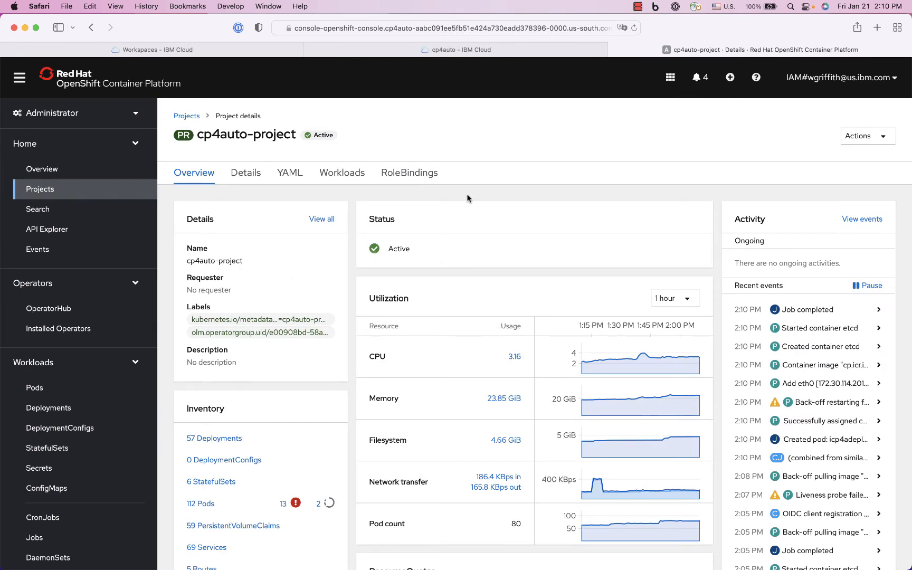
{"action": "mouse_move", "coordinate": [814, 327]}
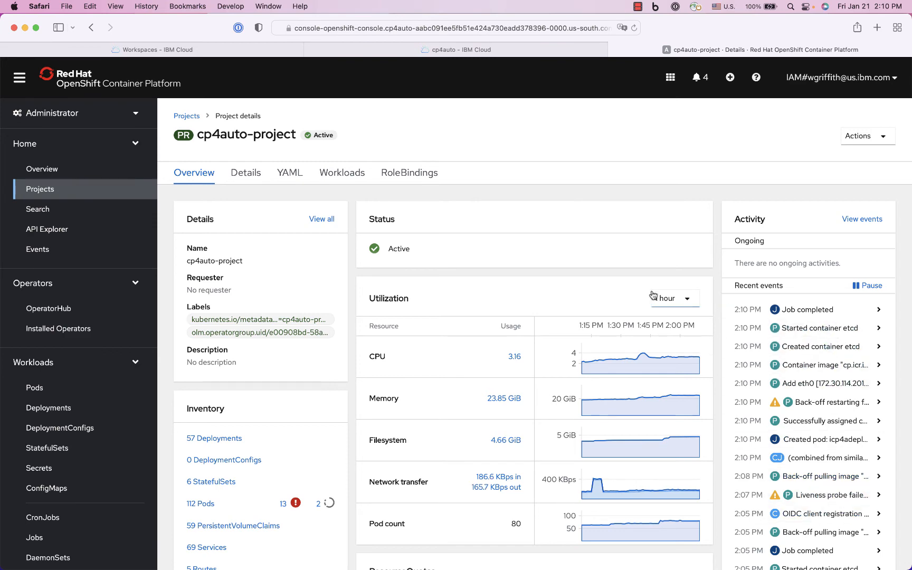
Search the project's ConfigMaps for 'access' and open icp4adeploy-cp4ba-access-info
{"action": "scroll", "scroll_direction": "down", "scroll_amount": 3}
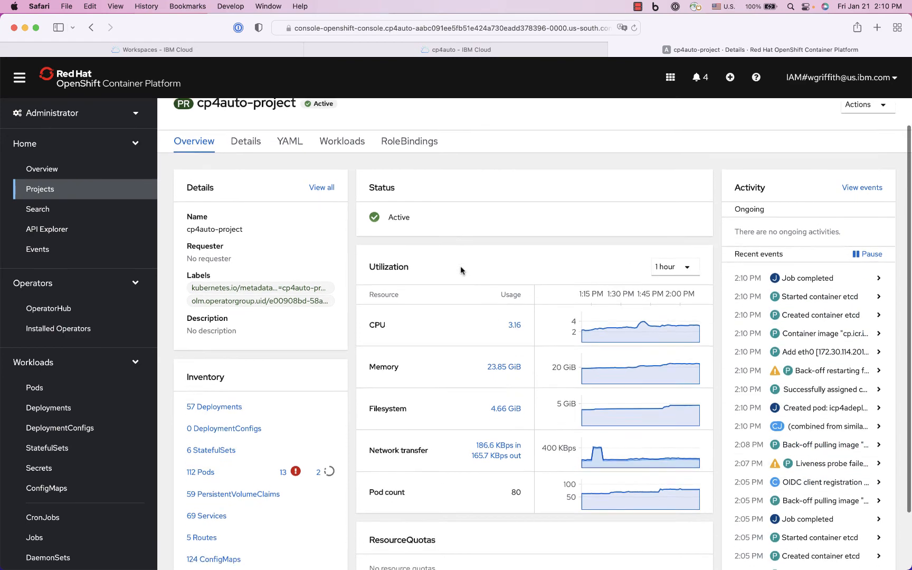
{"action": "scroll", "scroll_direction": "down", "scroll_amount": 3}
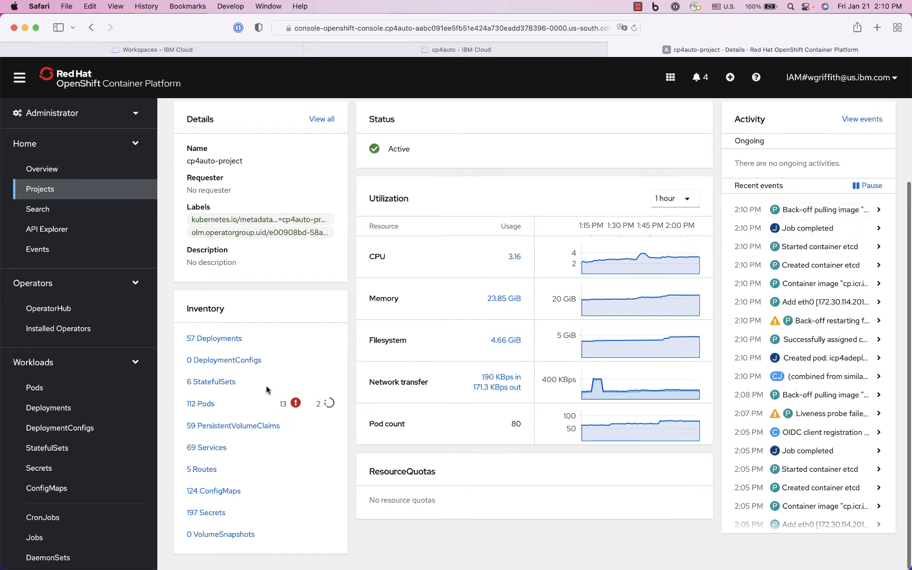
{"action": "left_click", "coordinate": [47, 489]}
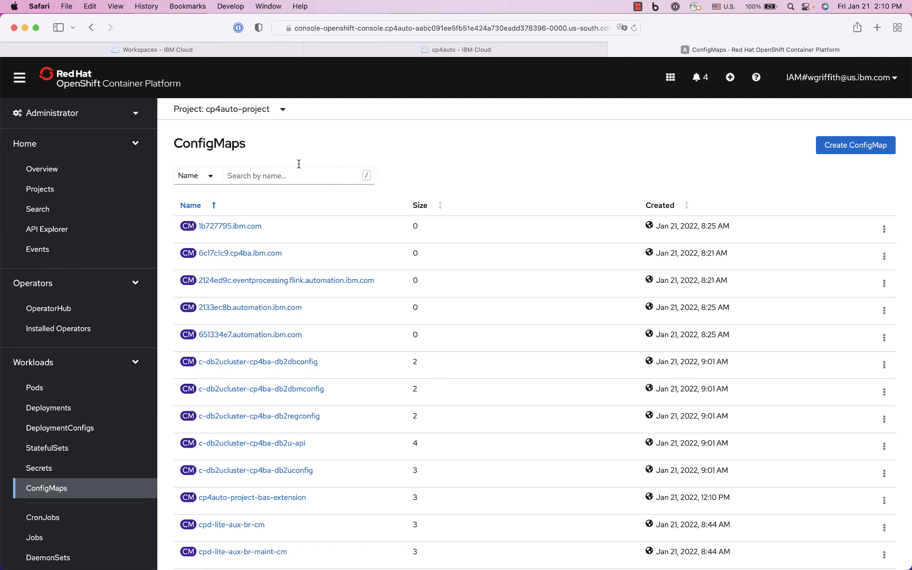
{"action": "type", "text": "acce"}
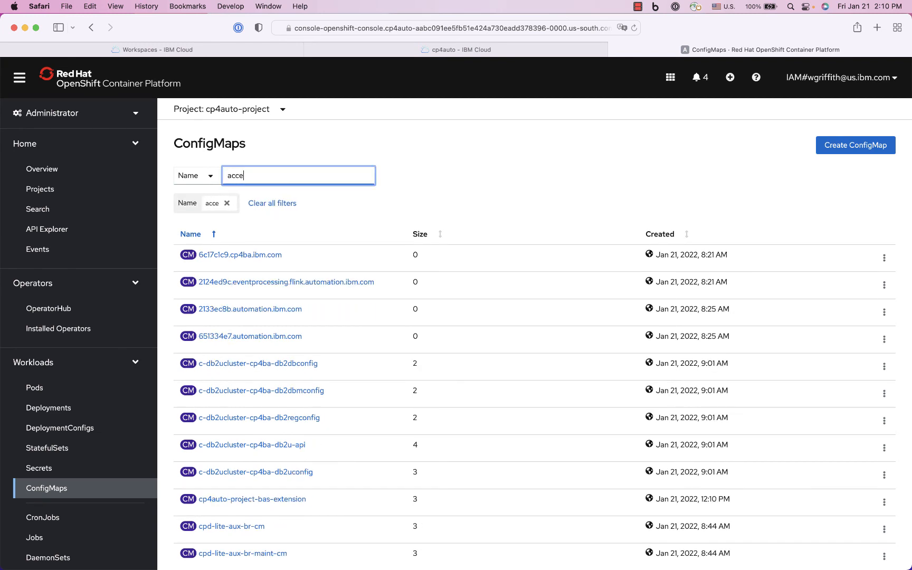
{"action": "type", "text": "ss"}
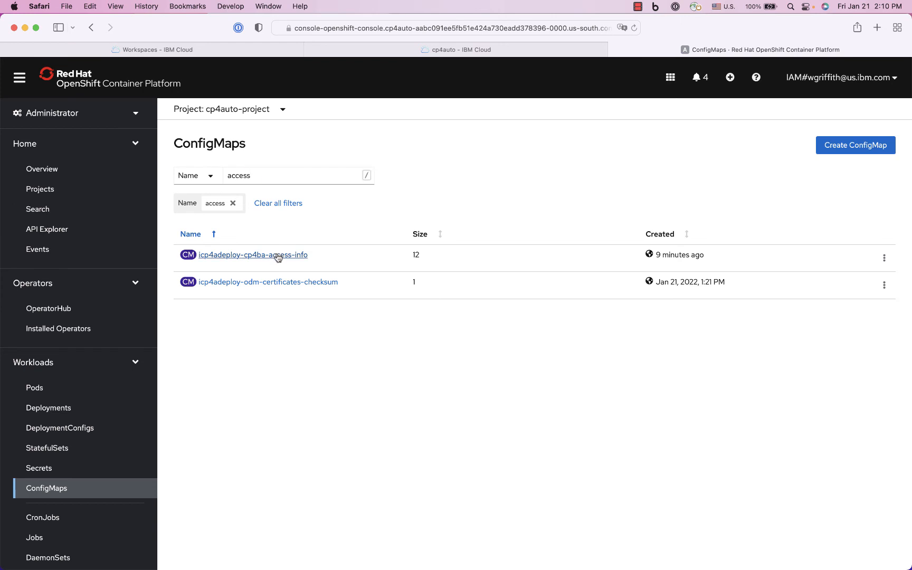
{"action": "left_click", "coordinate": [252, 255]}
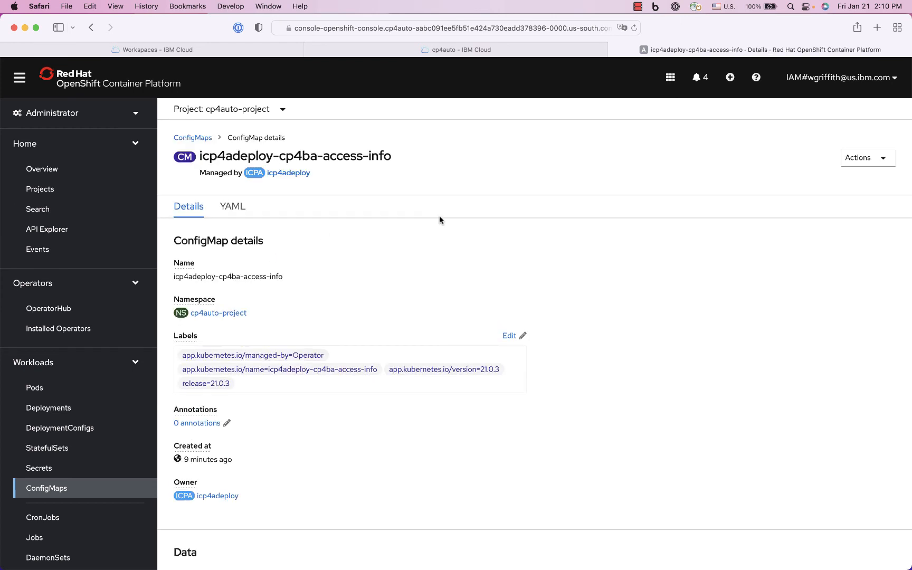
Take the Cloudpak Dashboard URL from bastudio-access-info into a new browser tab
{"action": "scroll", "scroll_direction": "down", "scroll_amount": 3}
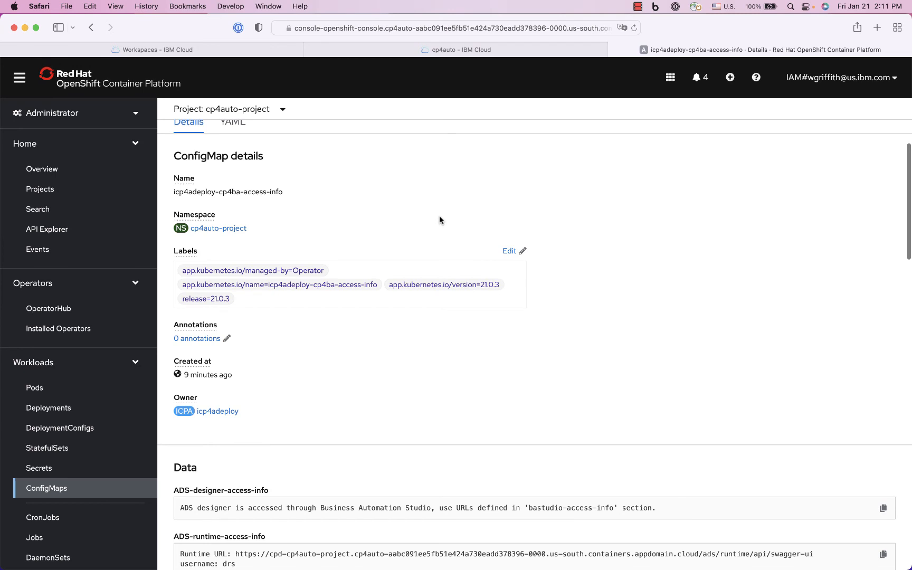
{"action": "scroll", "scroll_direction": "down", "scroll_amount": 3}
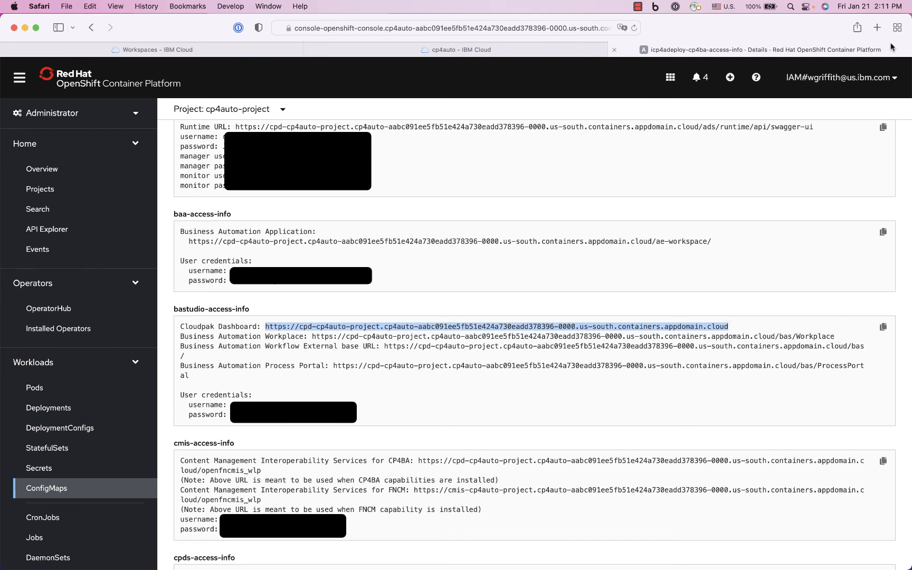
{"action": "left_click", "coordinate": [877, 28]}
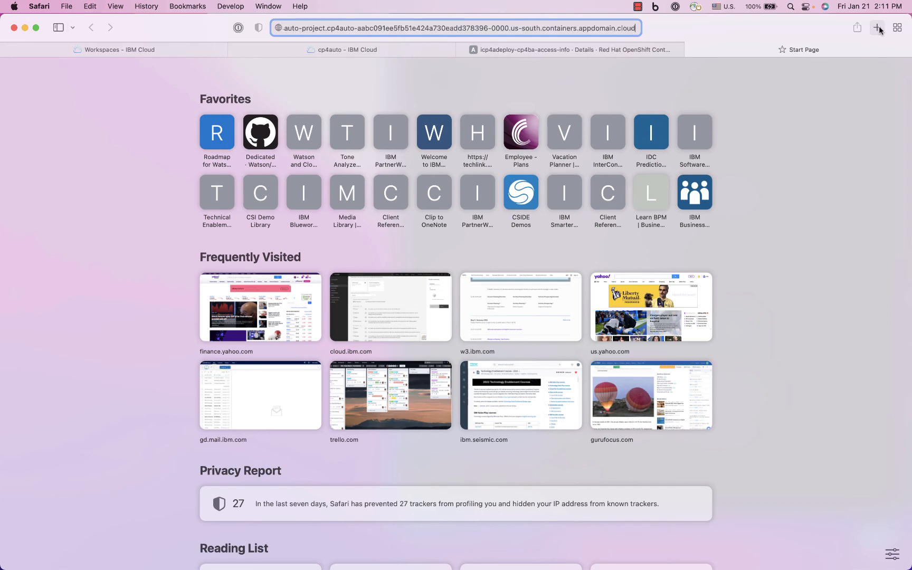
Load the Cloud Pak dashboard URL and bypass Safari's untrusted-certificate warning to reach the login page
{"action": "left_click", "coordinate": [877, 28]}
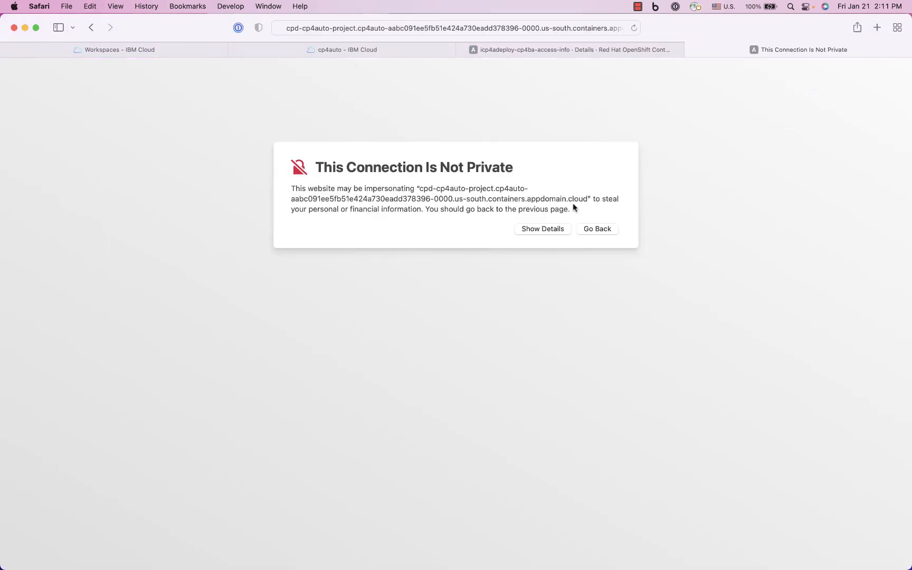
{"action": "mouse_move", "coordinate": [535, 233]}
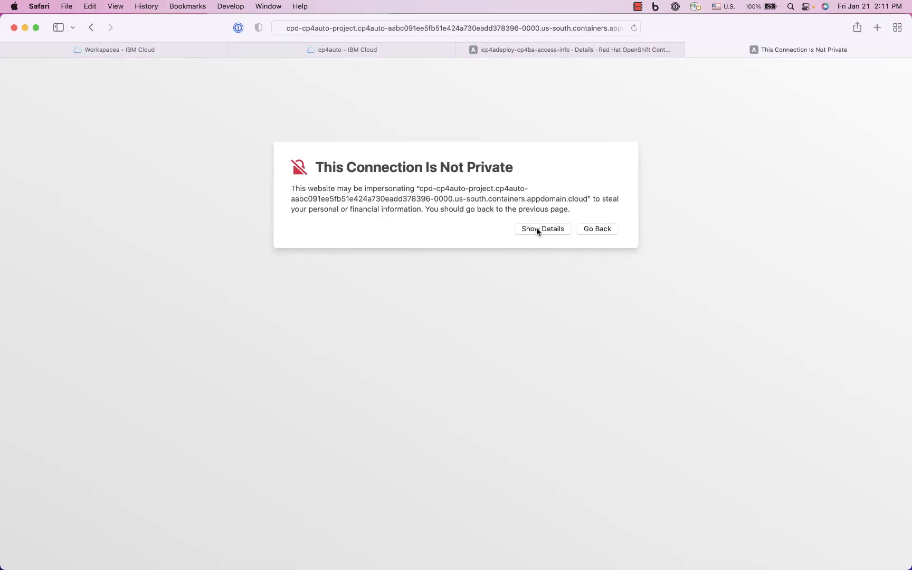
{"action": "left_click", "coordinate": [541, 229]}
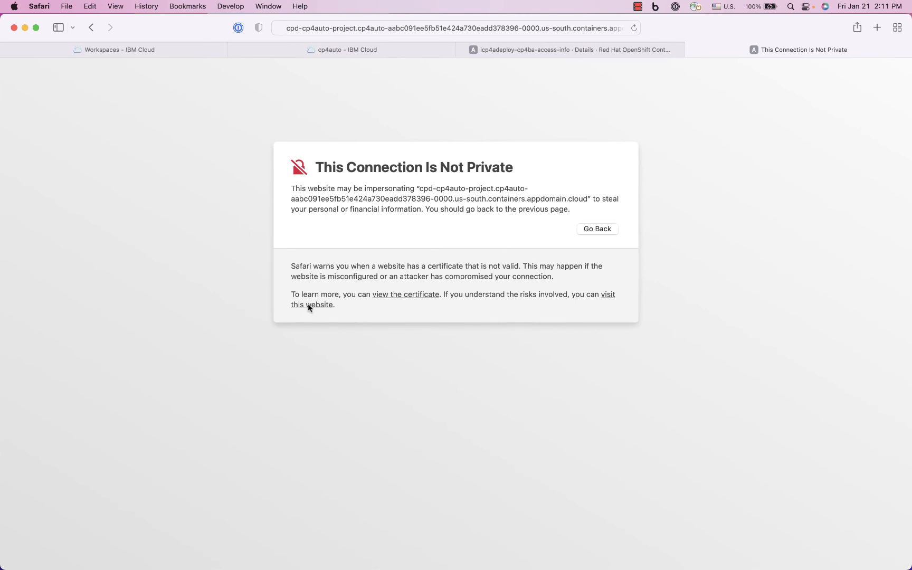
{"action": "mouse_move", "coordinate": [484, 343]}
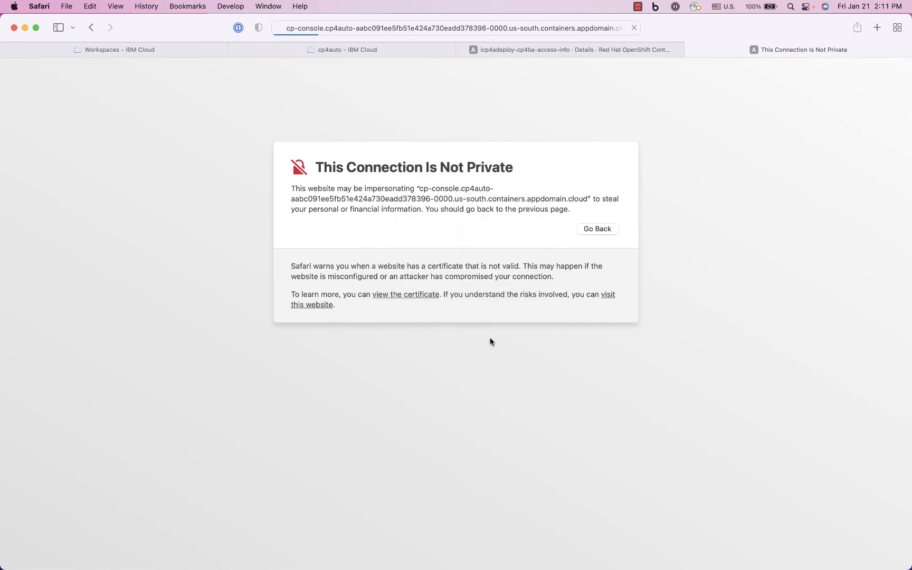
{"action": "left_click", "coordinate": [312, 305]}
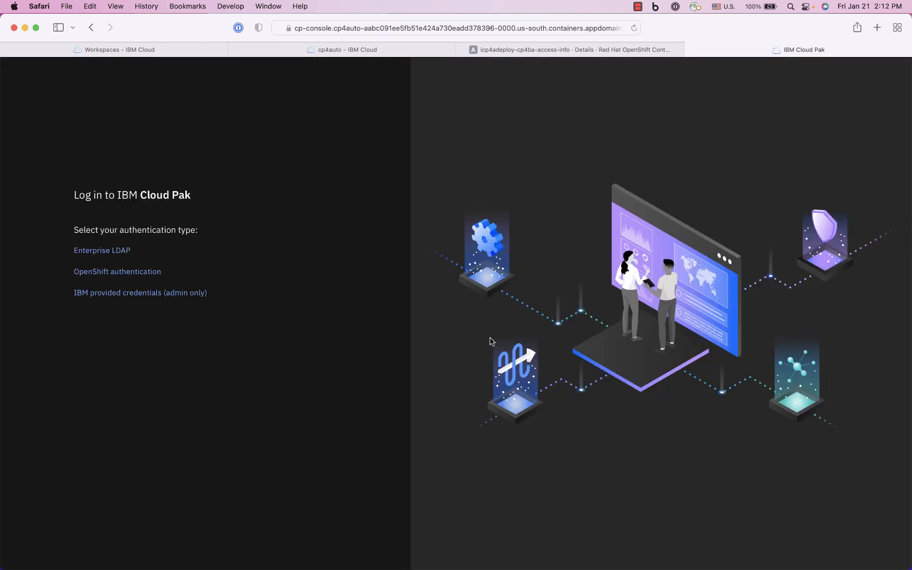
{"action": "mouse_move", "coordinate": [227, 161]}
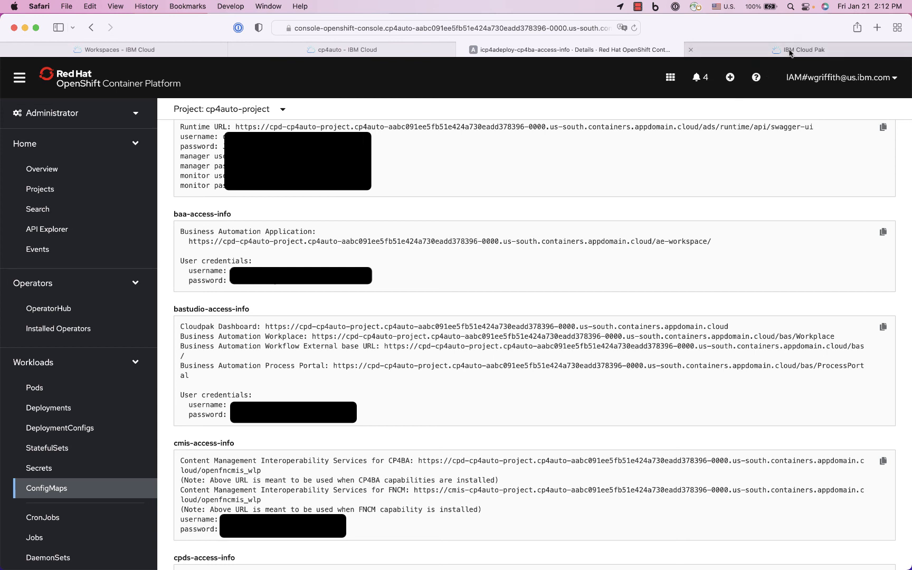
Sign in to IBM Cloud Pak with Enterprise LDAP, then start a new tab for Decision Center
{"action": "left_click", "coordinate": [803, 50]}
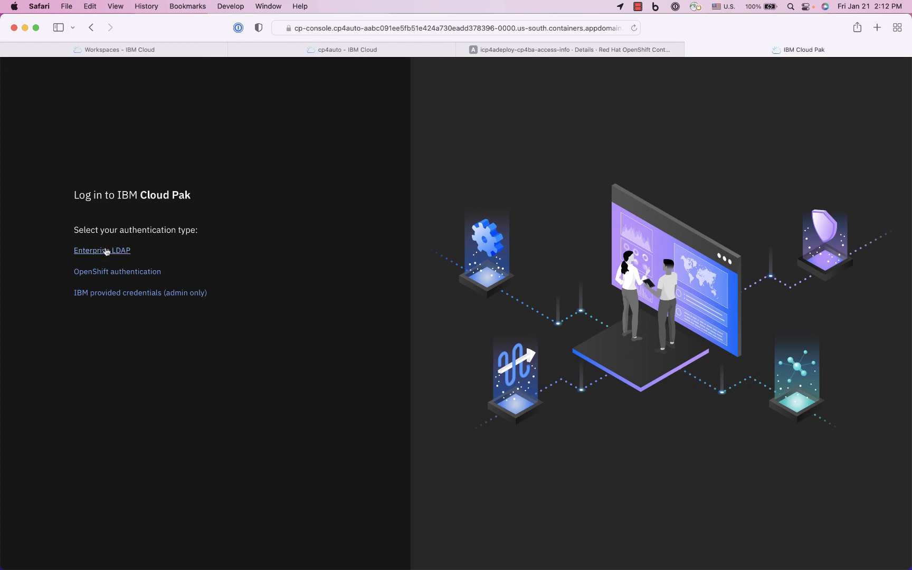
{"action": "left_click", "coordinate": [102, 251]}
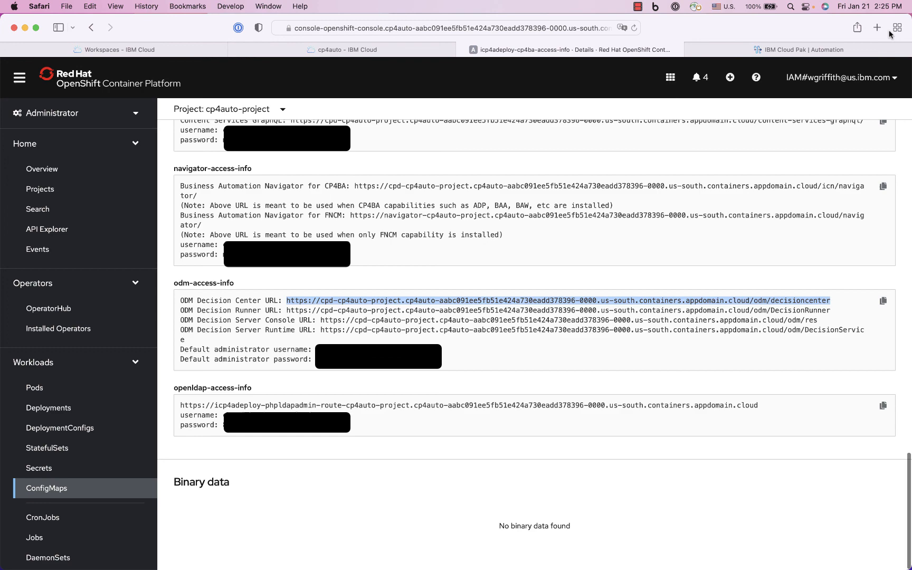
{"action": "left_click", "coordinate": [878, 27]}
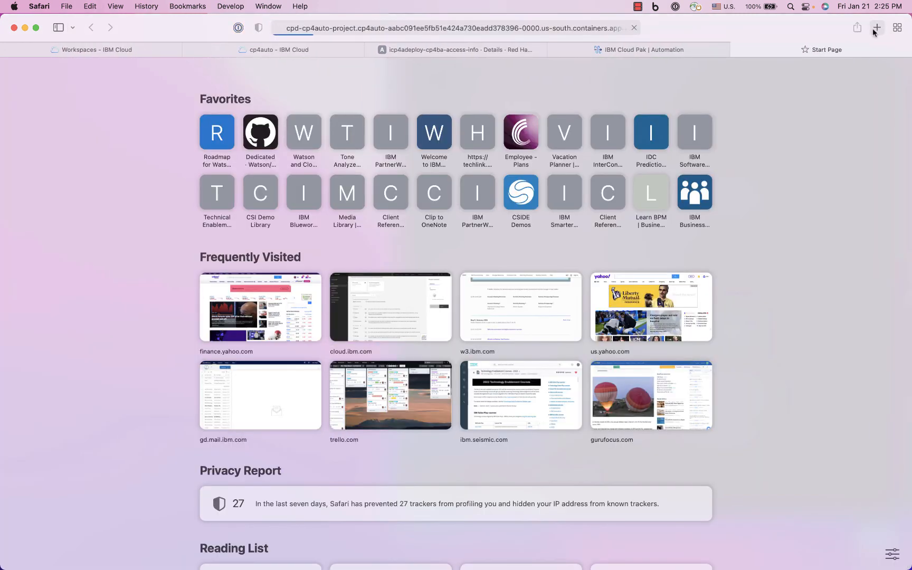
Load Decision Center, browse Work and Library, and open Loan Validation Service's main branch
{"action": "left_click", "coordinate": [878, 27]}
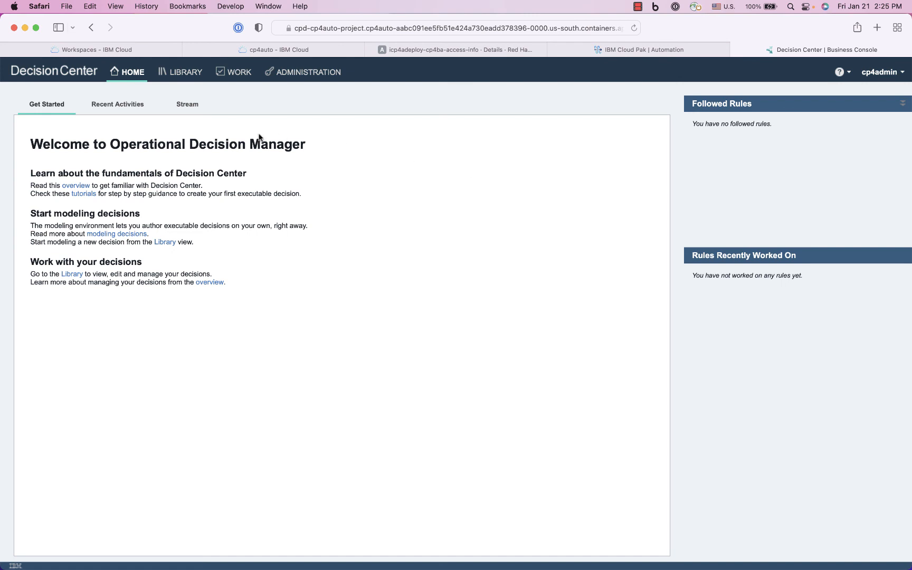
{"action": "mouse_move", "coordinate": [279, 110]}
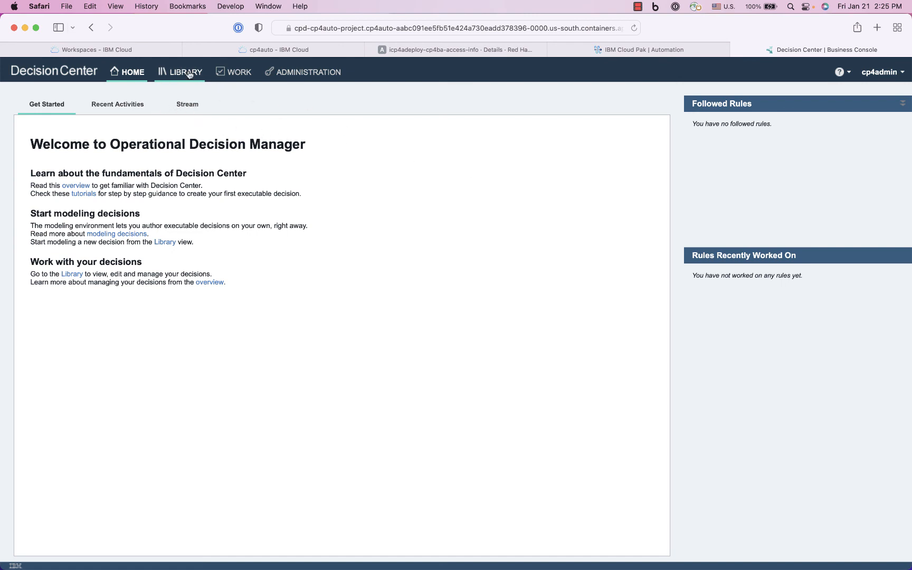
{"action": "left_click", "coordinate": [233, 72]}
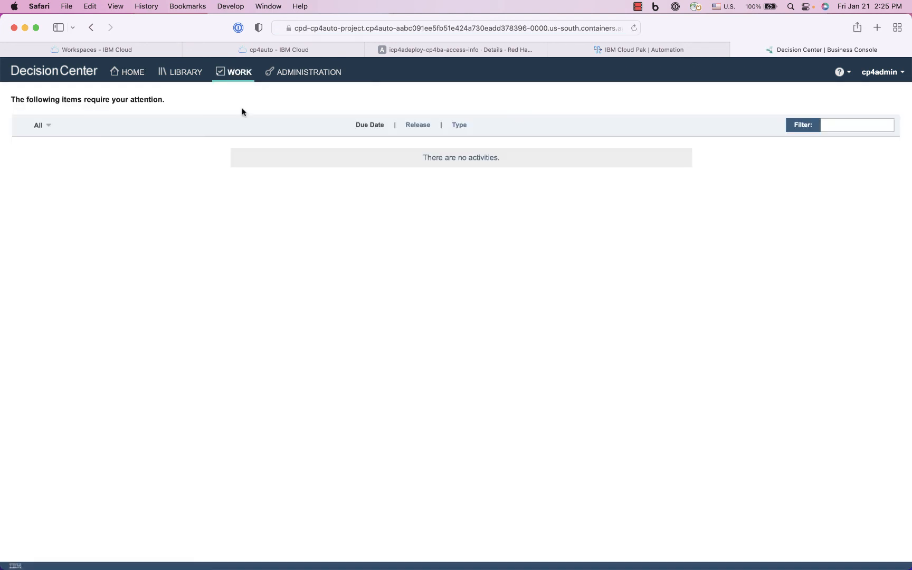
{"action": "mouse_move", "coordinate": [302, 72]}
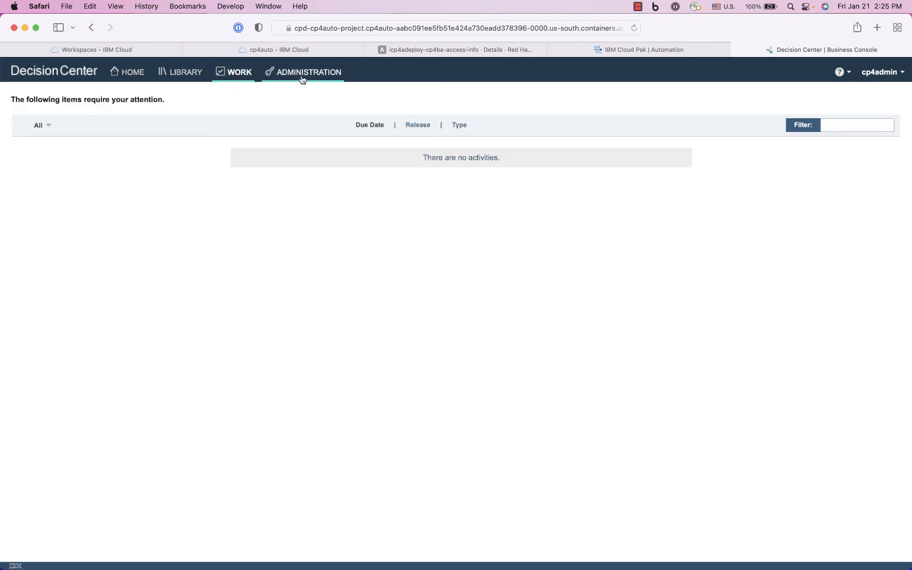
{"action": "left_click", "coordinate": [186, 72]}
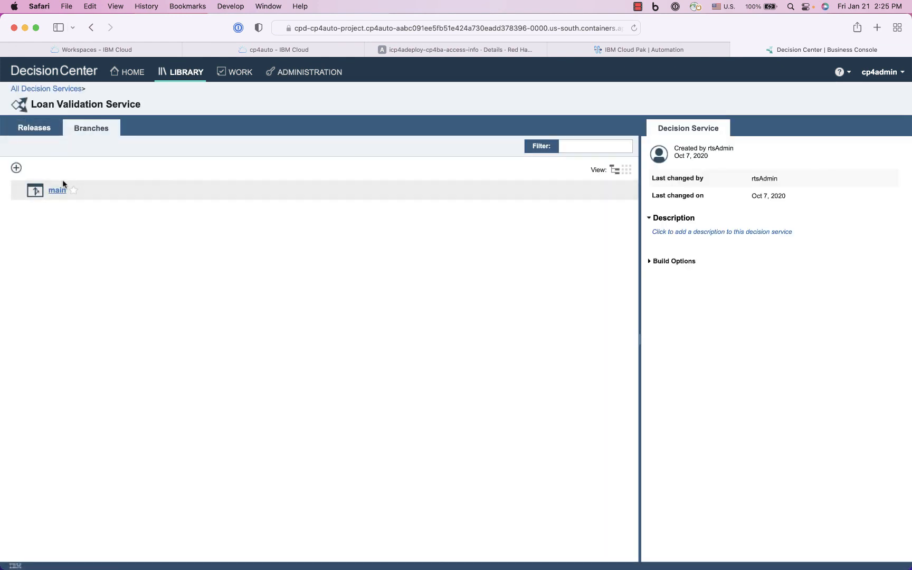
{"action": "left_click", "coordinate": [57, 190]}
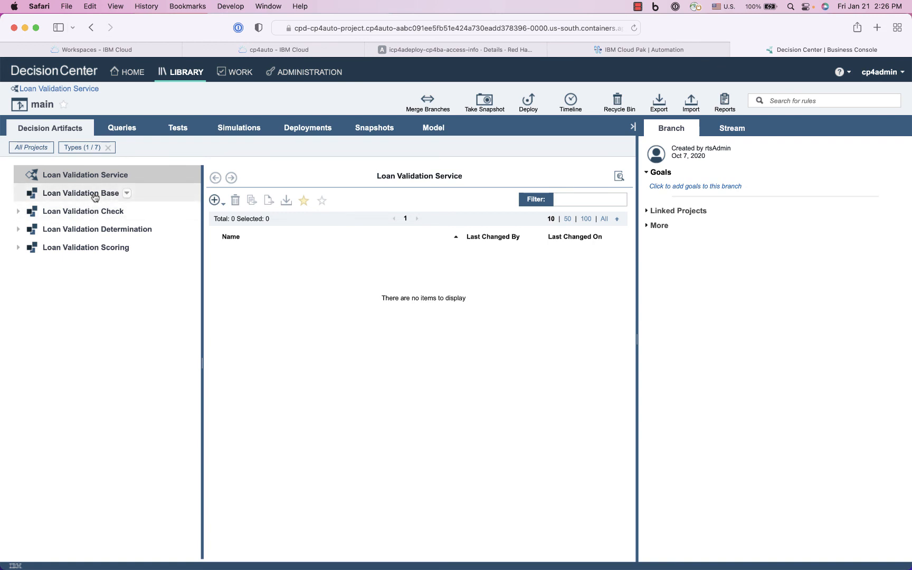
{"action": "left_click", "coordinate": [81, 193]}
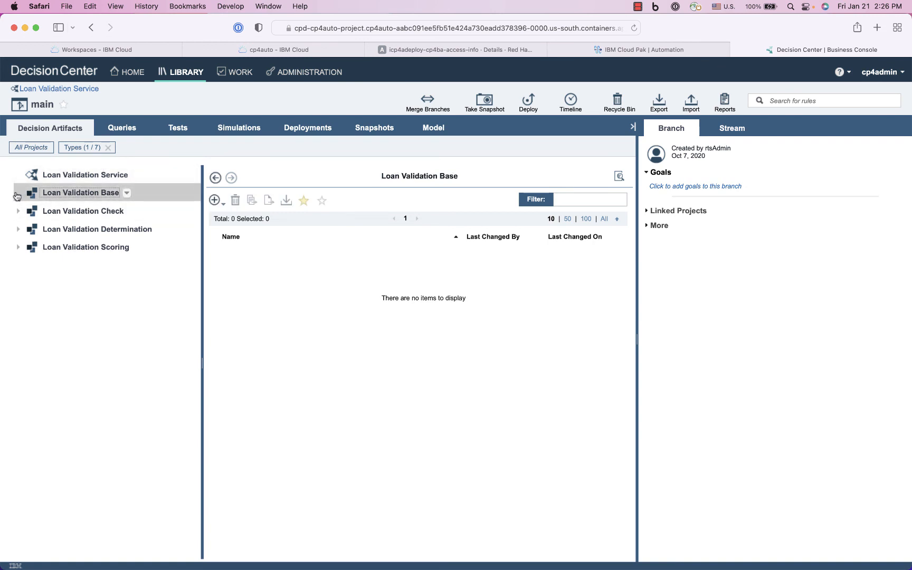
{"action": "left_click", "coordinate": [17, 210]}
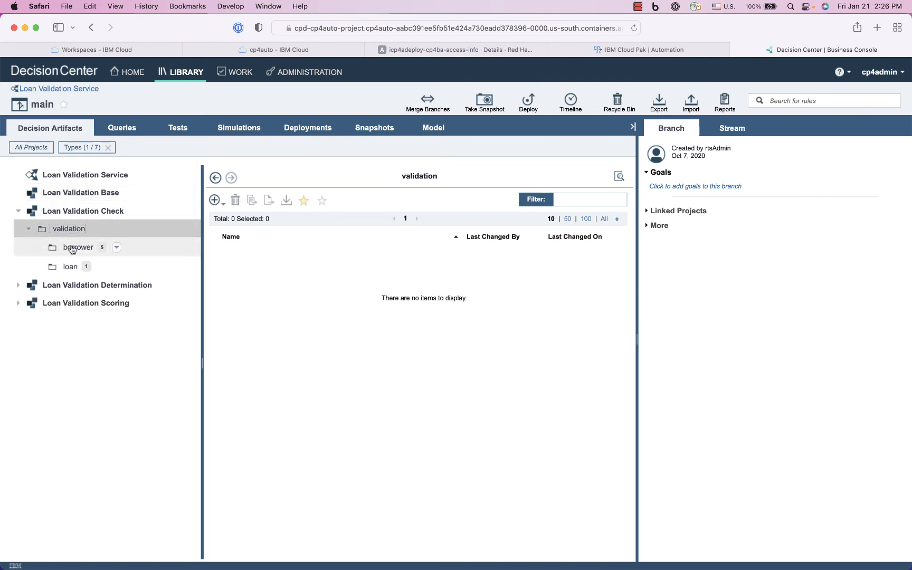
{"action": "mouse_move", "coordinate": [78, 247]}
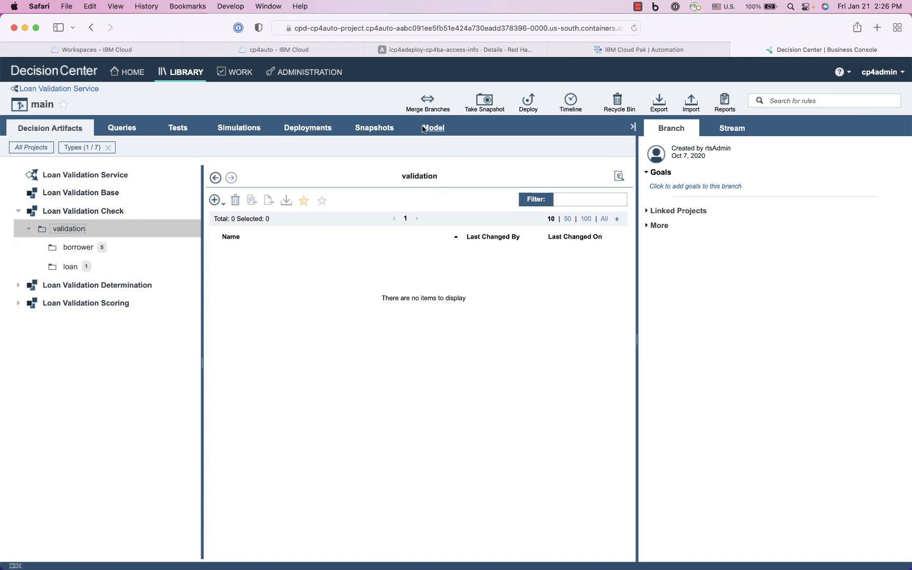
{"action": "mouse_move", "coordinate": [354, 313]}
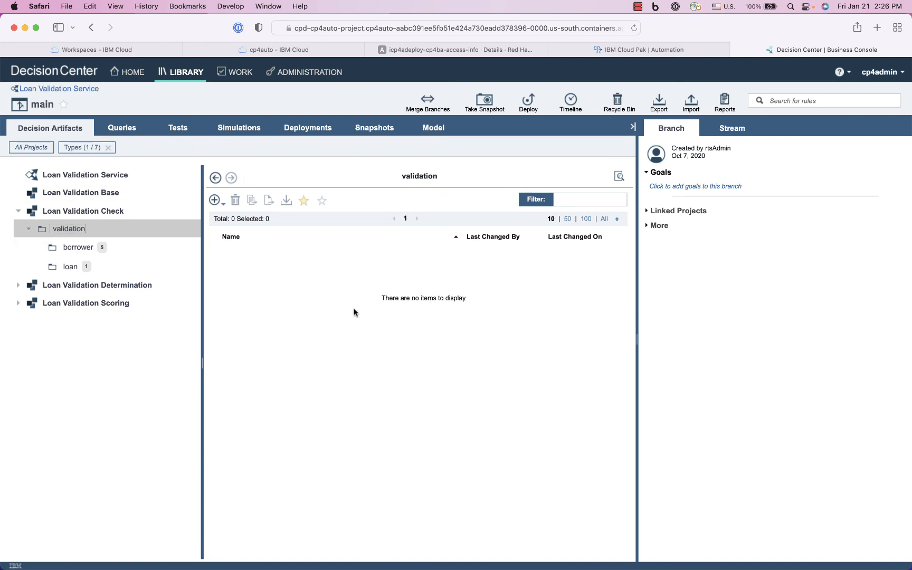